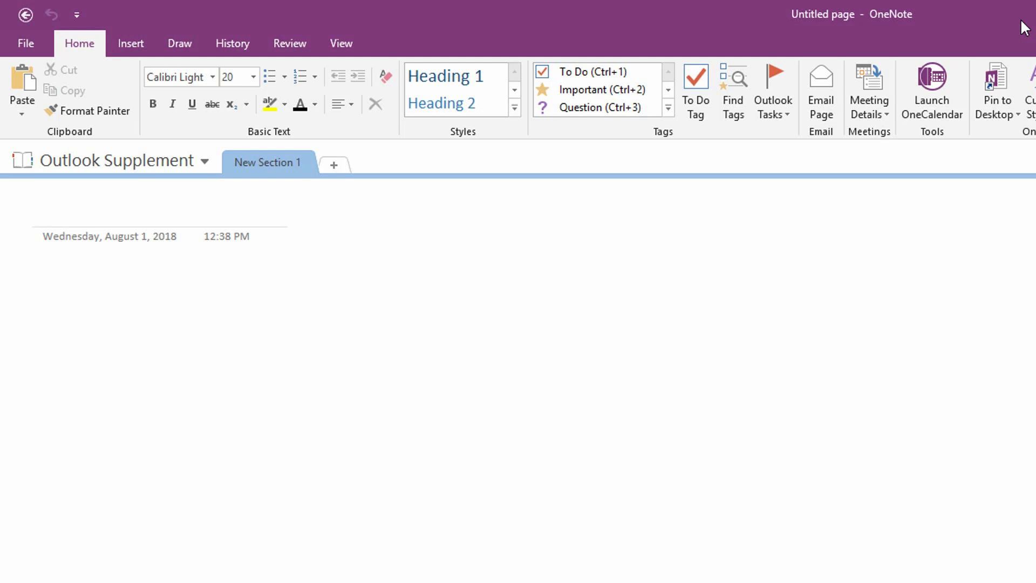
Rename New Section 1 to Inbox, add Calendar and Contacts sections, then return to Inbox
click(43, 210)
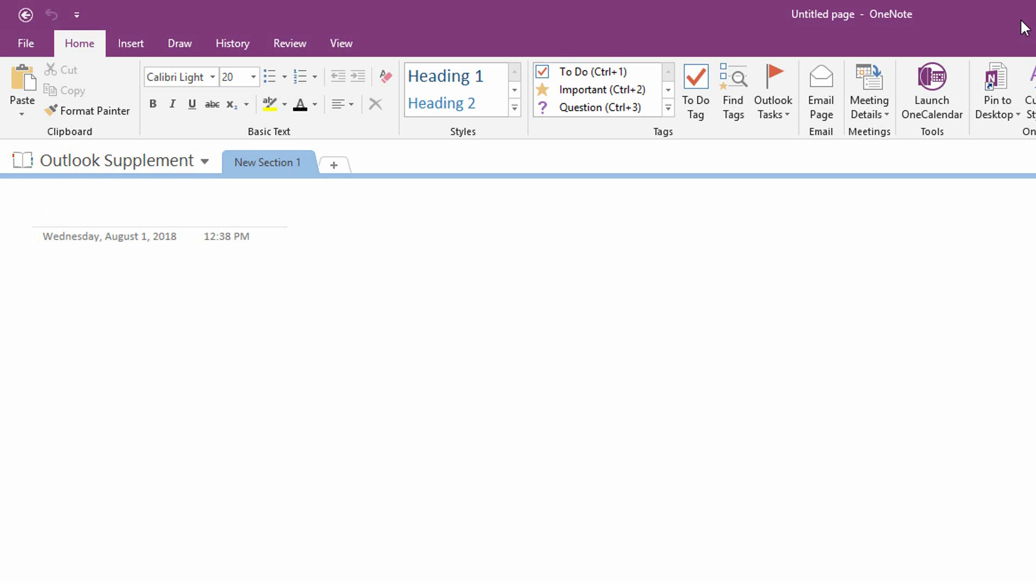
click(44, 209)
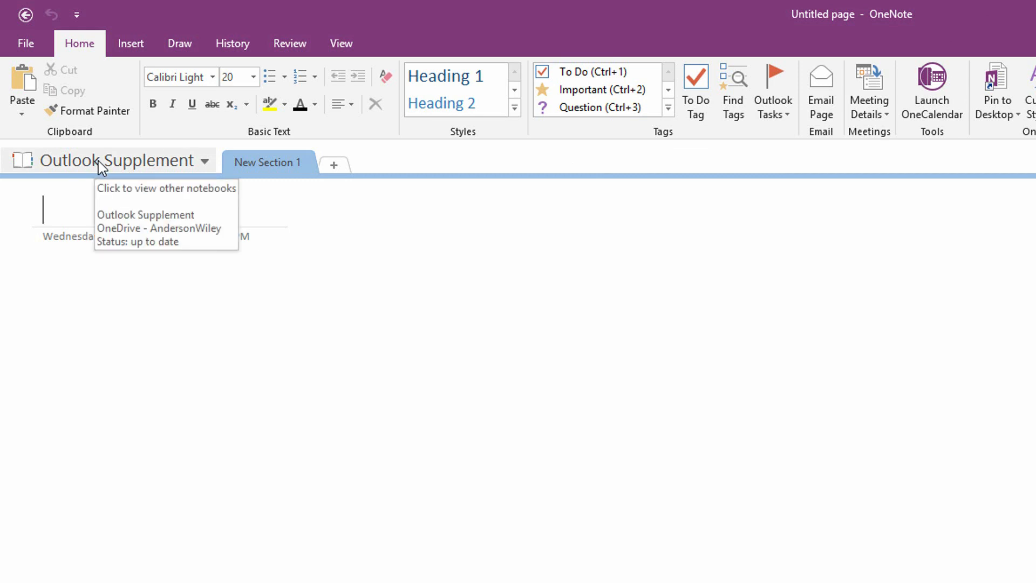
mouse_move(120, 175)
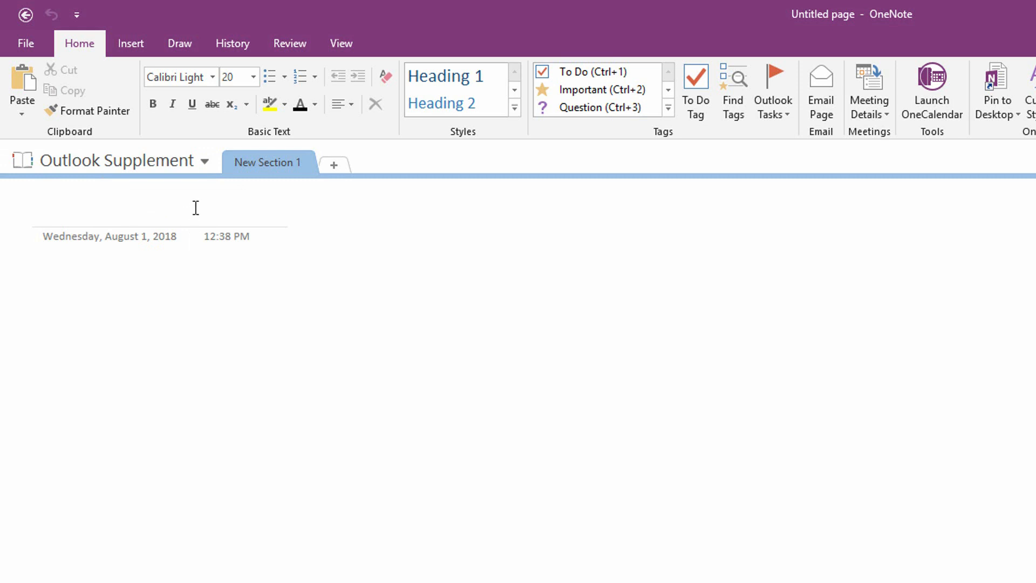
mouse_move(167, 201)
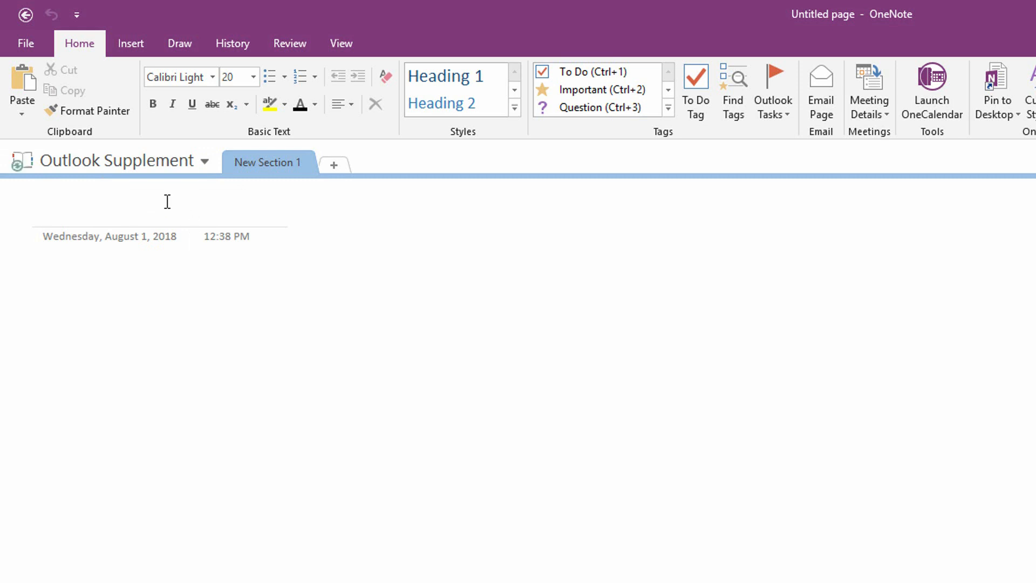
mouse_move(185, 199)
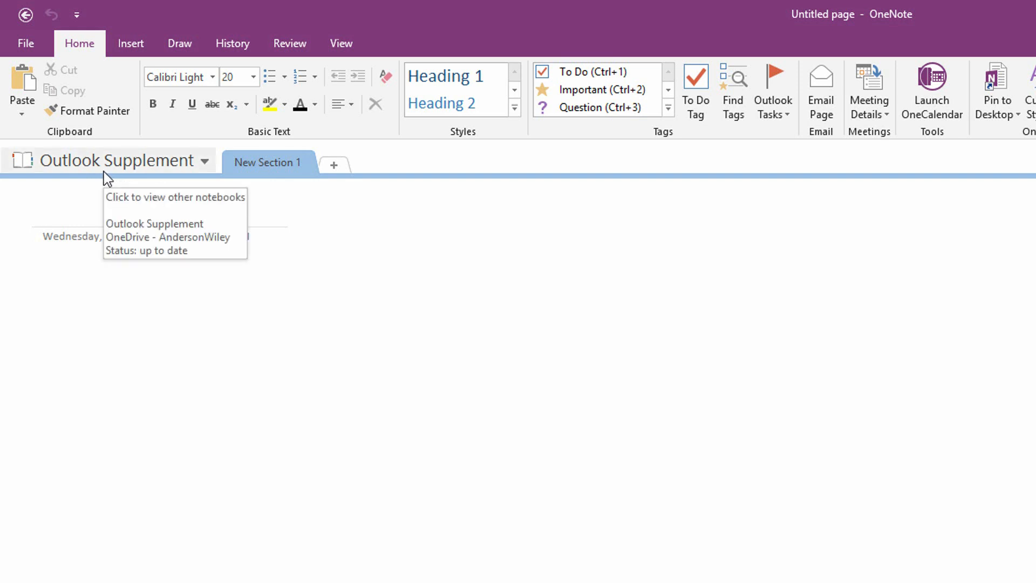
mouse_move(283, 171)
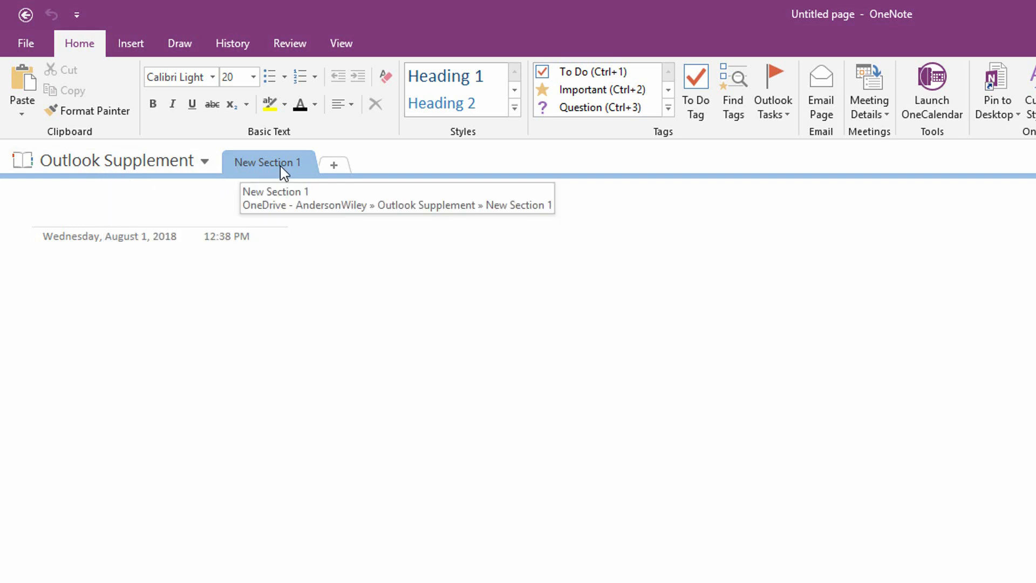
double_click(268, 162)
text(Inbox)
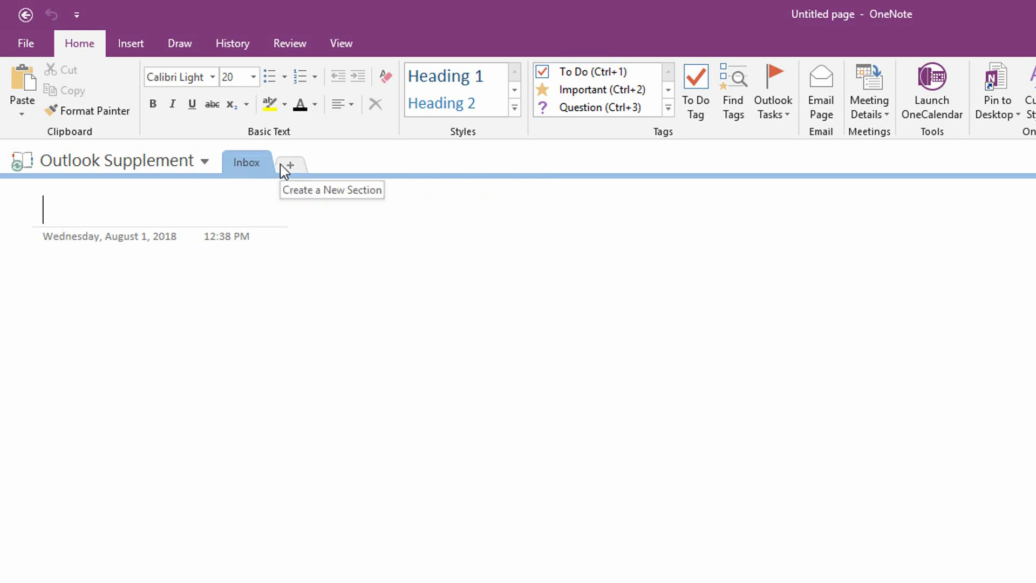
text(Calendar)
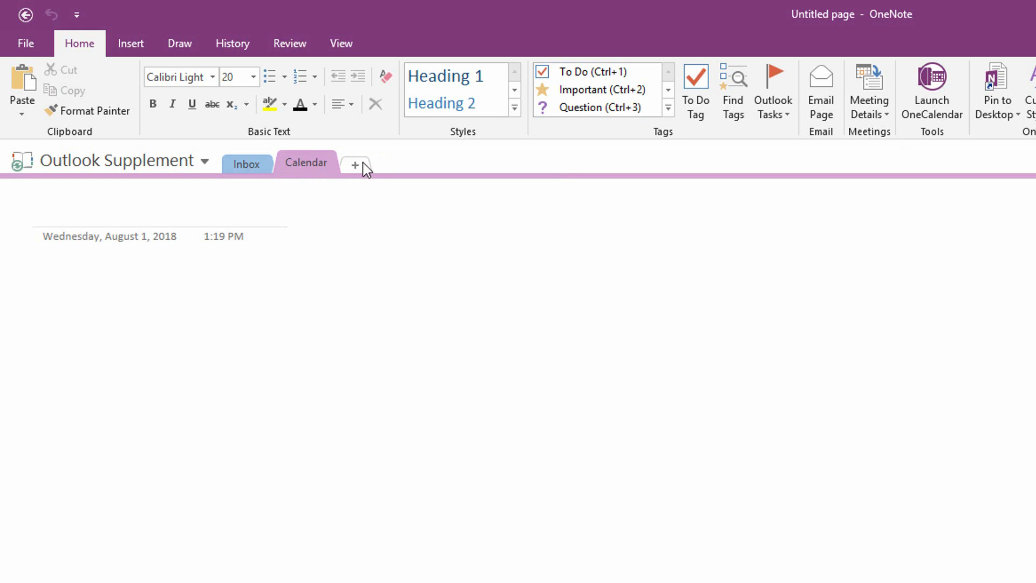
text(Contacts)
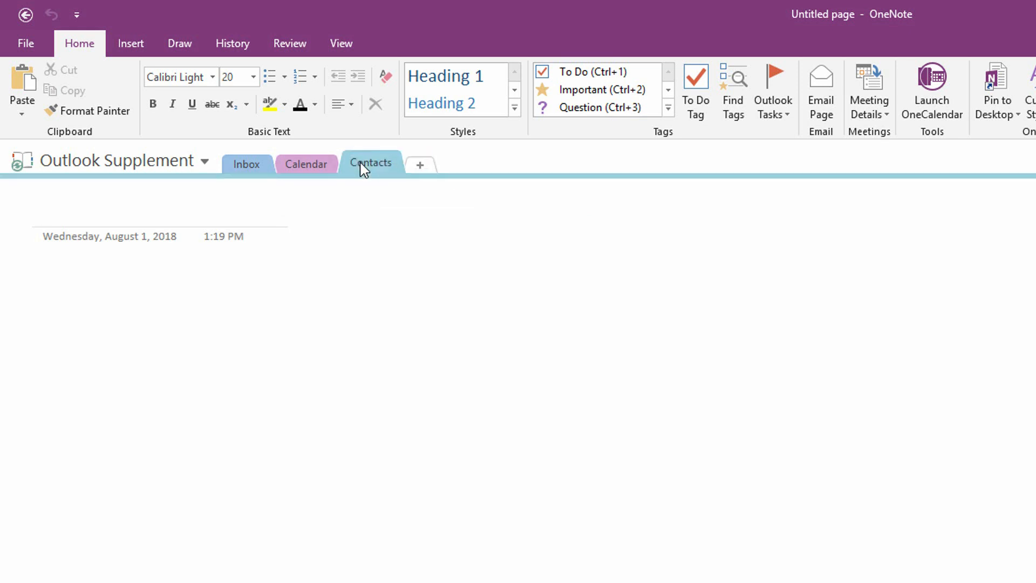
click(246, 164)
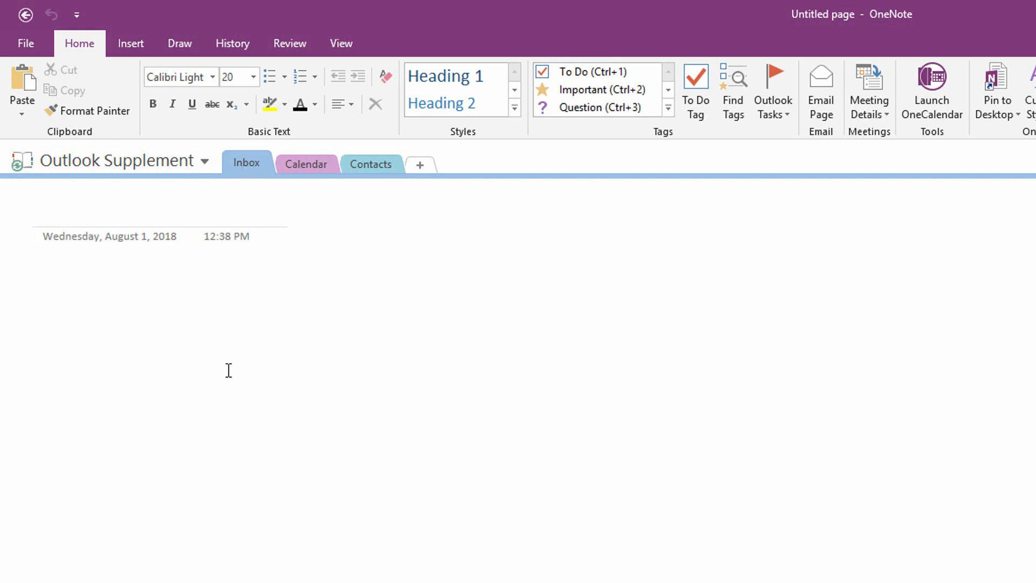
mouse_move(232, 351)
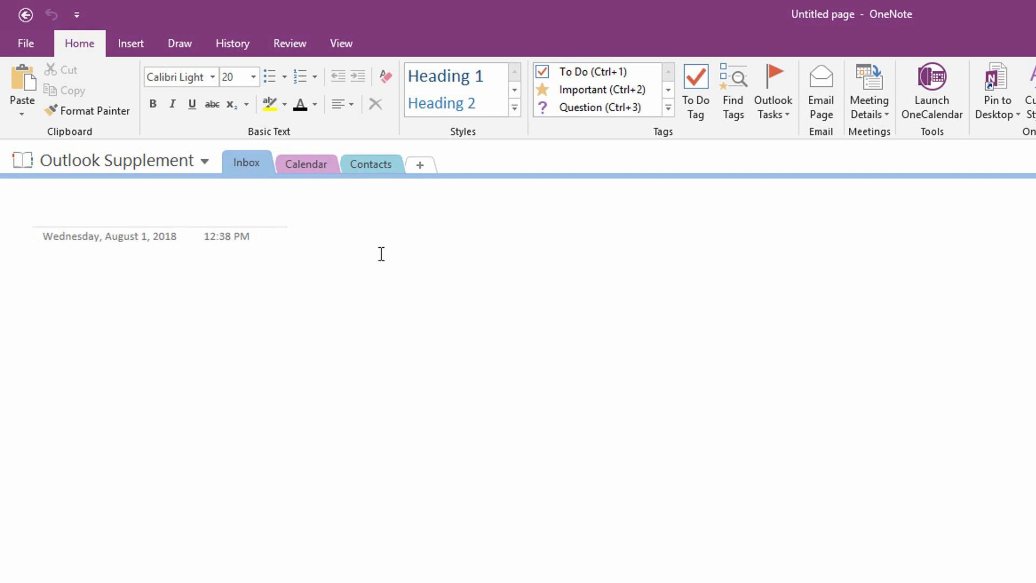
mouse_move(635, 272)
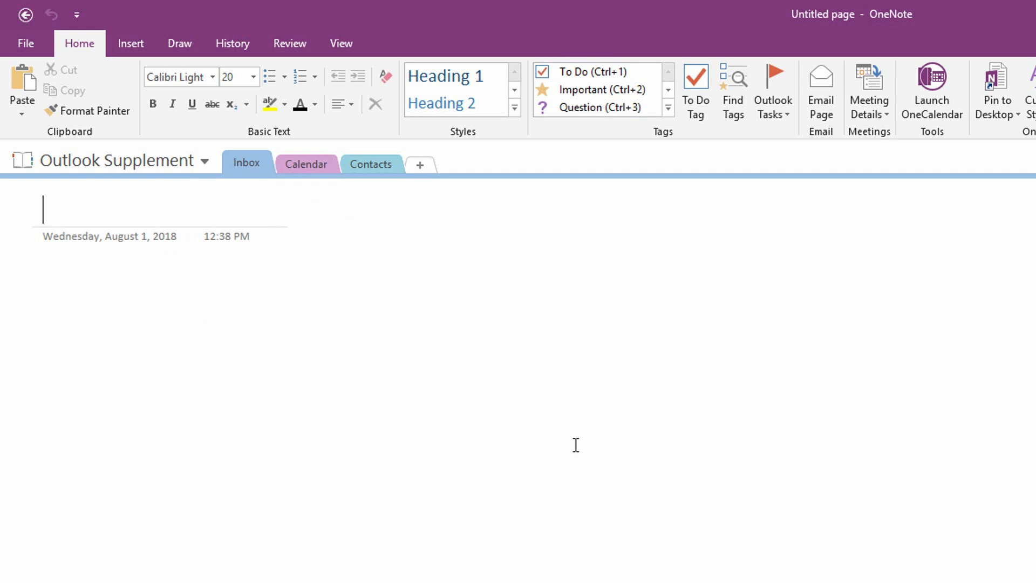
mouse_move(323, 214)
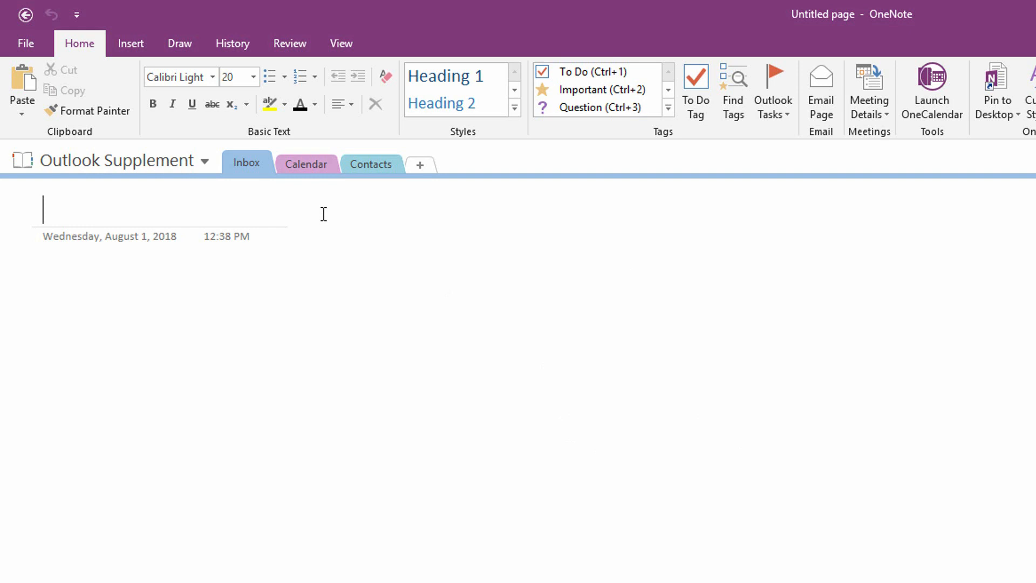
mouse_move(237, 253)
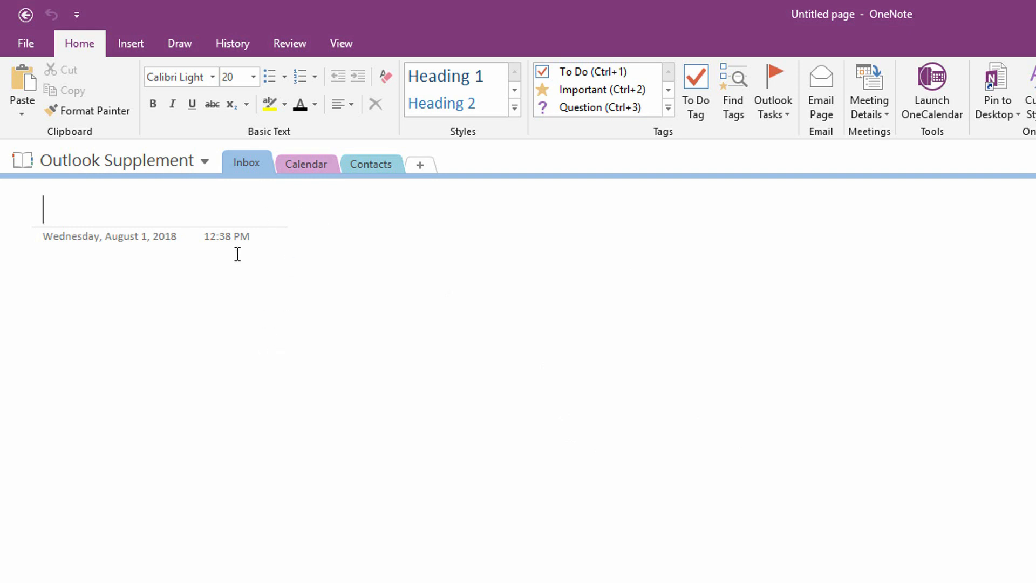
mouse_move(229, 176)
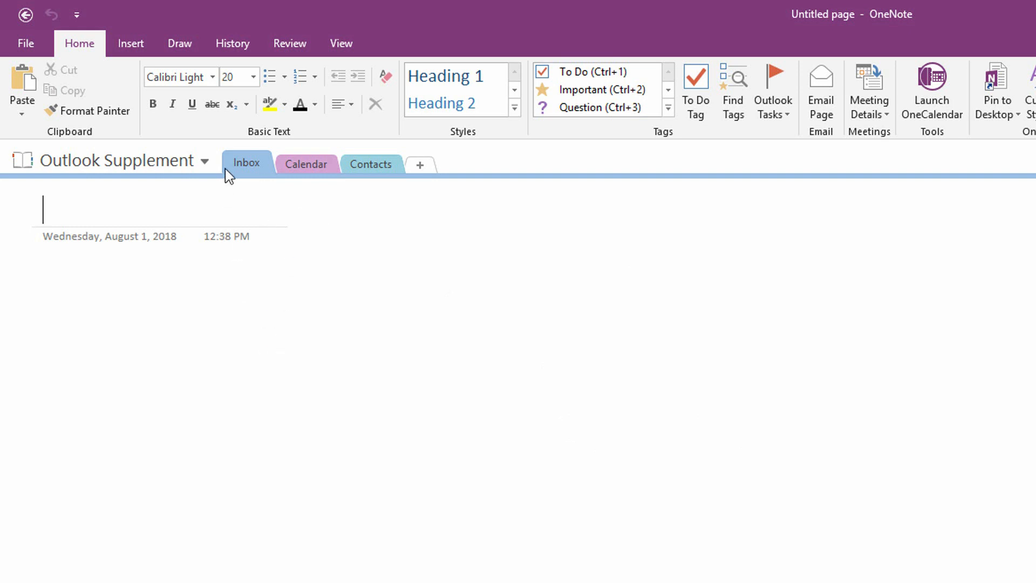
mouse_move(257, 167)
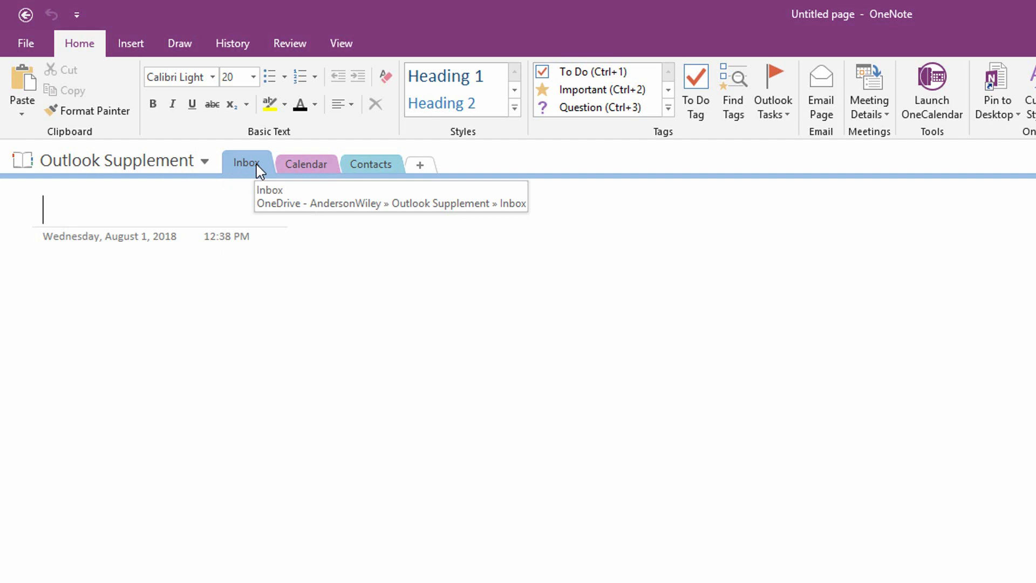
Open the Page Templates pane from the Insert ribbon's Page Templates menu
click(130, 44)
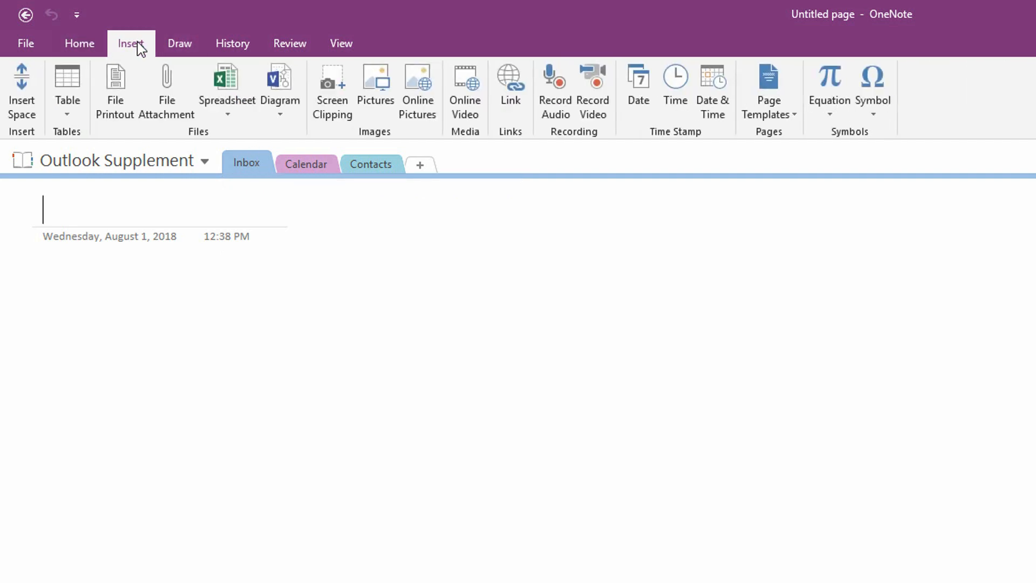
click(769, 92)
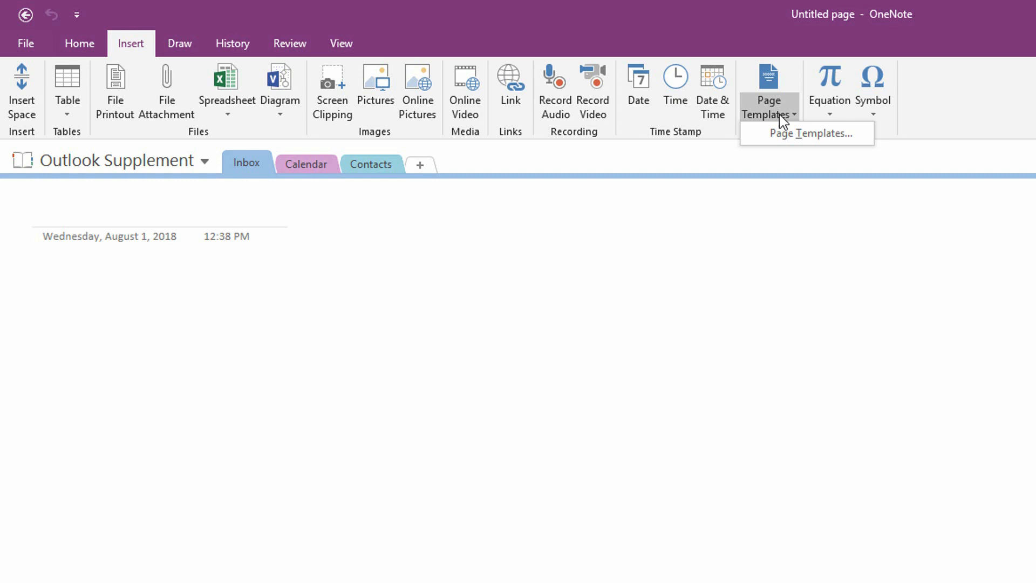
mouse_move(782, 125)
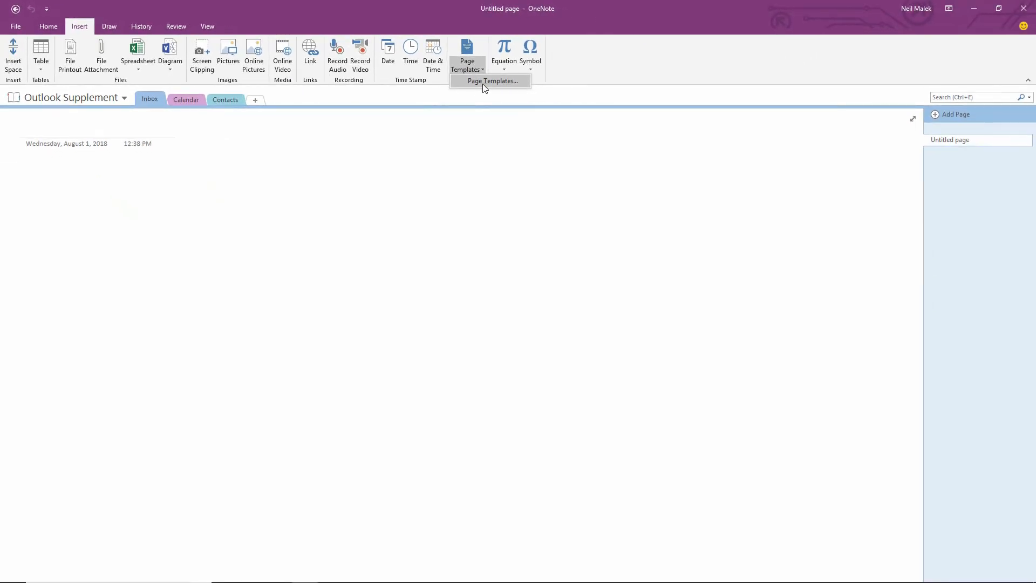
click(491, 80)
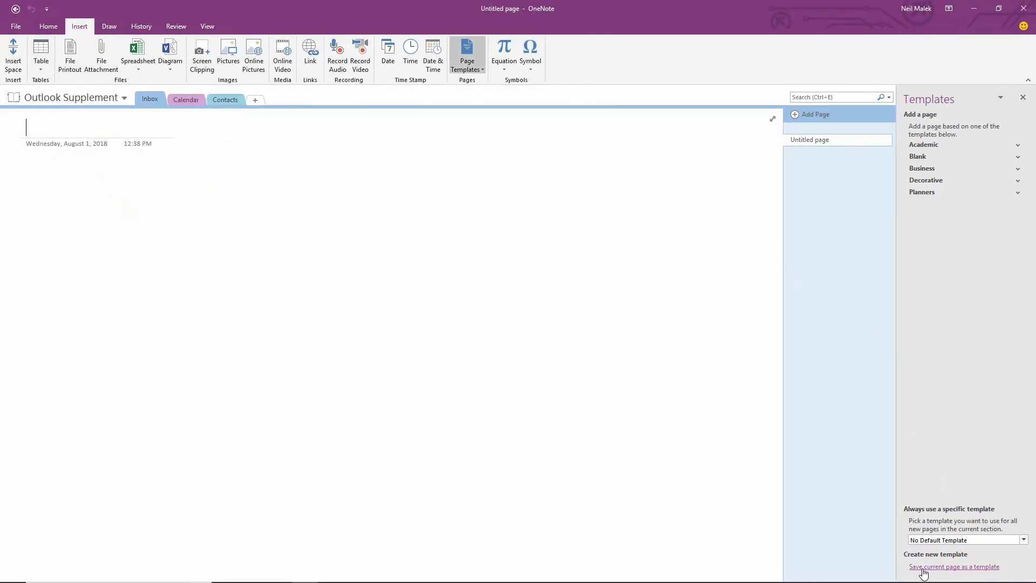
mouse_move(984, 571)
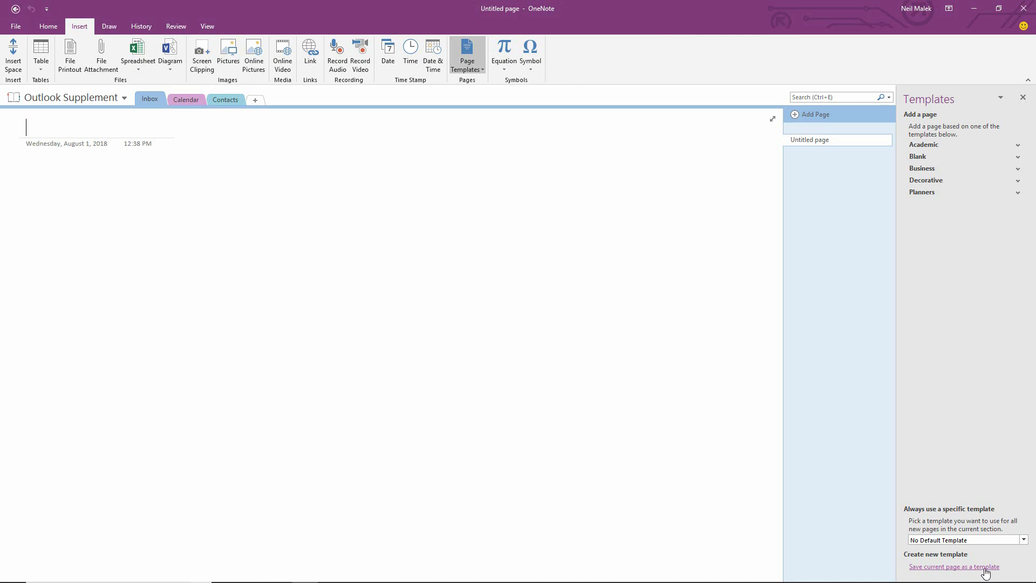
mouse_move(366, 158)
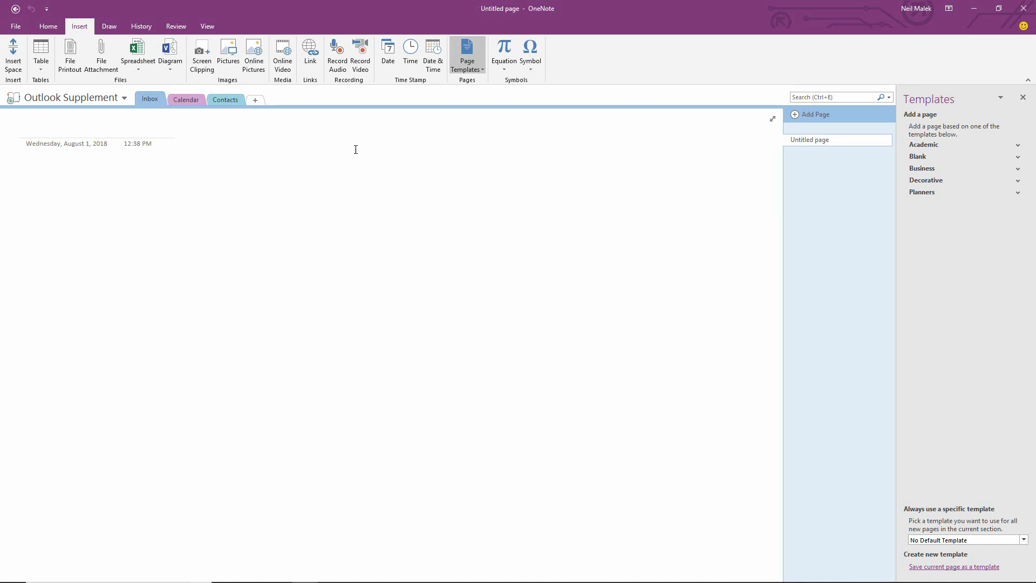
mouse_move(395, 159)
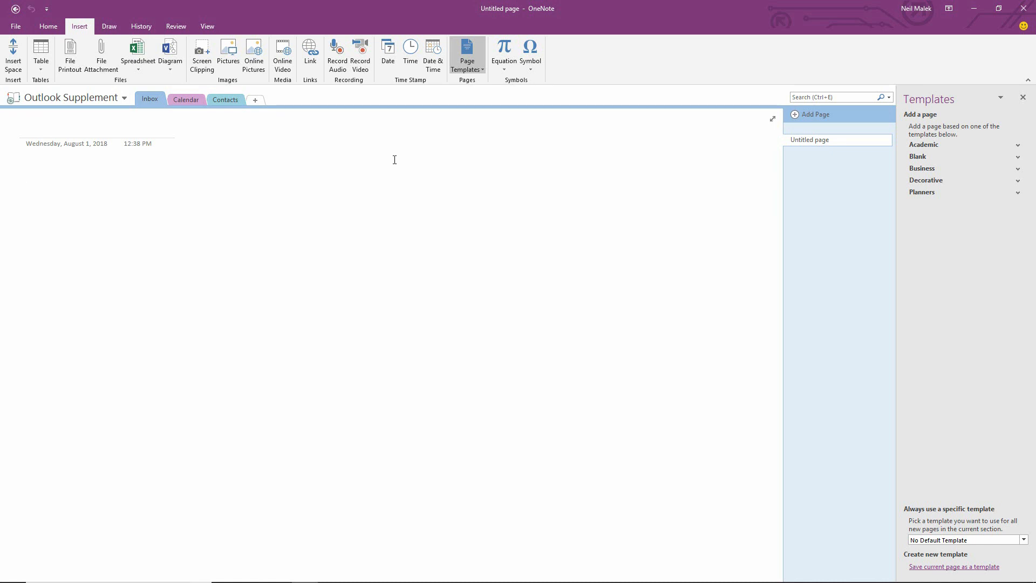
Type the labels Client / Prospective, Stage of Sales Process: and Related Materials on the Inbox page
click(389, 162)
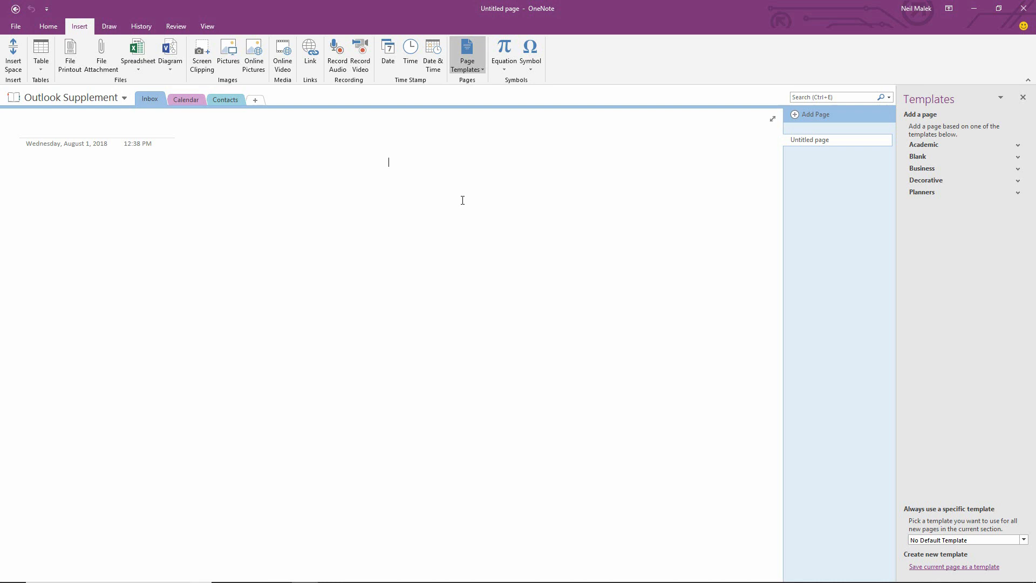
text(Cl)
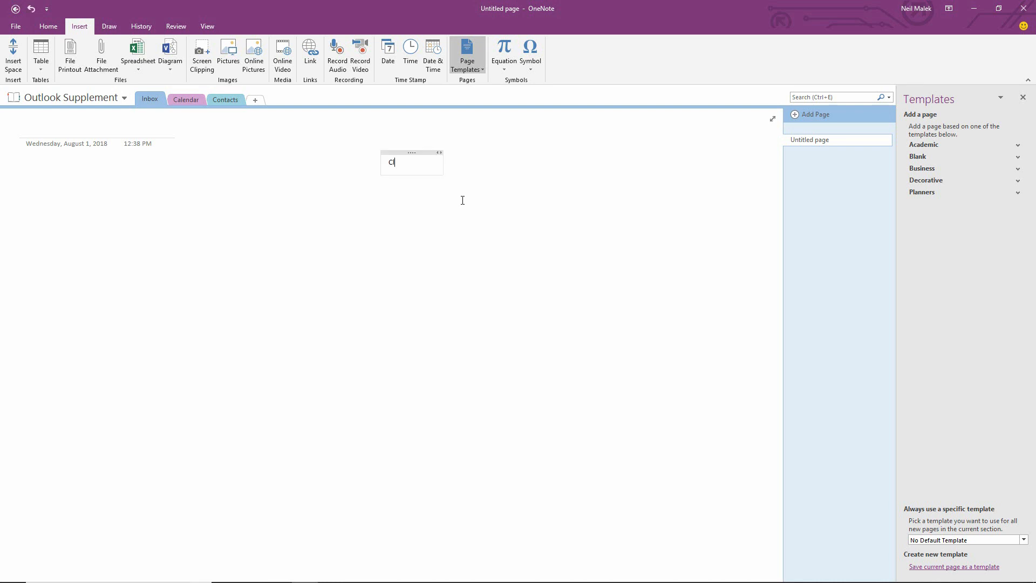
text(lient / P)
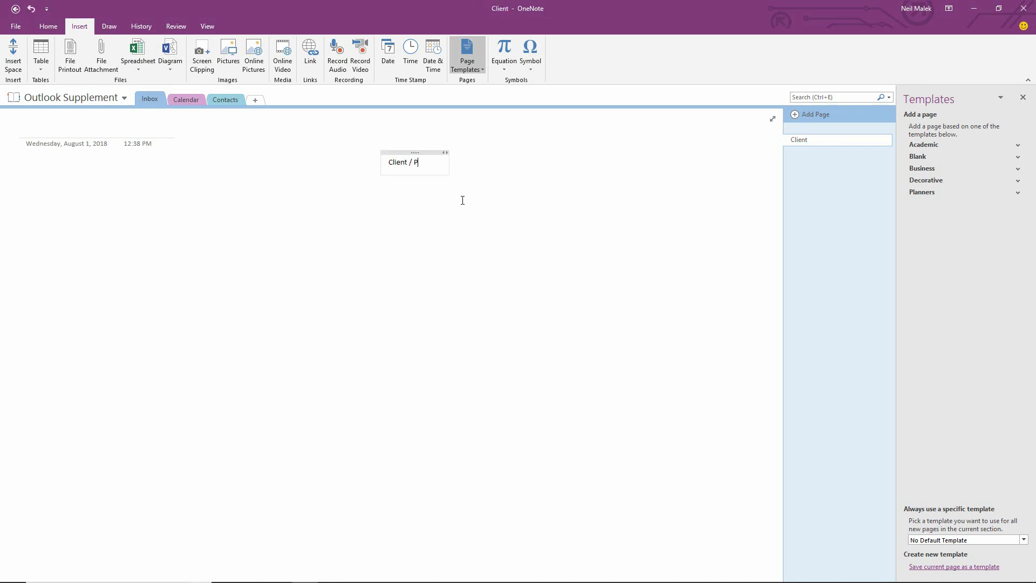
text(rospective Client:)
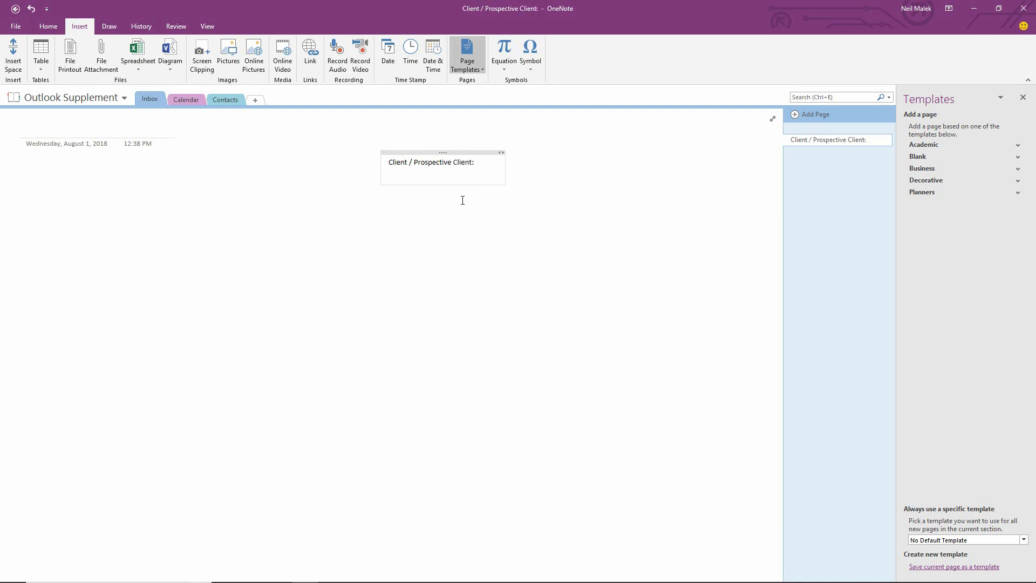
text(Stage of)
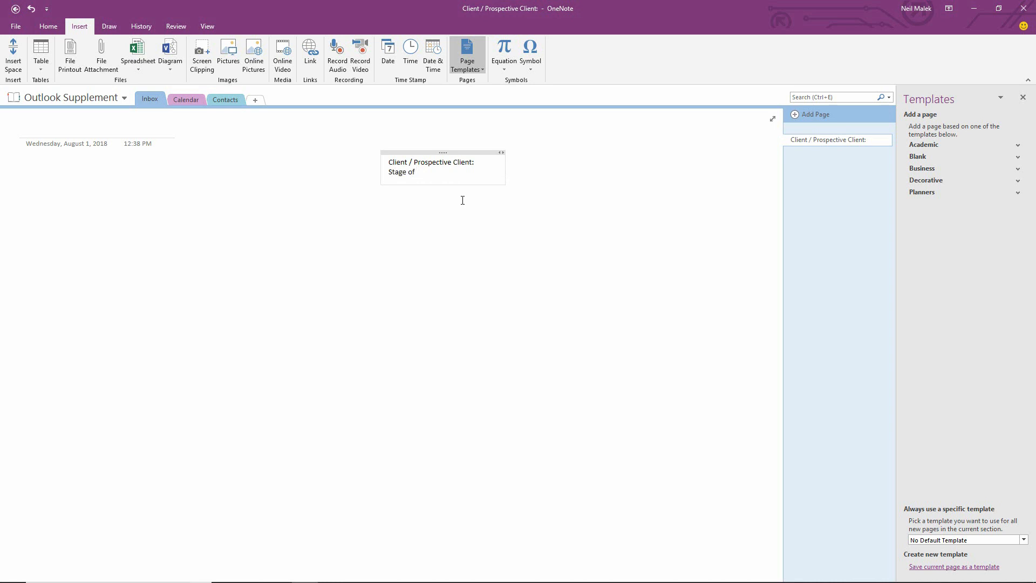
text(Sales Proce)
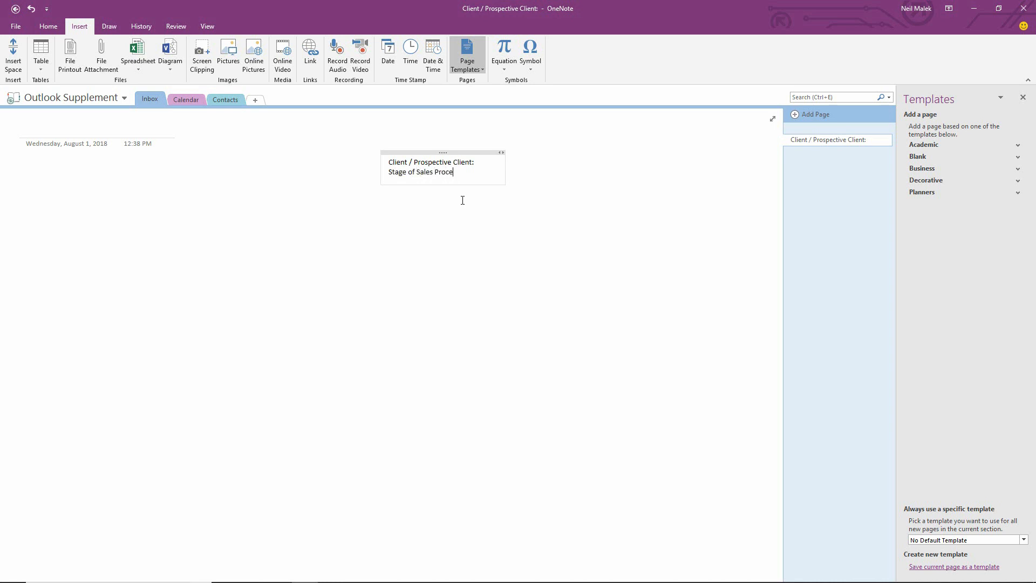
text(ss:)
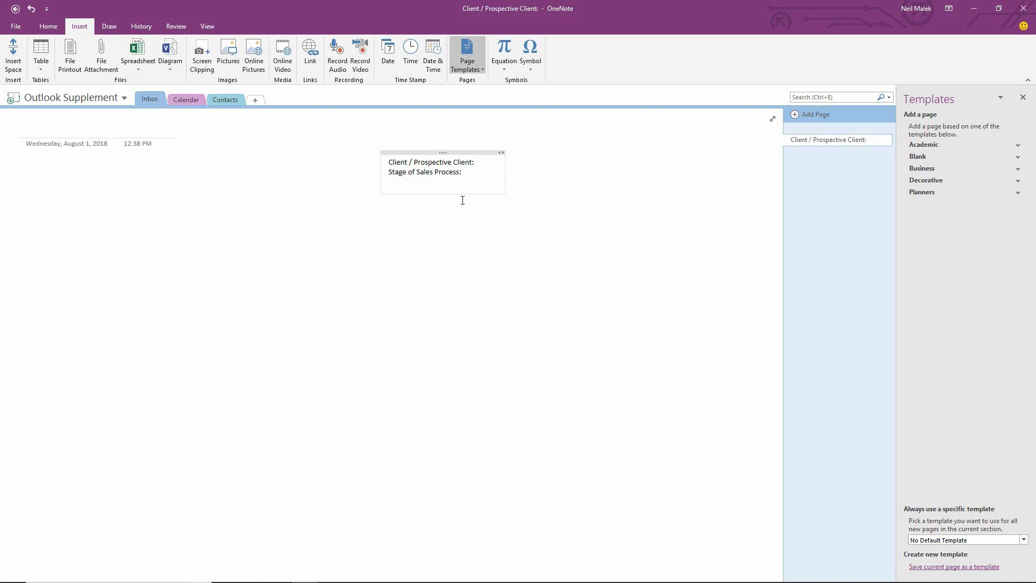
text(Relat)
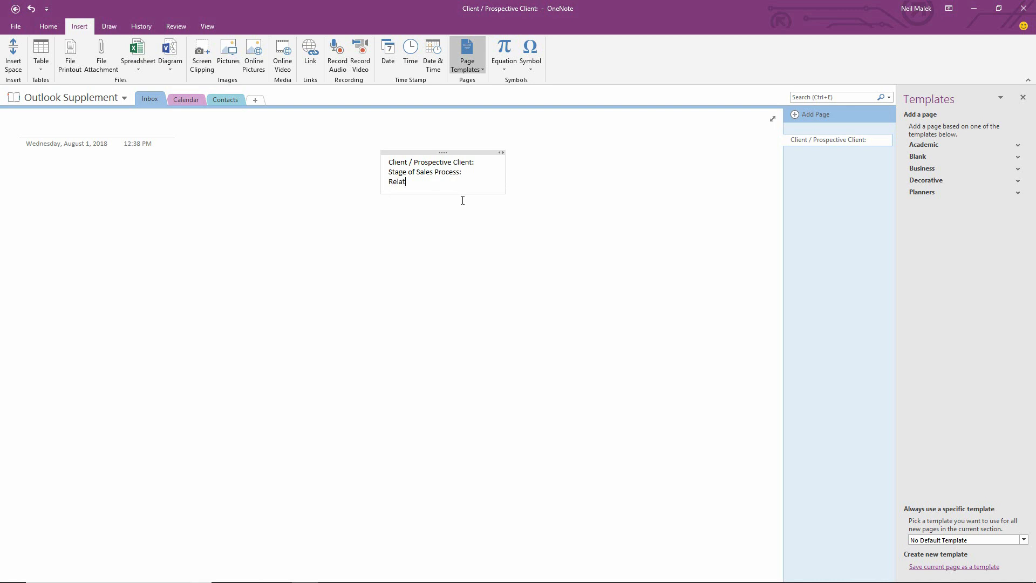
text(ed Materials:)
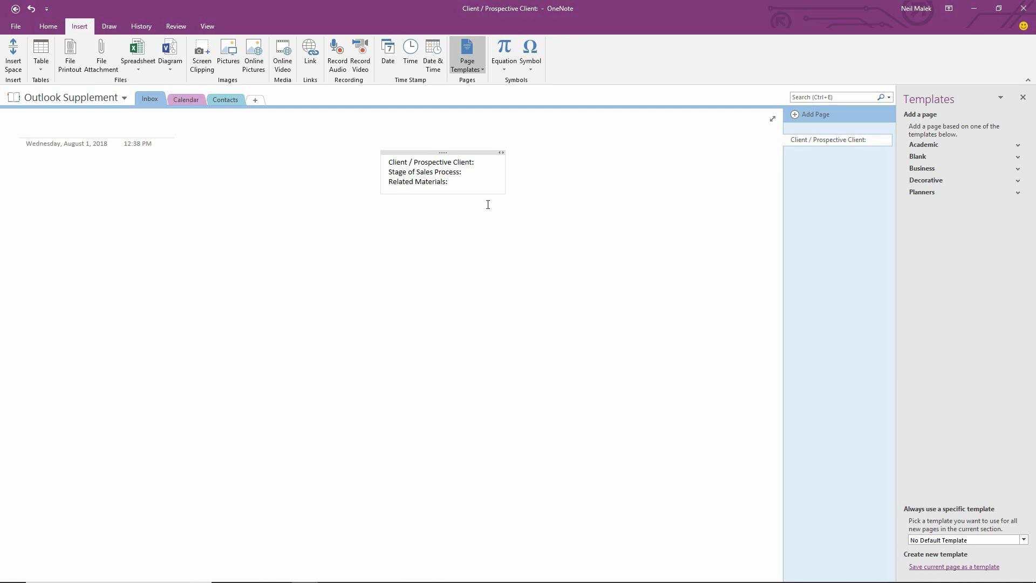
mouse_move(489, 214)
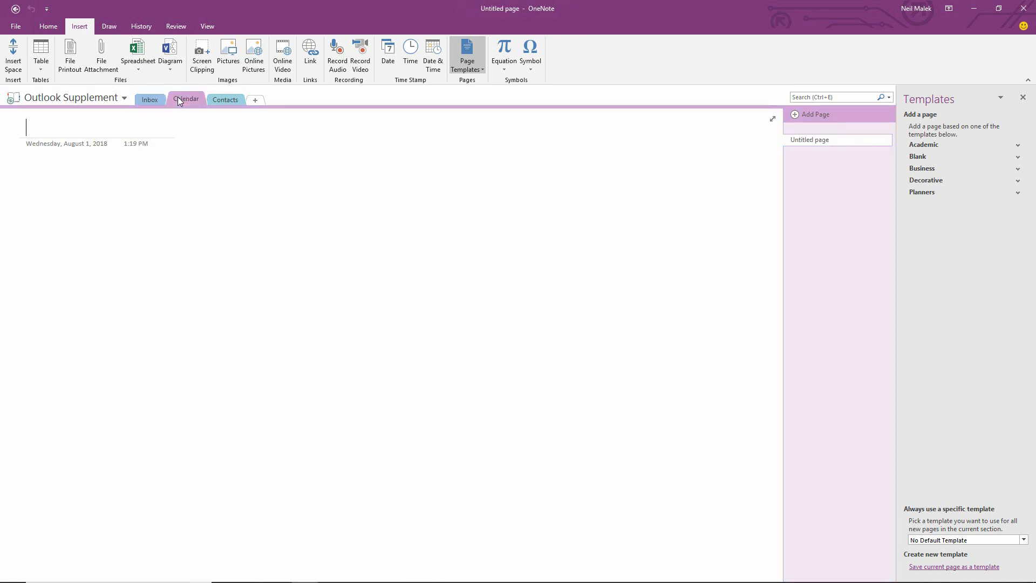
click(186, 99)
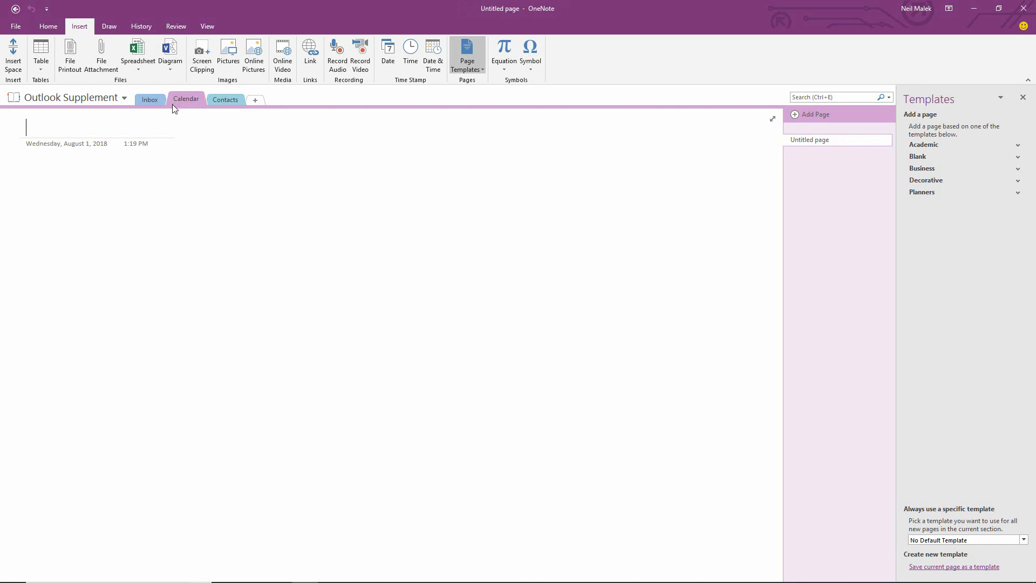
mouse_move(197, 119)
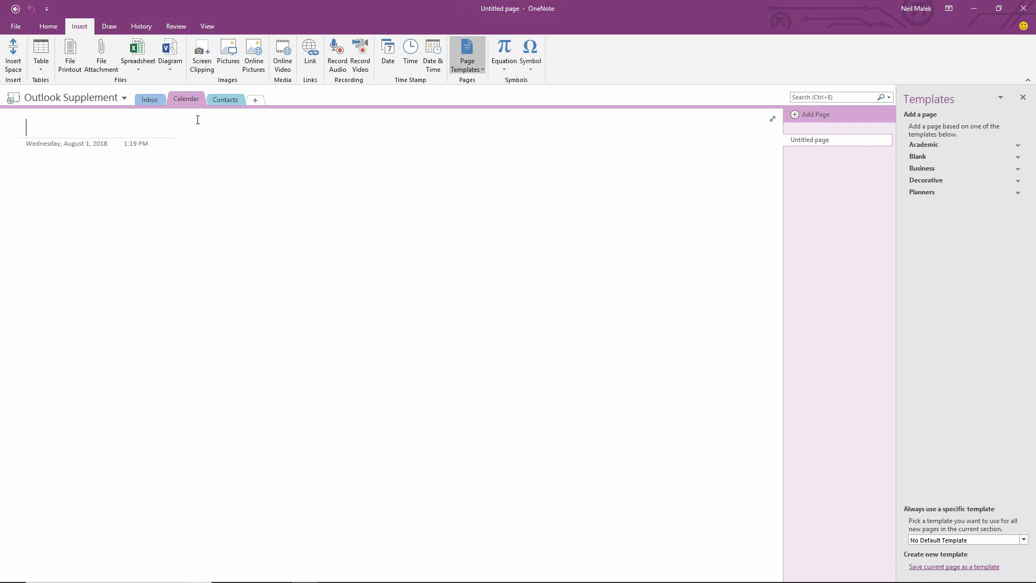
mouse_move(272, 137)
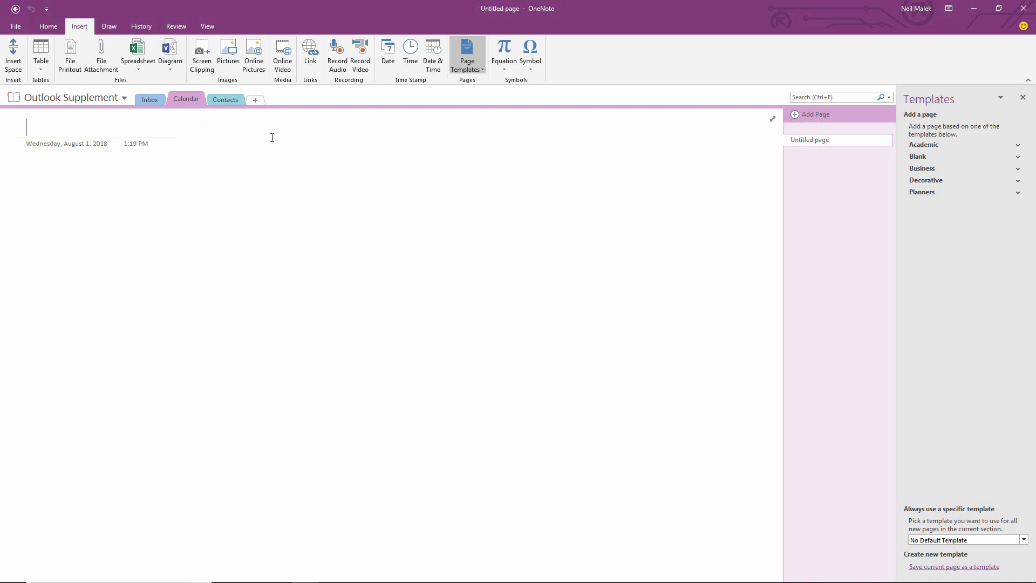
mouse_move(309, 153)
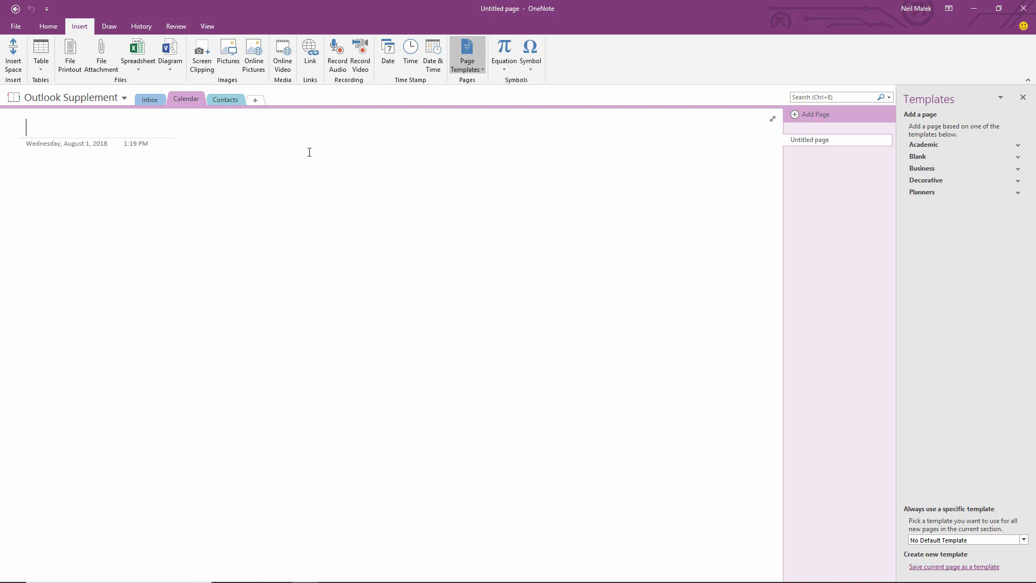
mouse_move(312, 151)
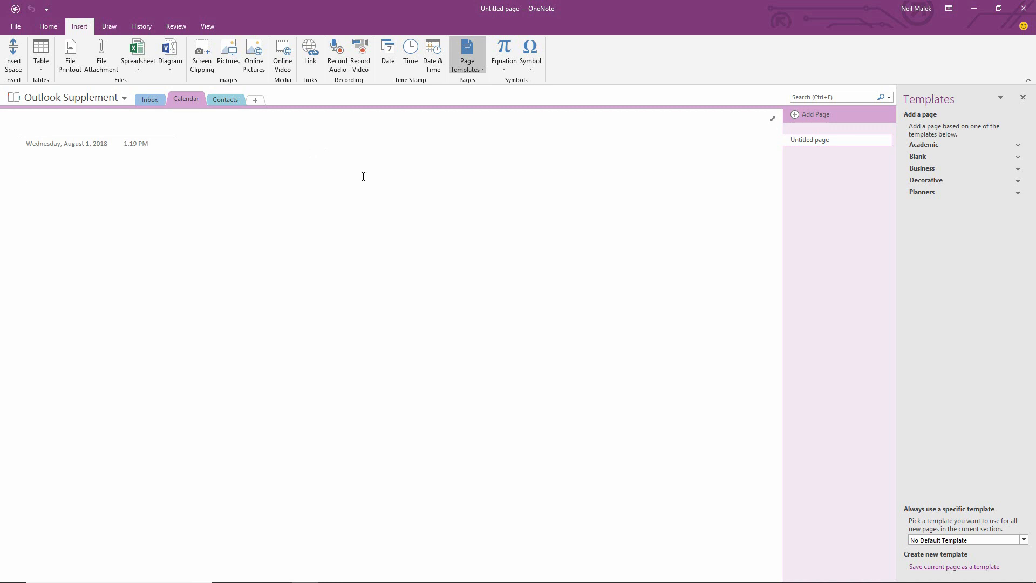
mouse_move(382, 194)
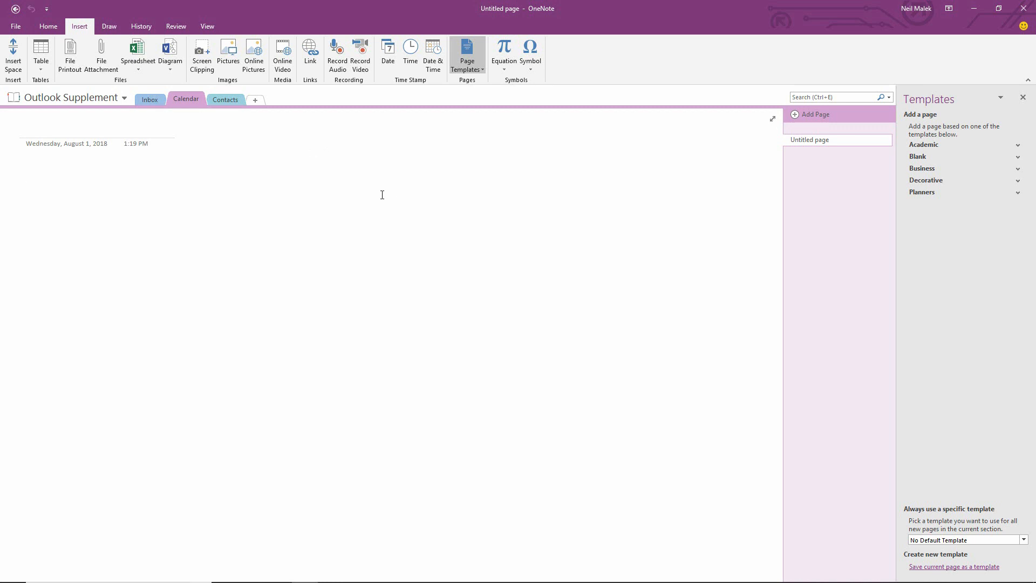
mouse_move(379, 196)
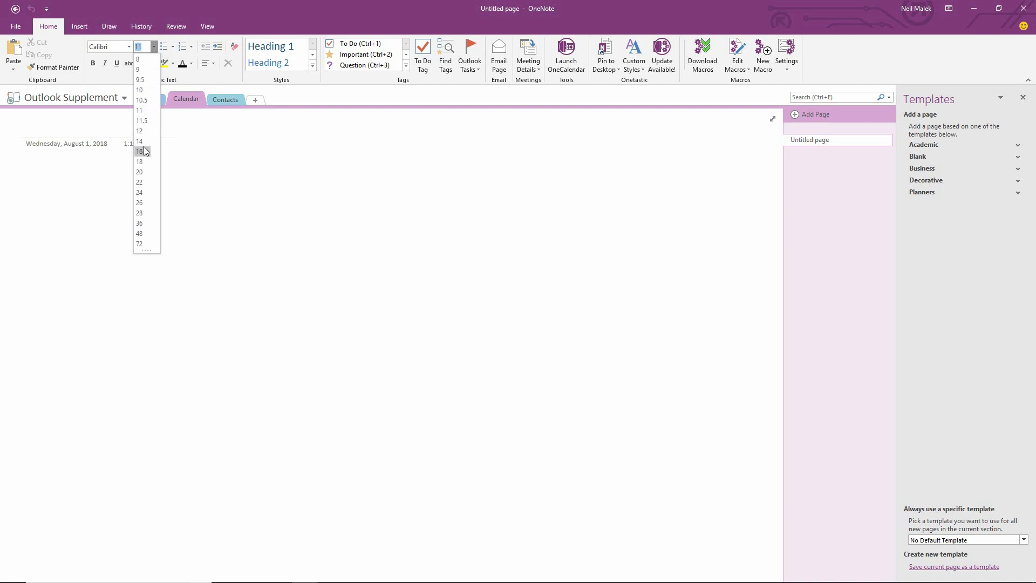
At 16-point size, type the headings GENERAL REGIONAL/INDUSTRY INFORMATION: and CURRENT STATUS:
click(139, 151)
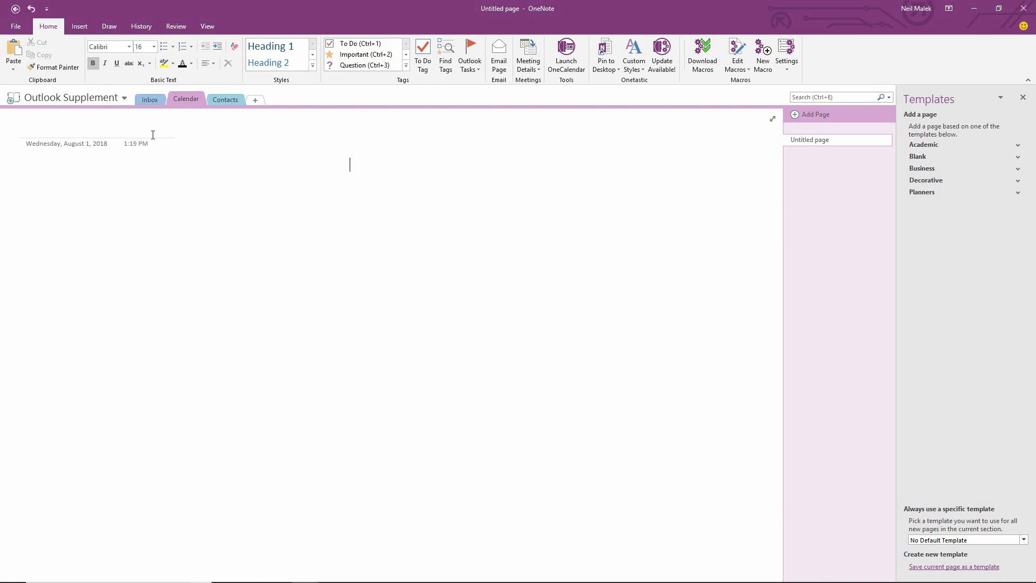
text(GENERAL)
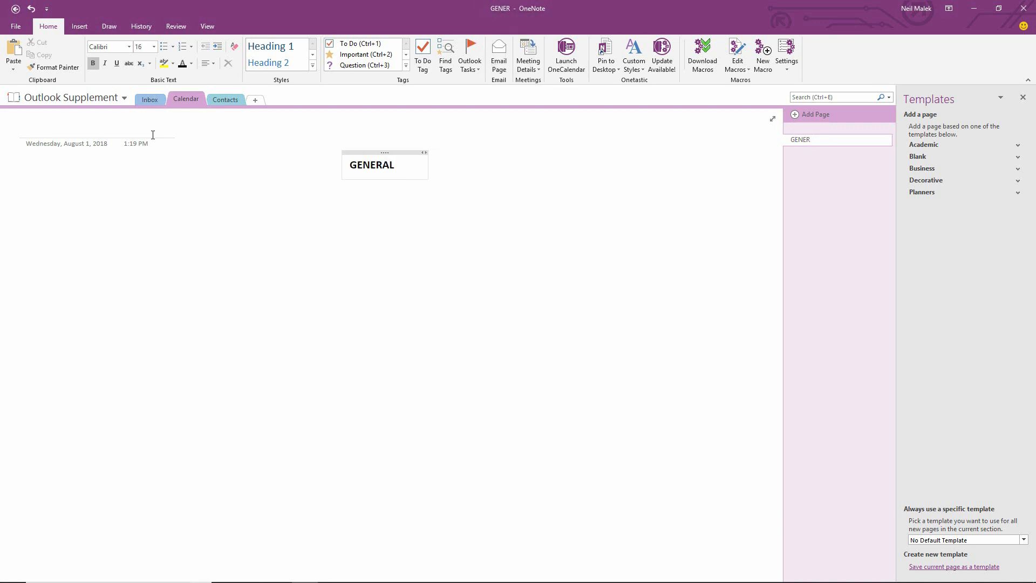
text(REGIONAL)
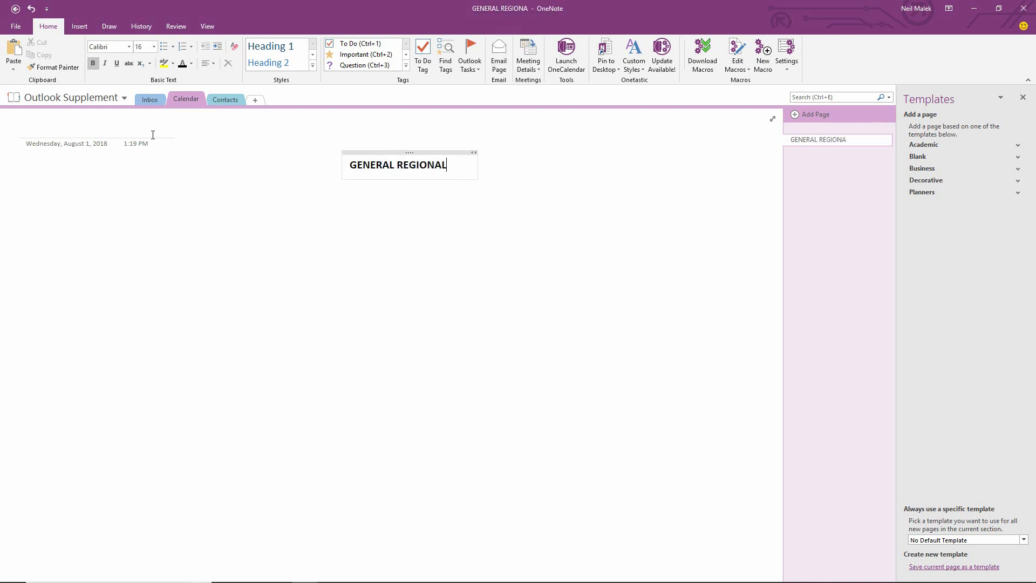
text(/INDUSTRY)
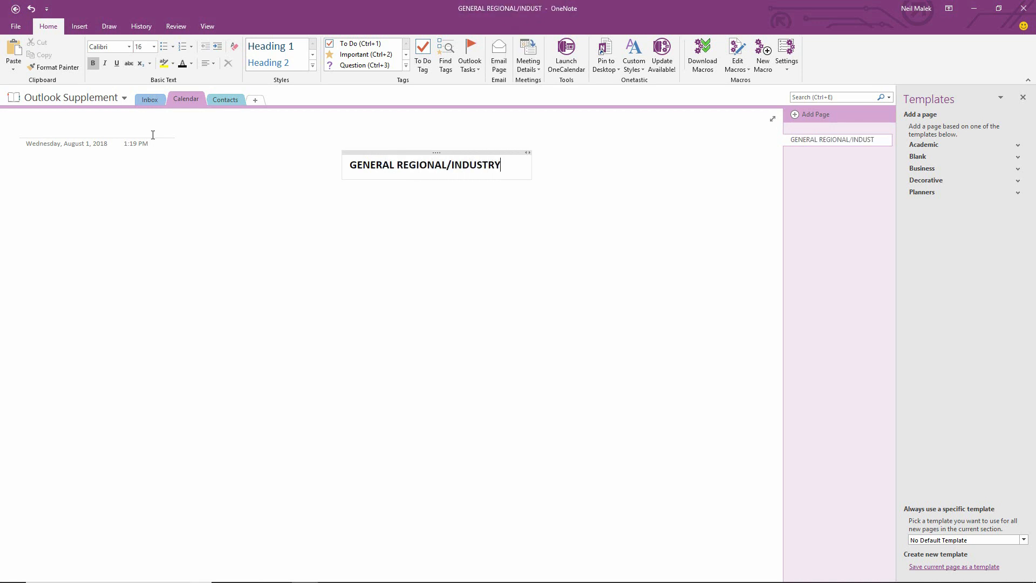
text(INFORMATION:)
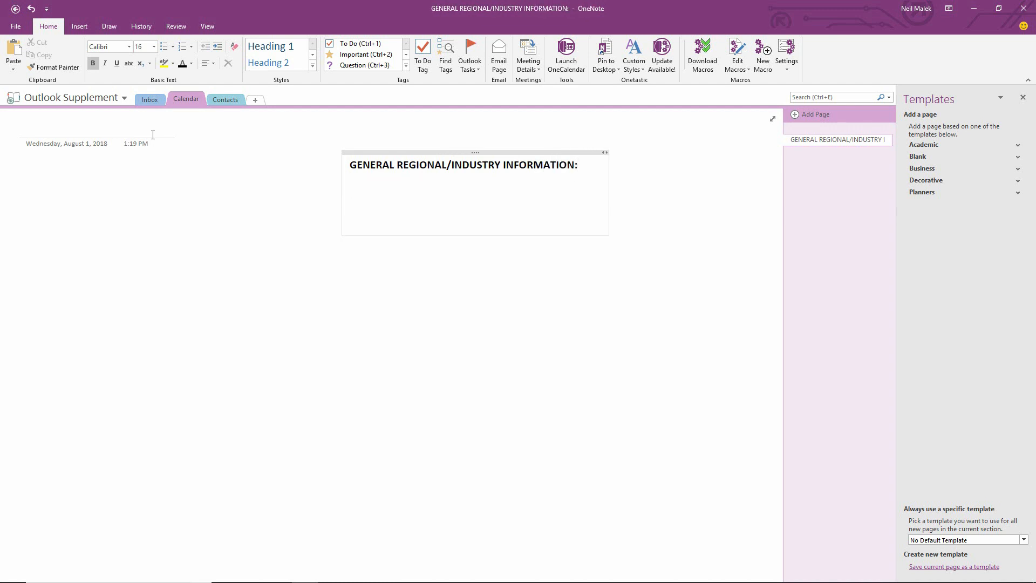
text(C)
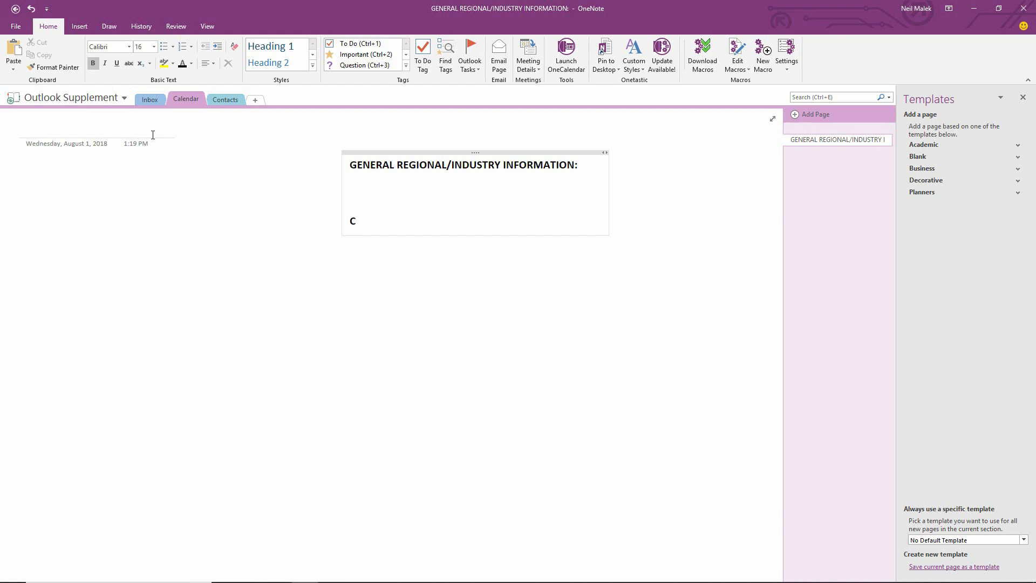
text(URRENT STA)
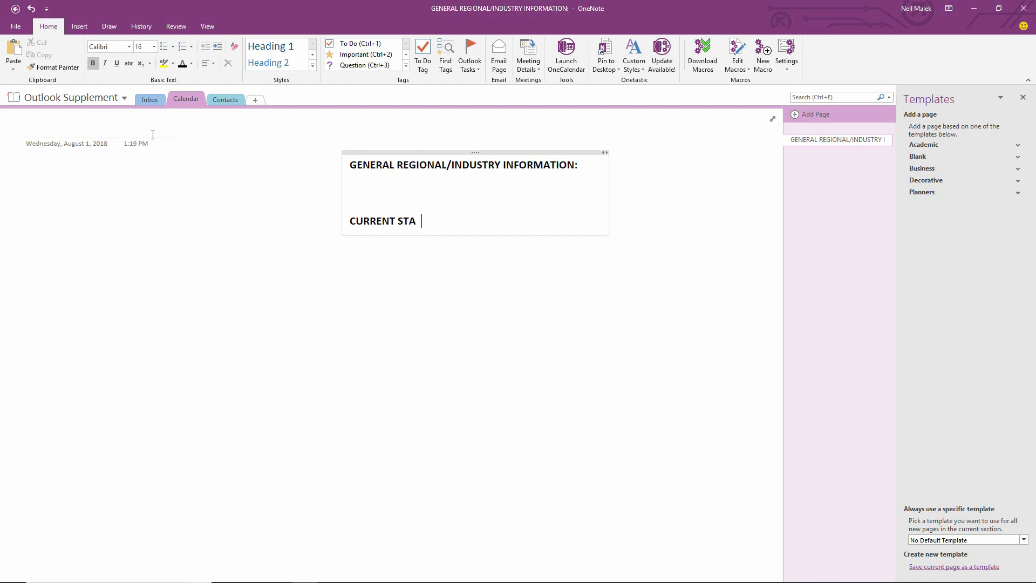
text(TUS:)
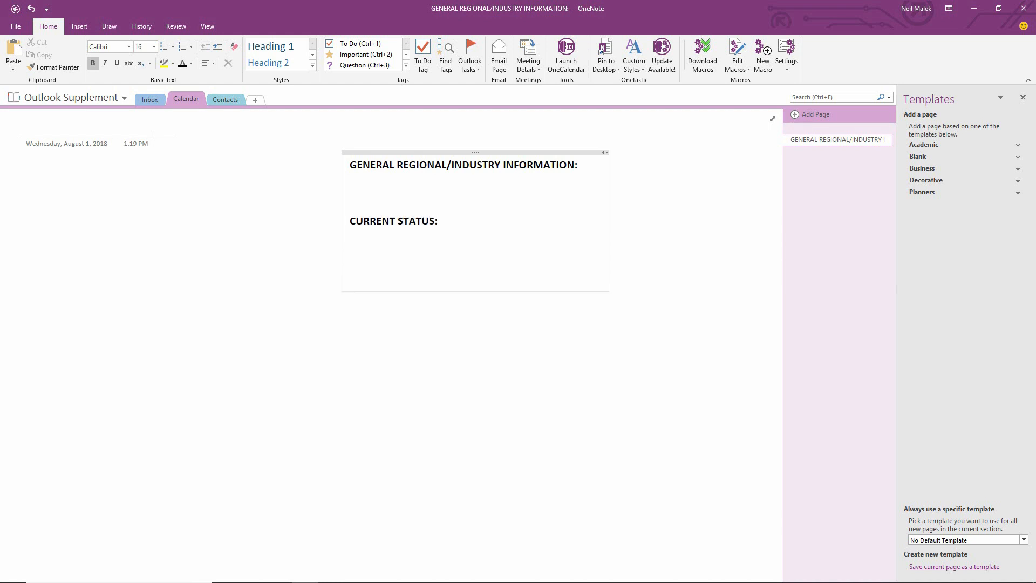
Type the headings PAIN POINTS: and VALUE OF SOLUTIONS: further down the note
click(350, 277)
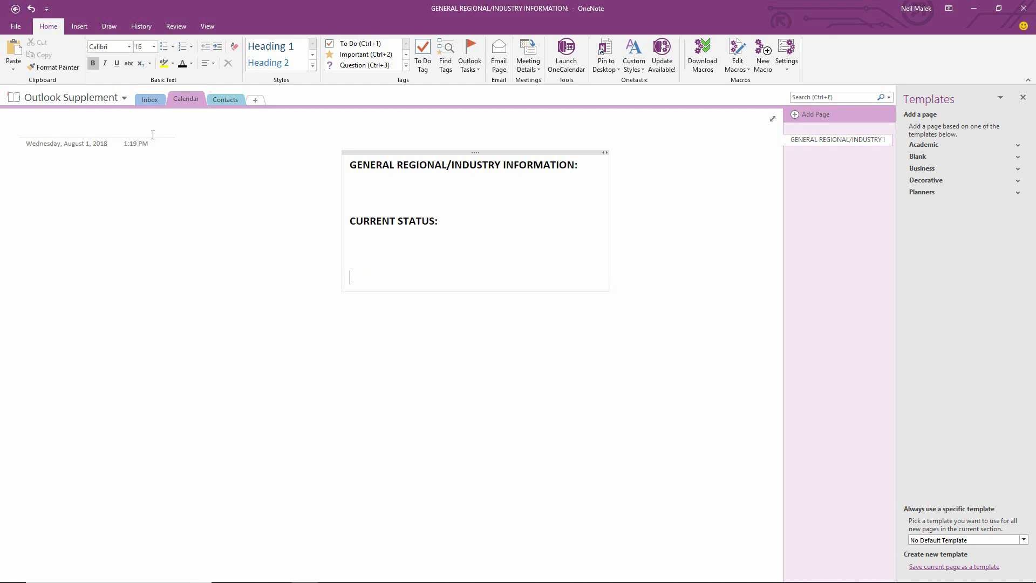
text(PAIN POINTS)
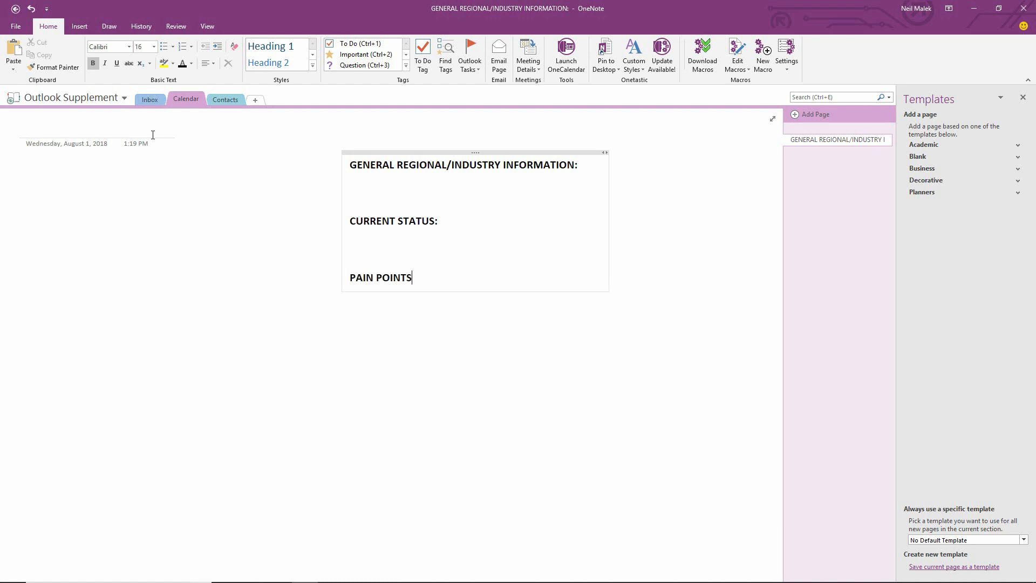
text(:)
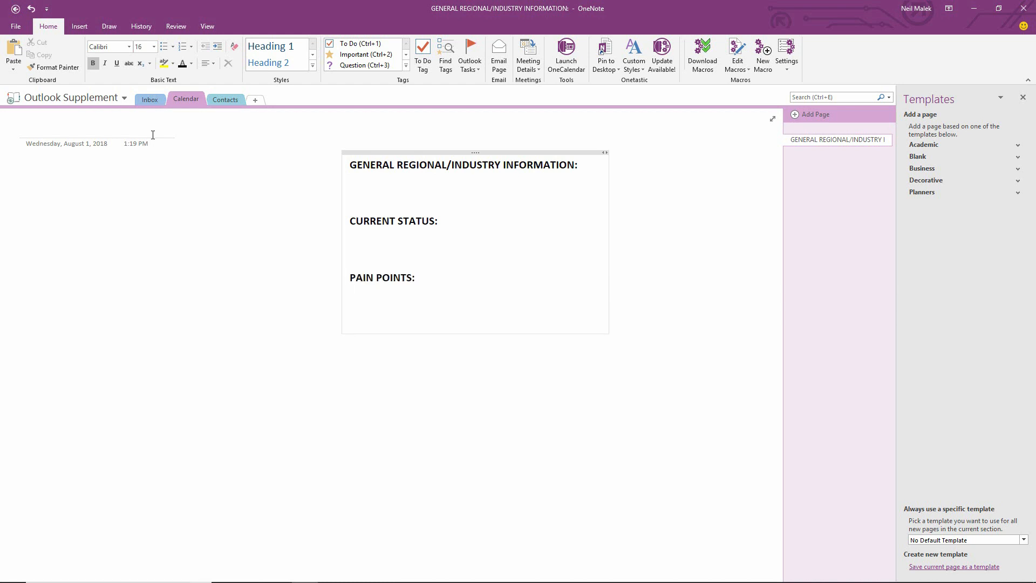
text(VALUE OF)
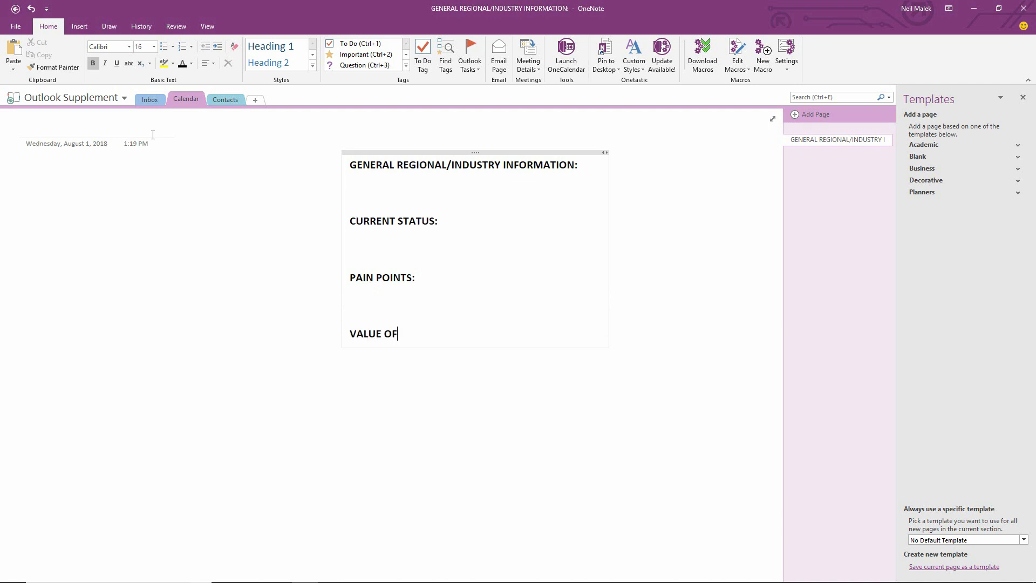
text(SOLUTIONS:)
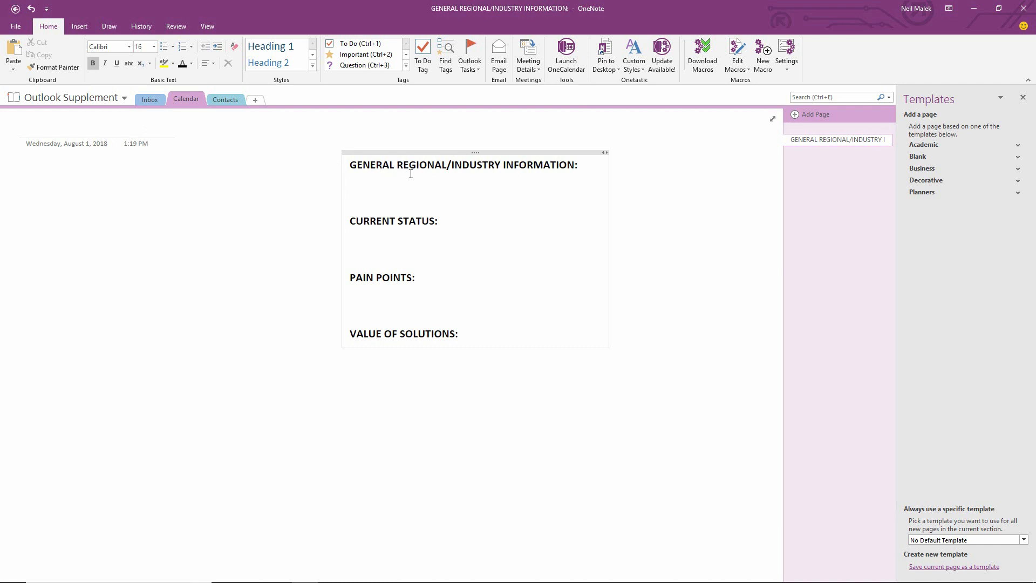
mouse_move(389, 220)
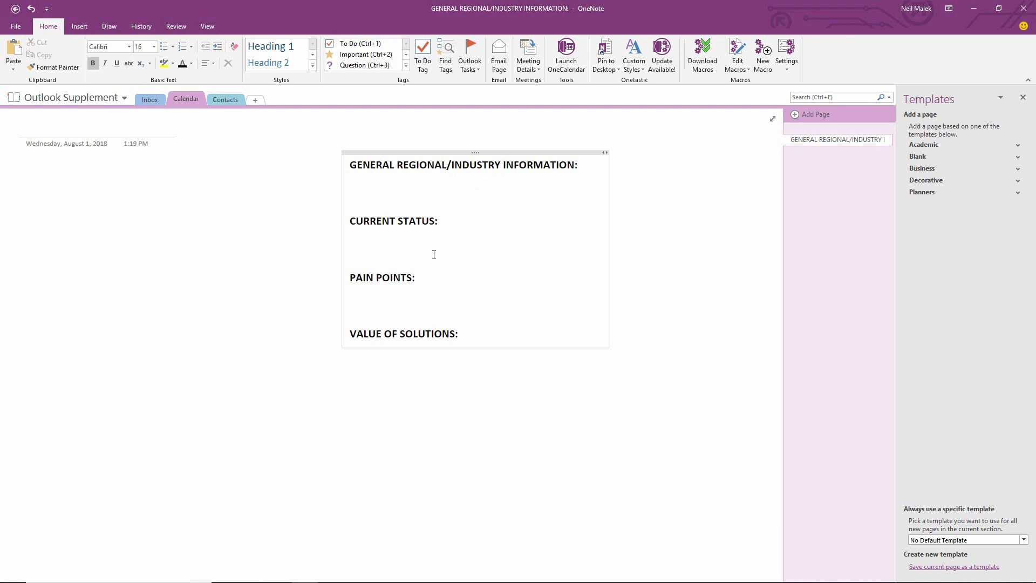
mouse_move(388, 344)
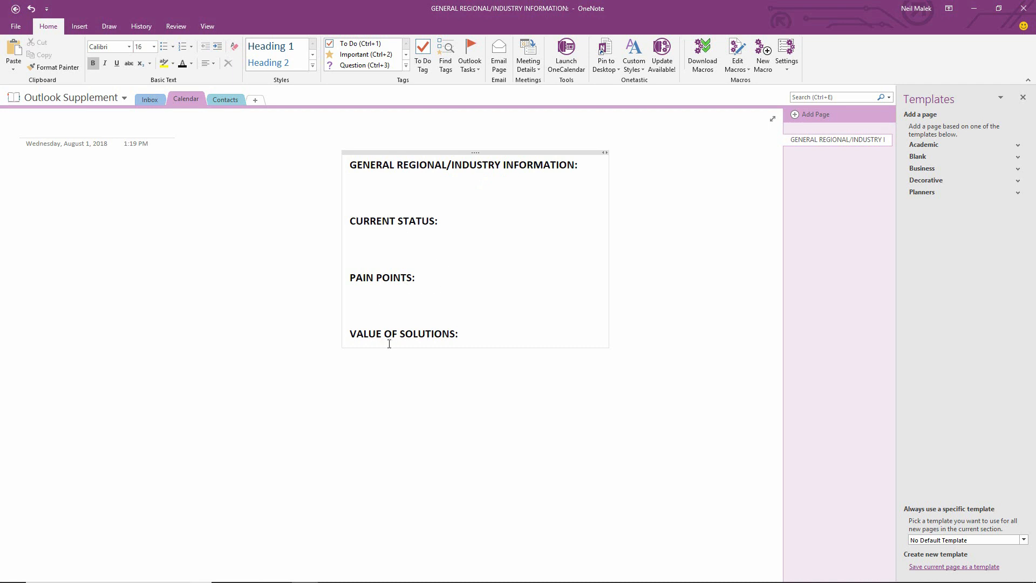
mouse_move(406, 286)
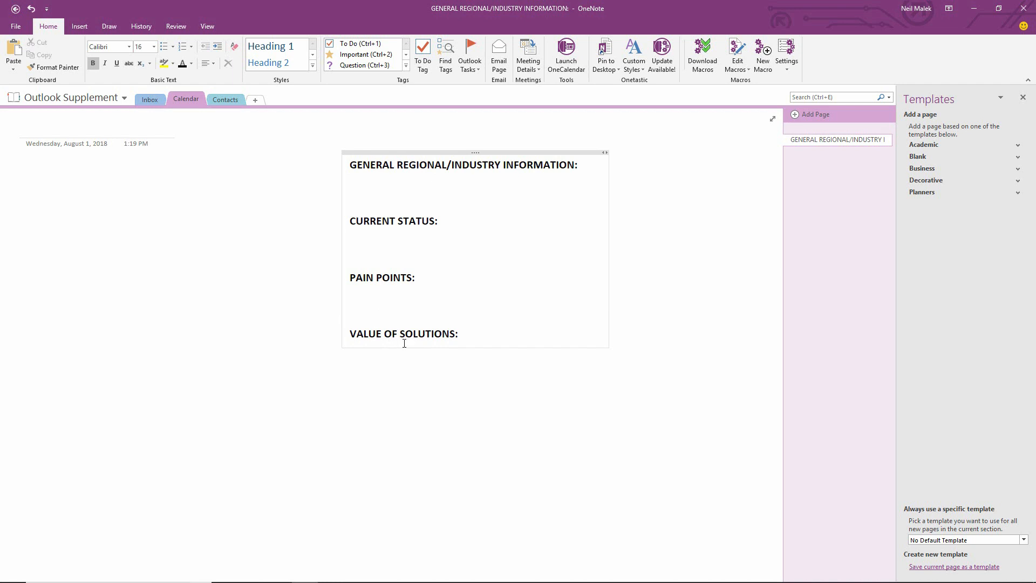
In the Contacts section, type REGIONAL / INDUSTRY INFORMATION: and PERSONAL INFORMATION: headings
click(225, 100)
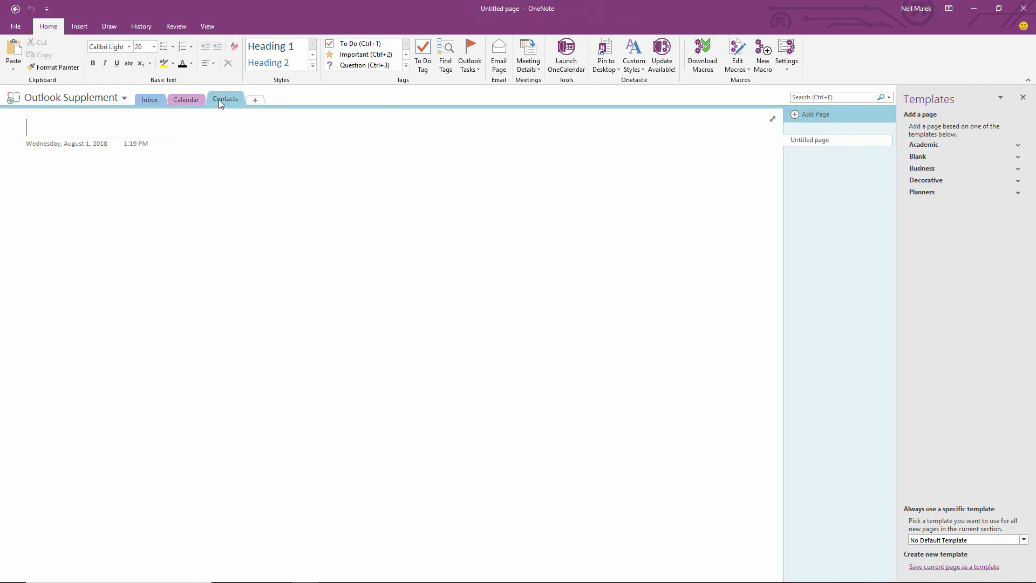
click(225, 100)
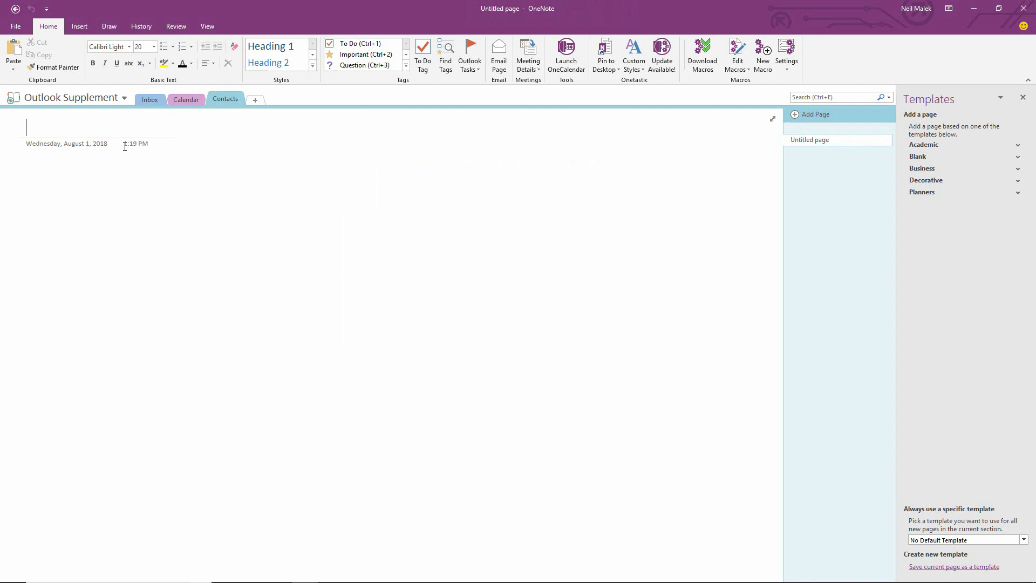
mouse_move(285, 160)
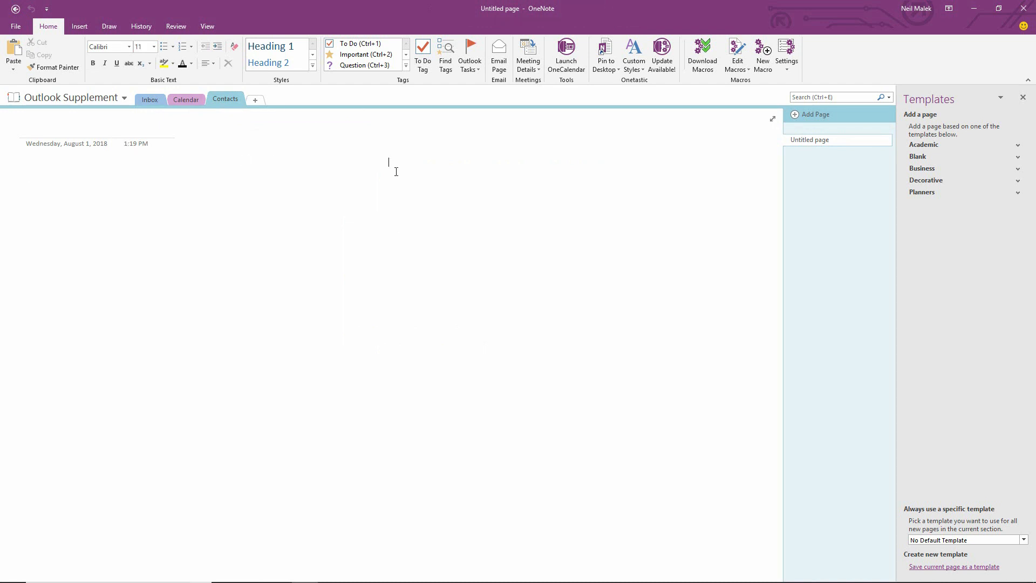
mouse_move(473, 235)
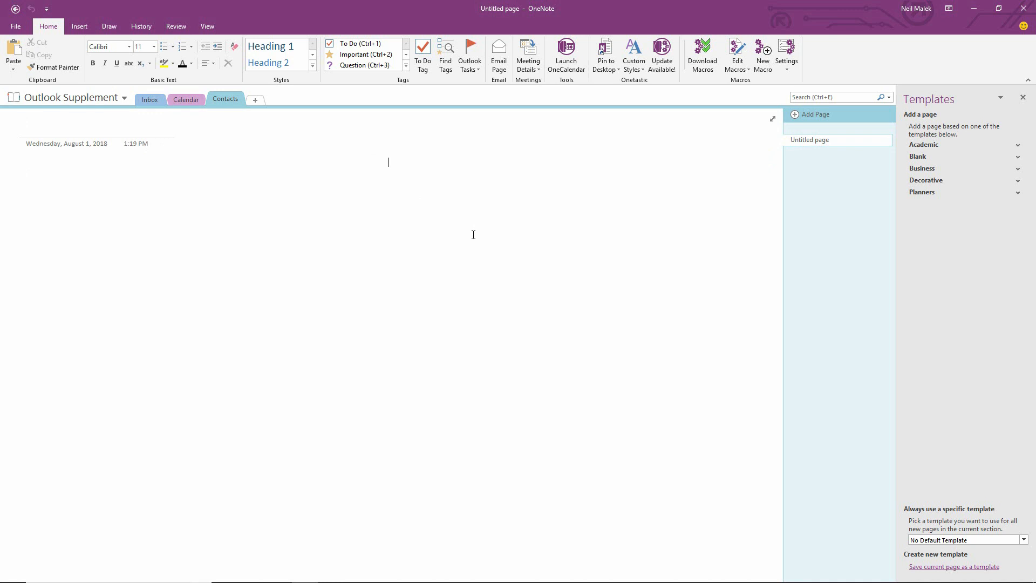
text(R)
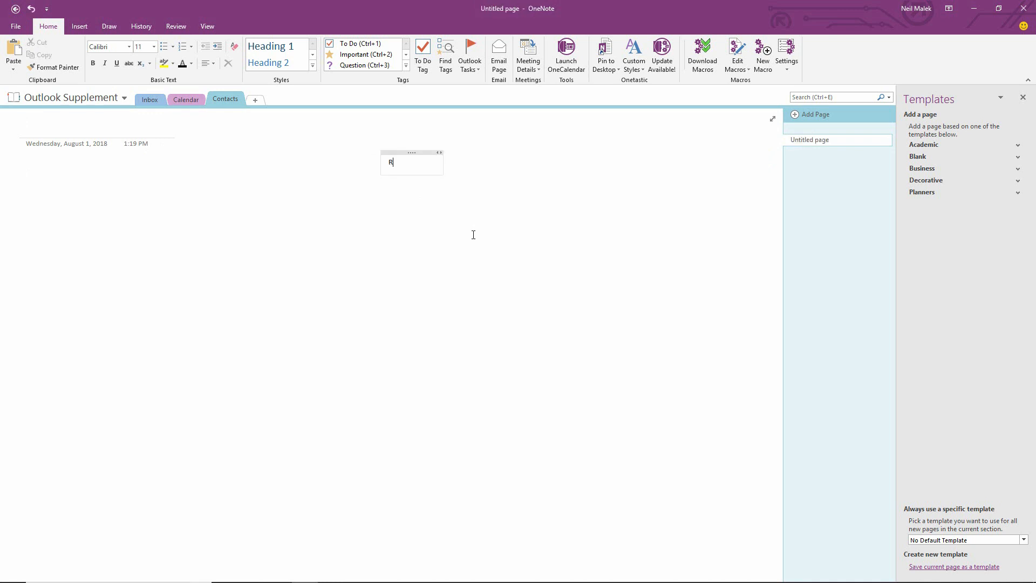
text(EGIONAL /)
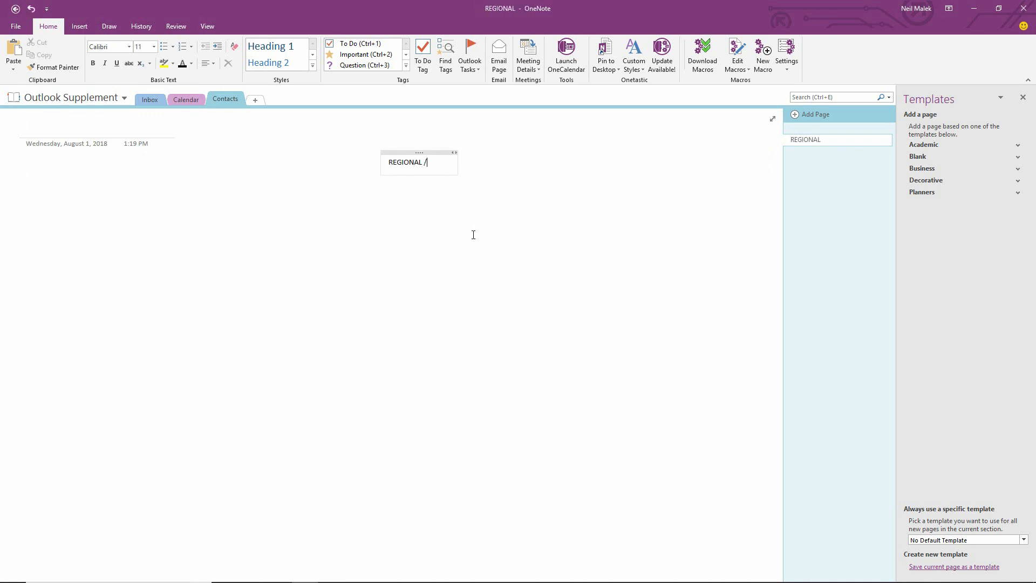
text(INDUSTRIN)
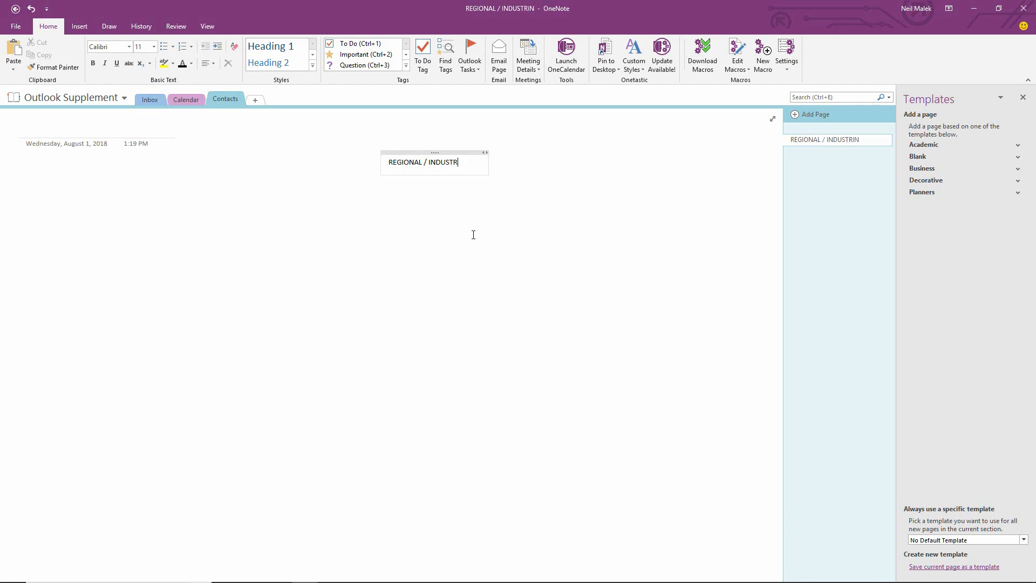
text(Y INFORMATION:)
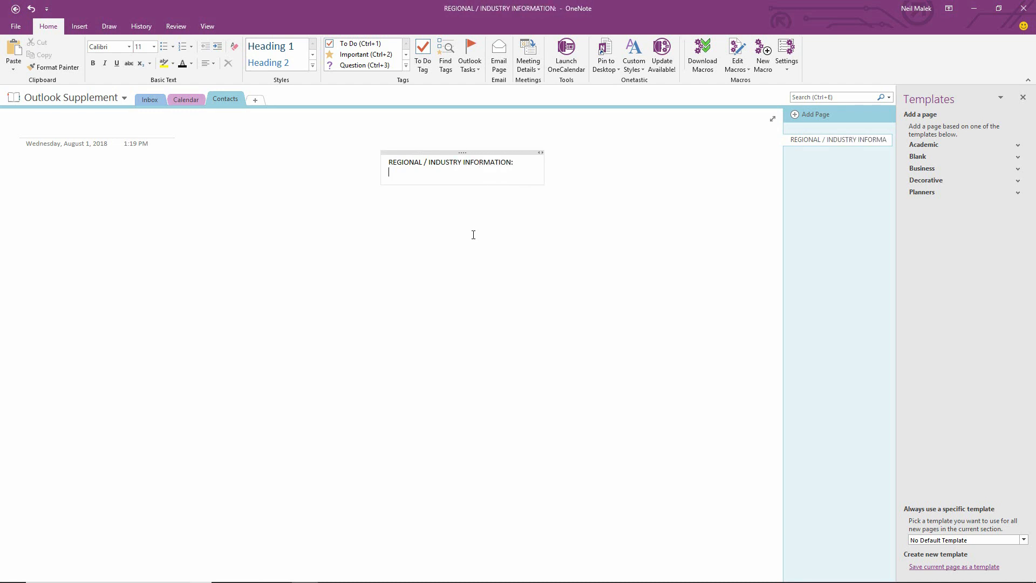
text(PERSONAL IN)
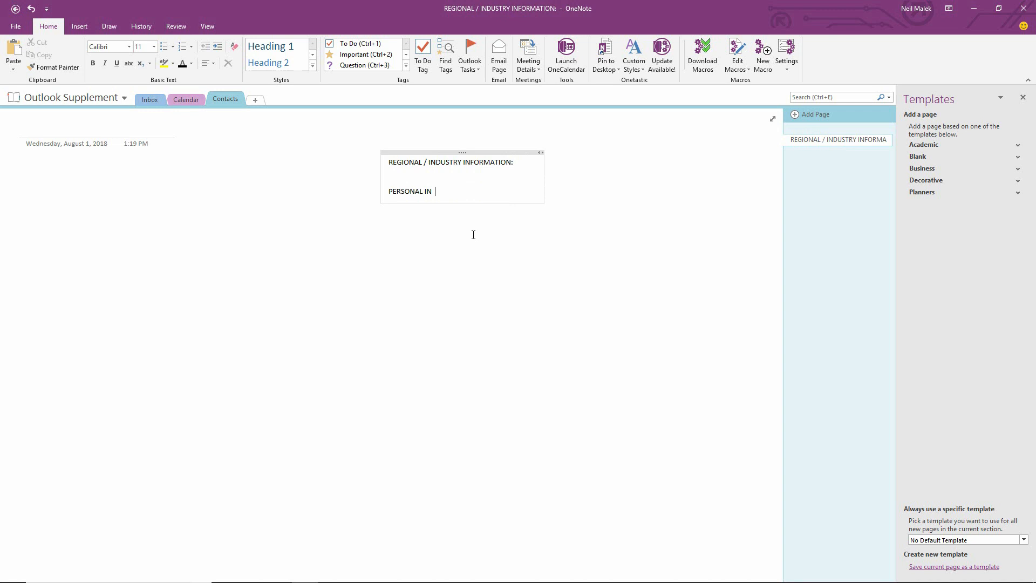
text(FORMATION:)
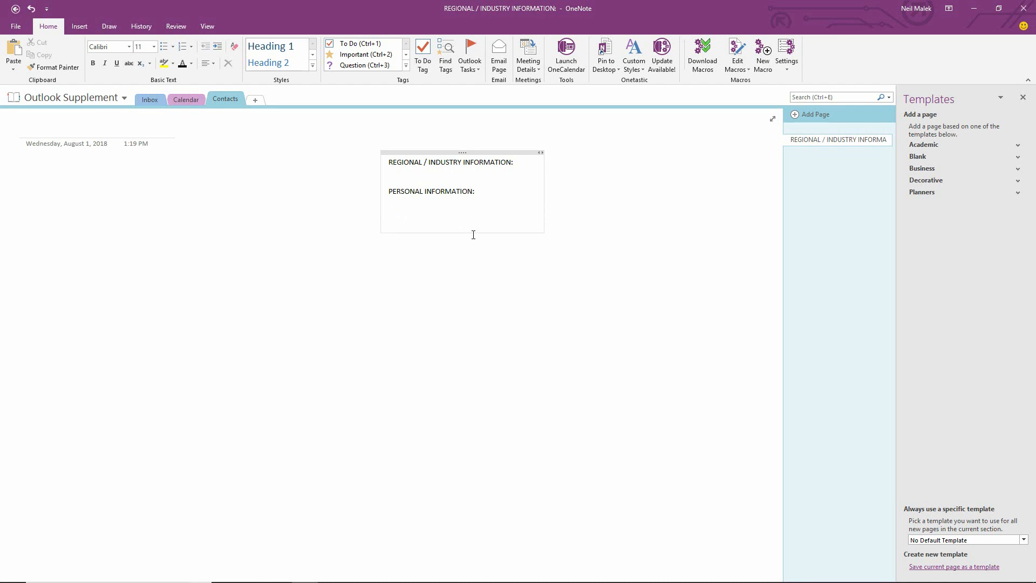
Add the heading ASSISTANT / GATEKEEPERS and make the lower headings large and bold
click(389, 220)
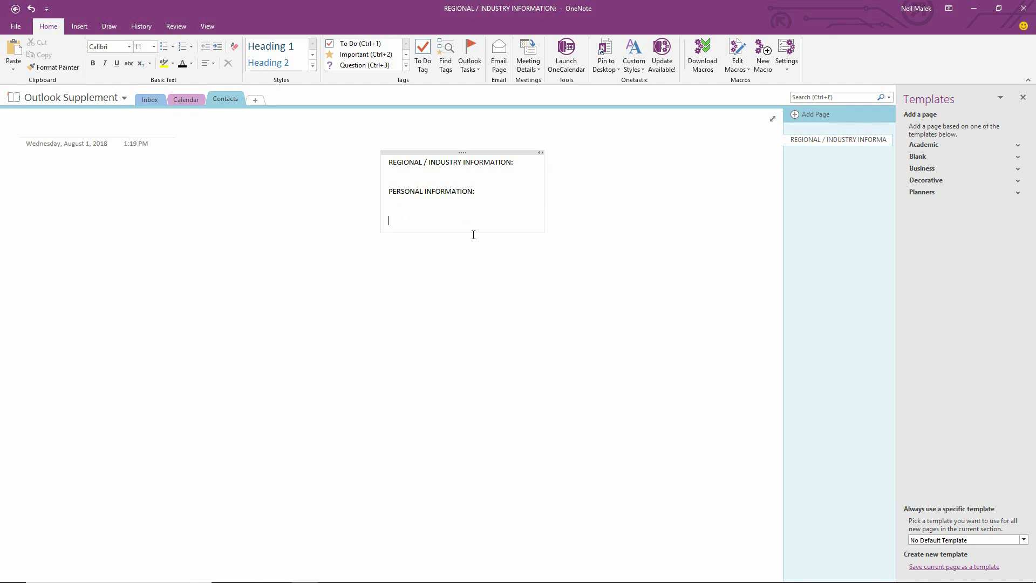
text(ASSISTAN)
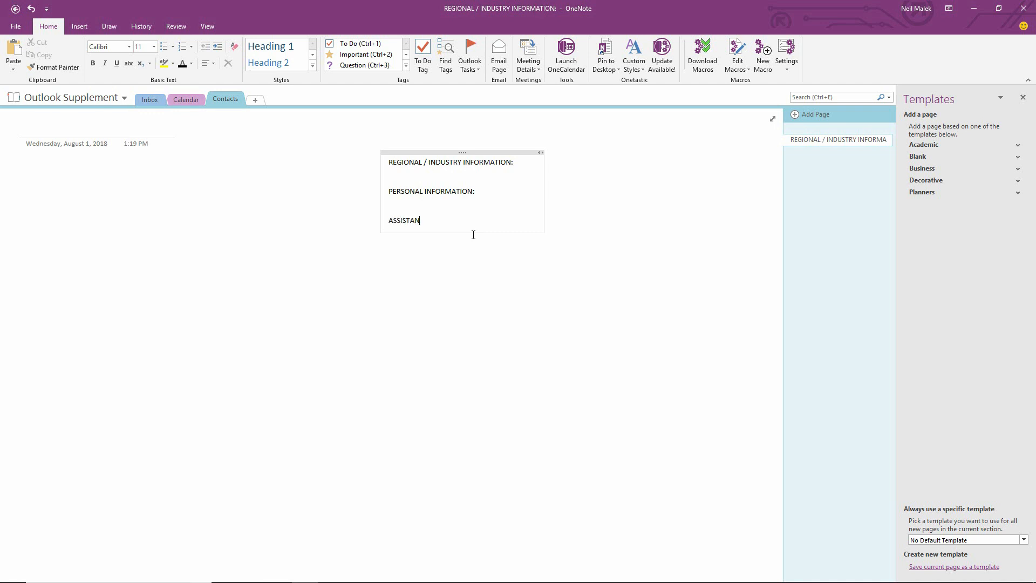
text(T / GA)
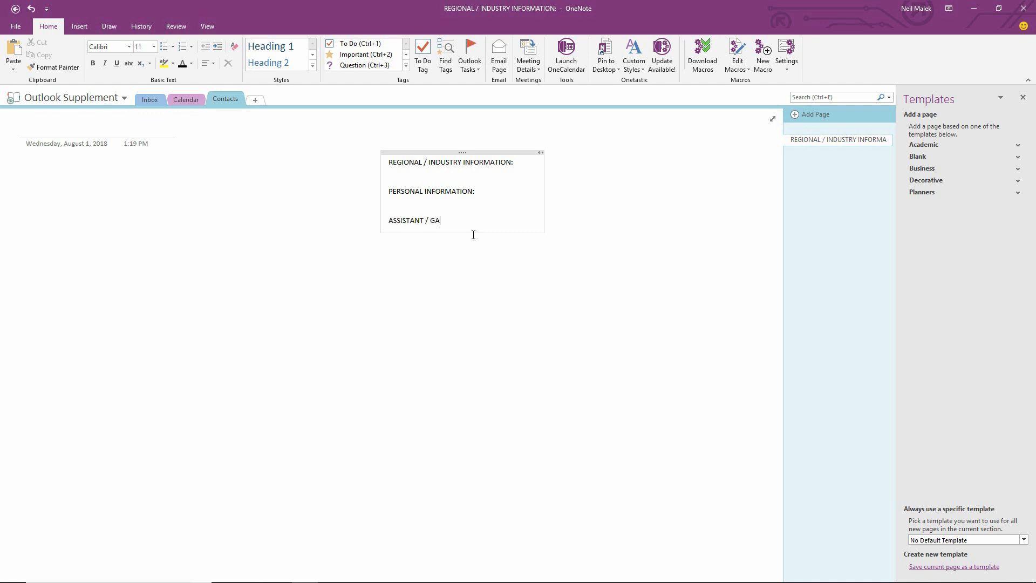
text(TEKEEPERS:)
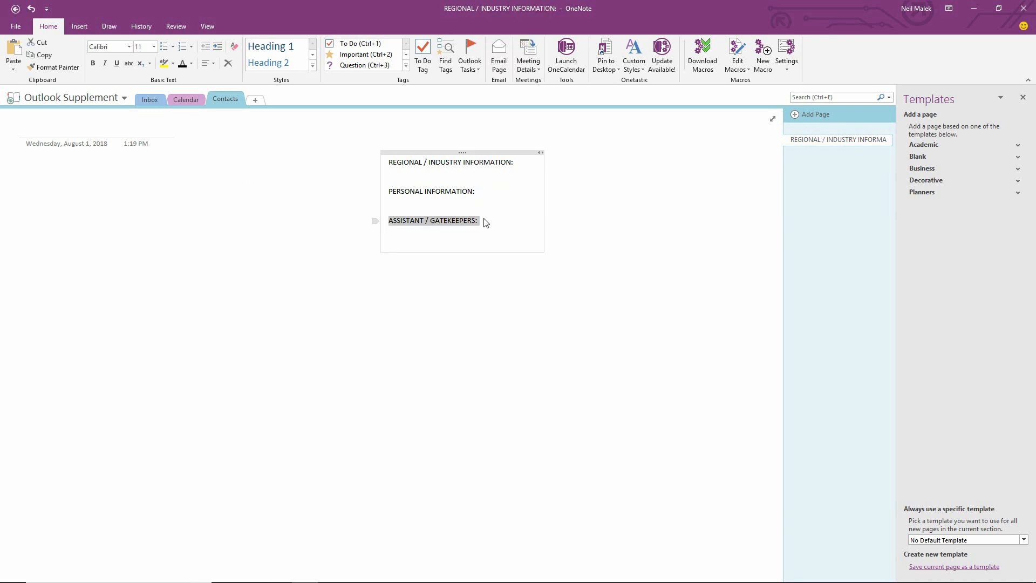
click(93, 64)
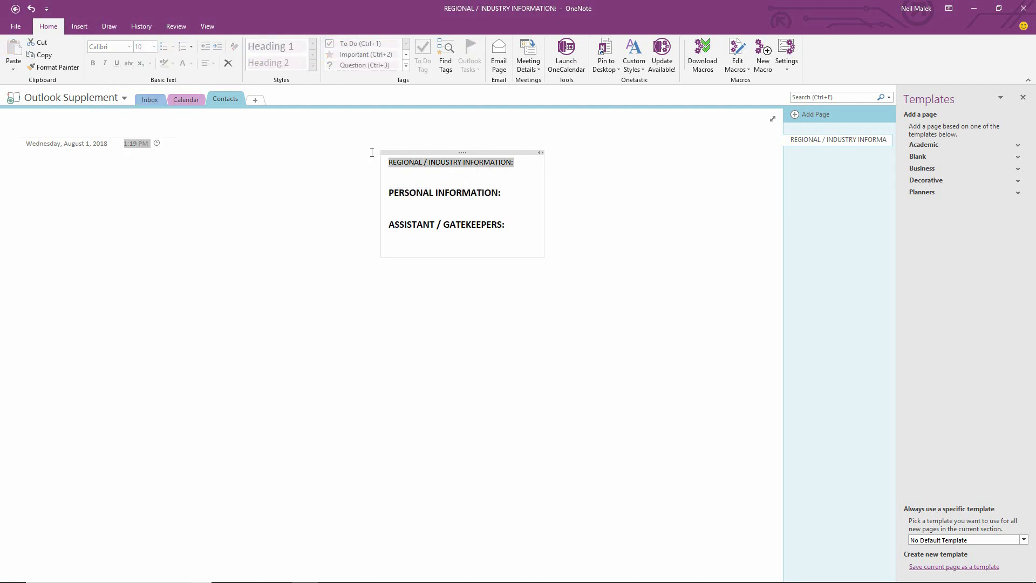
mouse_move(450, 137)
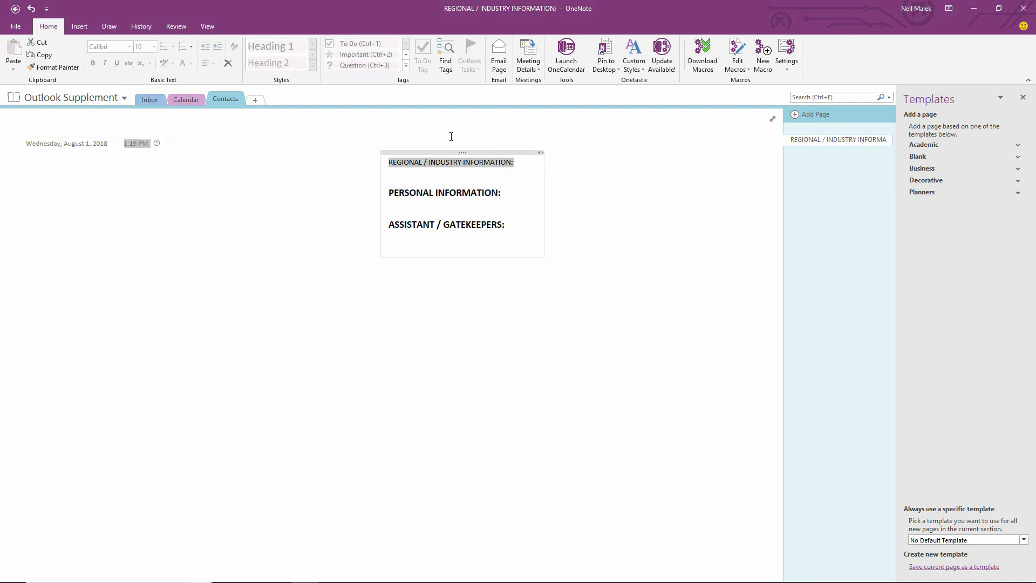
Make REGIONAL / INDUSTRY INFORMATION: bold at size 14, then deselect it
click(467, 162)
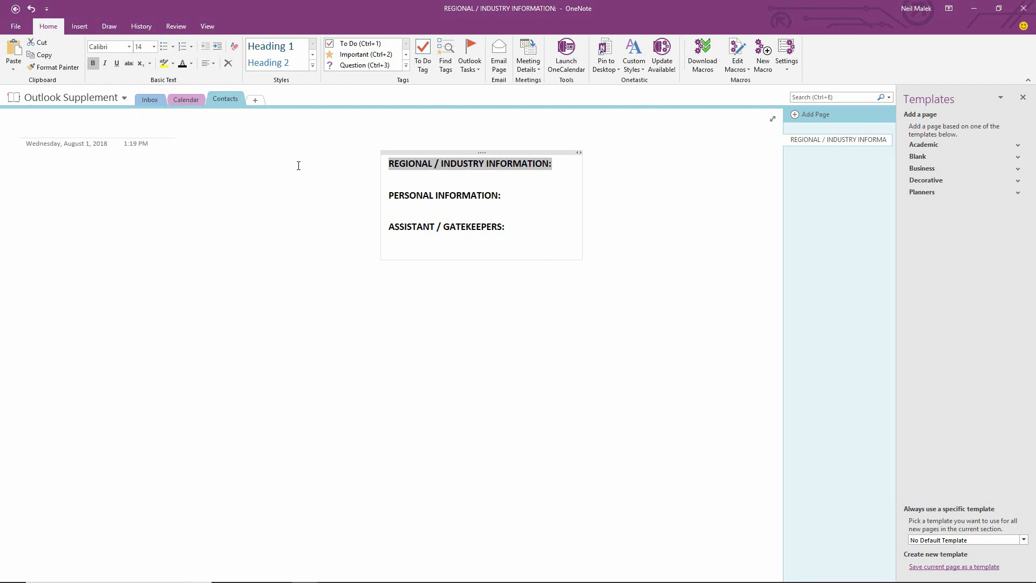
click(565, 190)
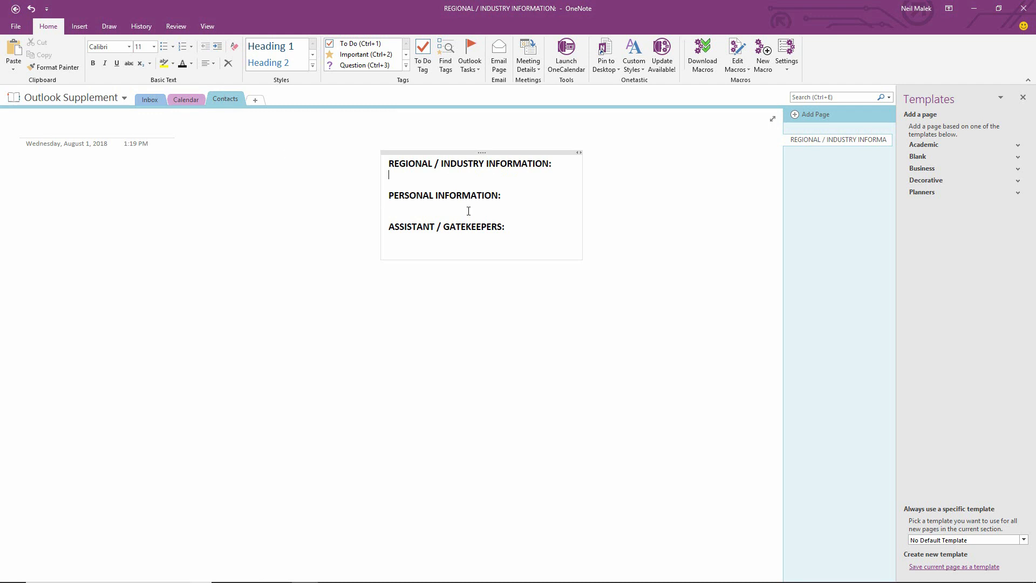
mouse_move(697, 162)
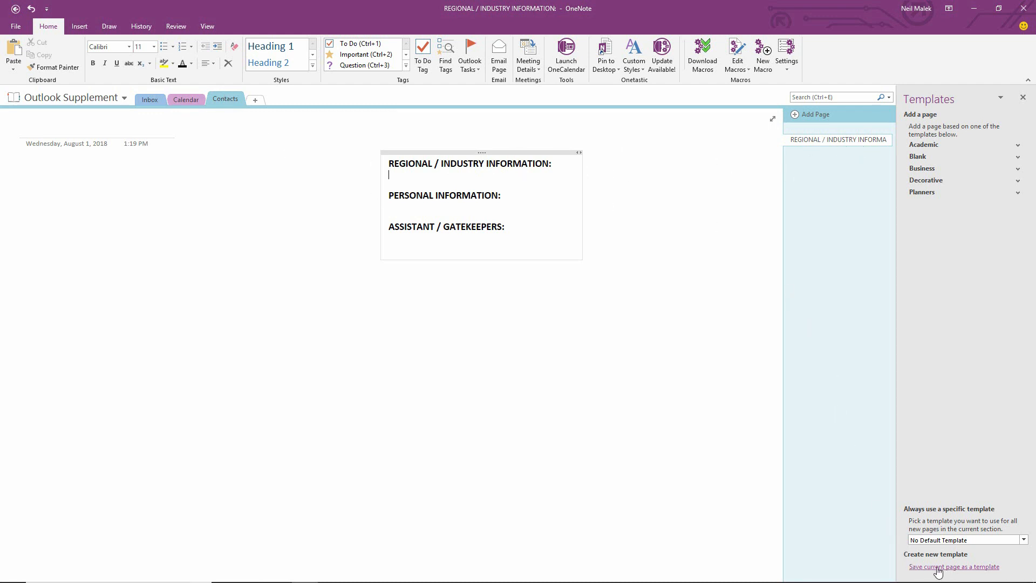
Save the Contacts page as template 'Contact Template', set as the section's default
click(953, 566)
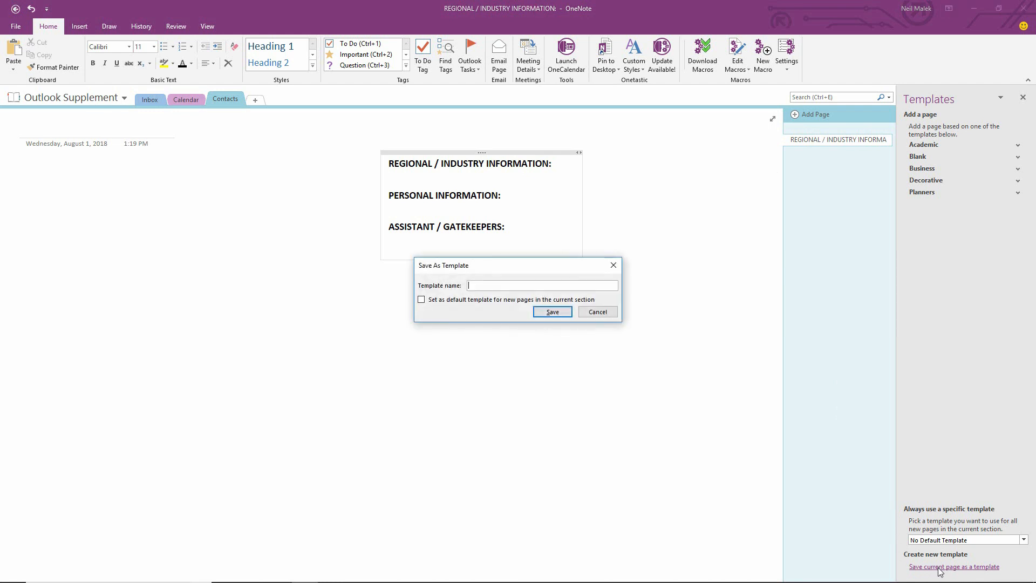
text(c)
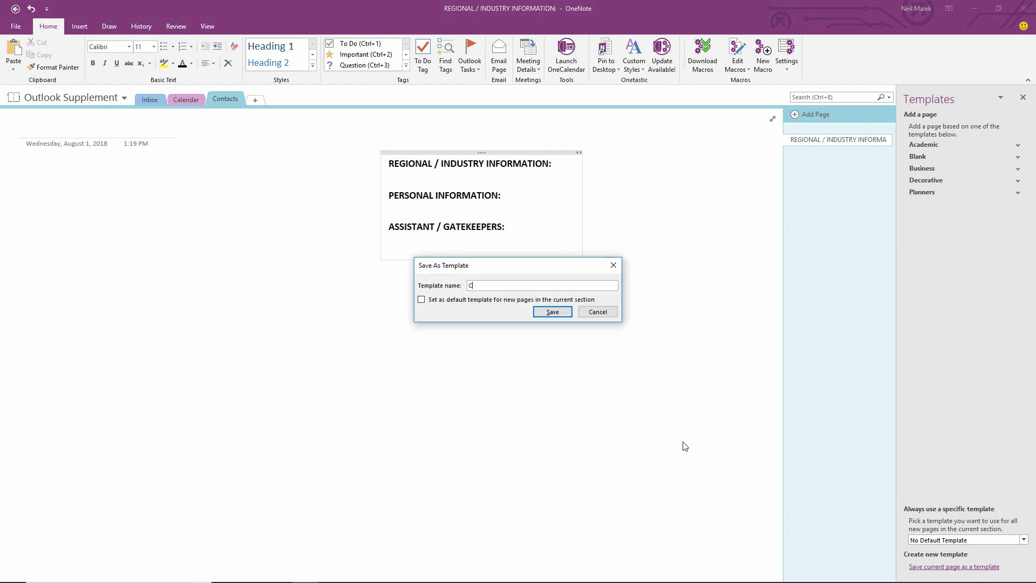
text(Contact Template)
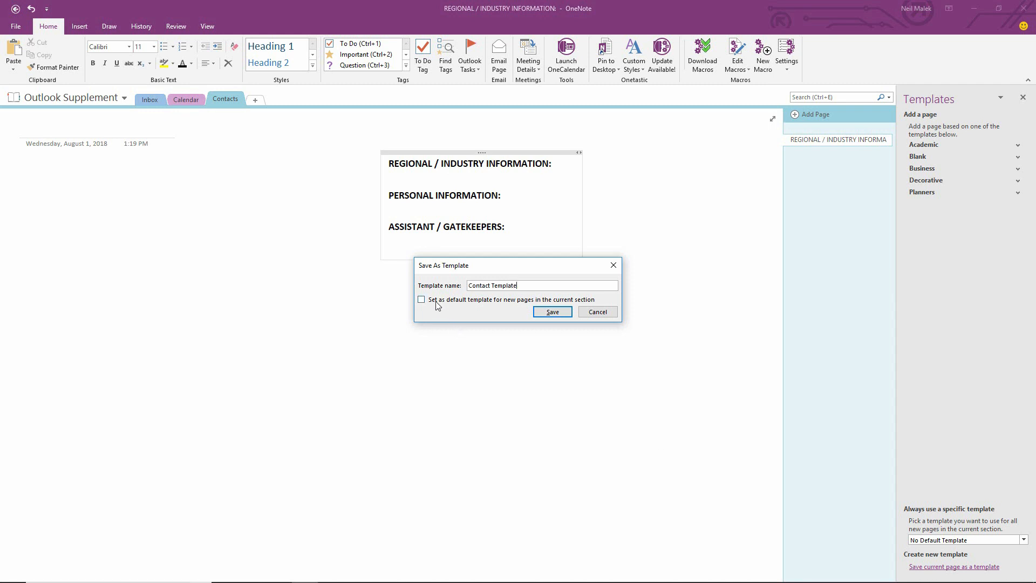
click(422, 299)
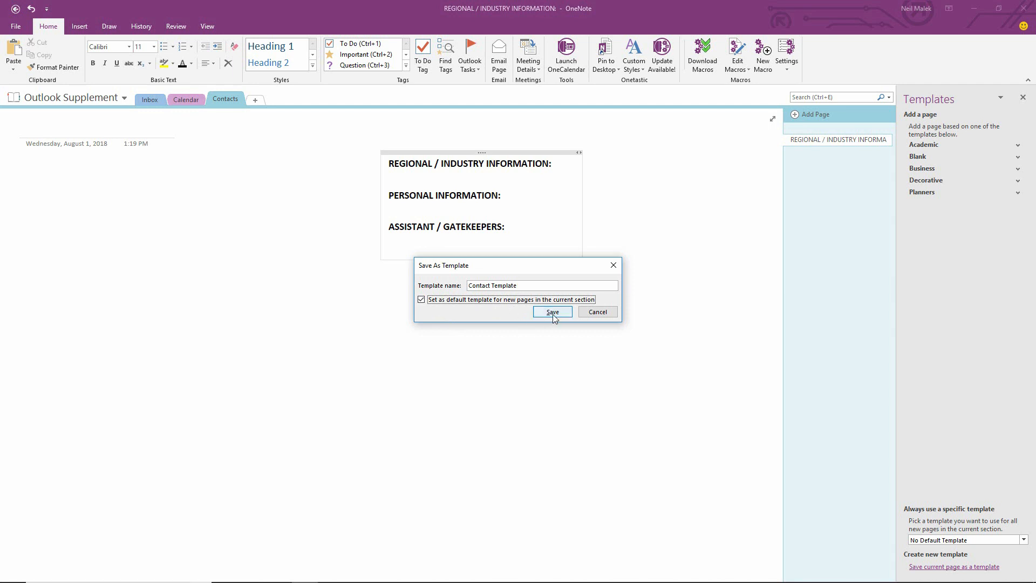
click(552, 312)
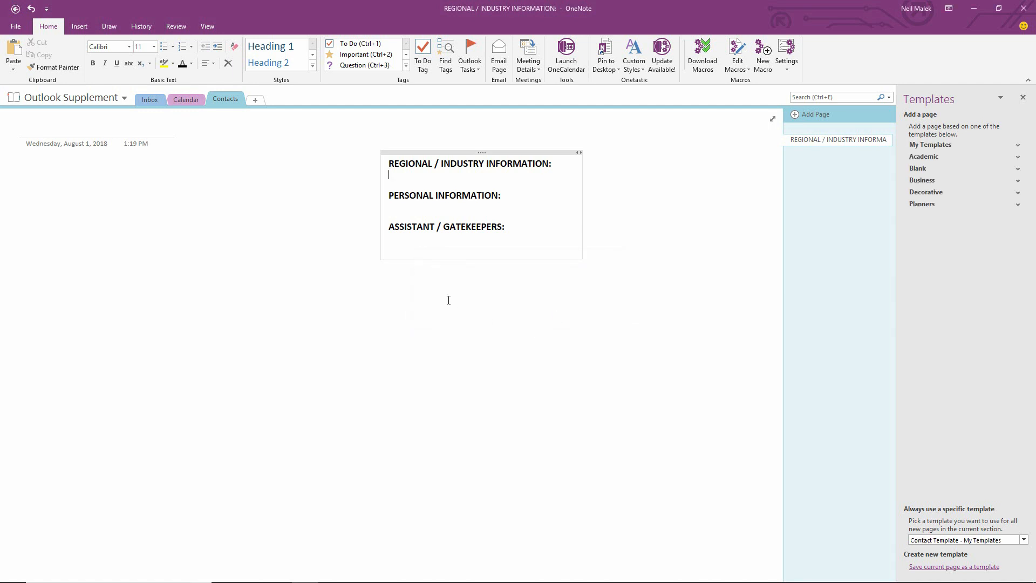
Save the Calendar page as template 'Meeting Template', ticked as the section's default
click(186, 100)
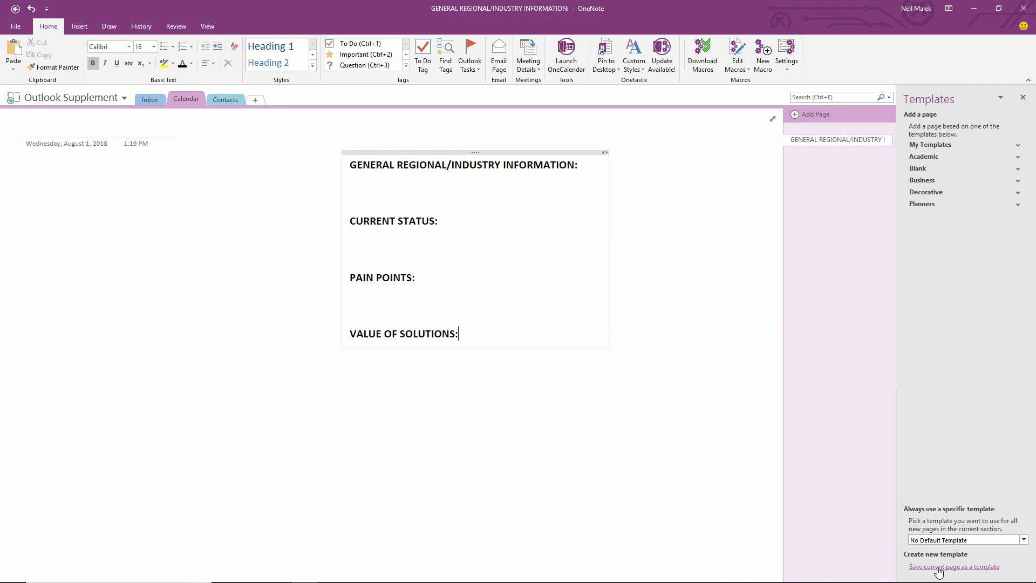
click(954, 566)
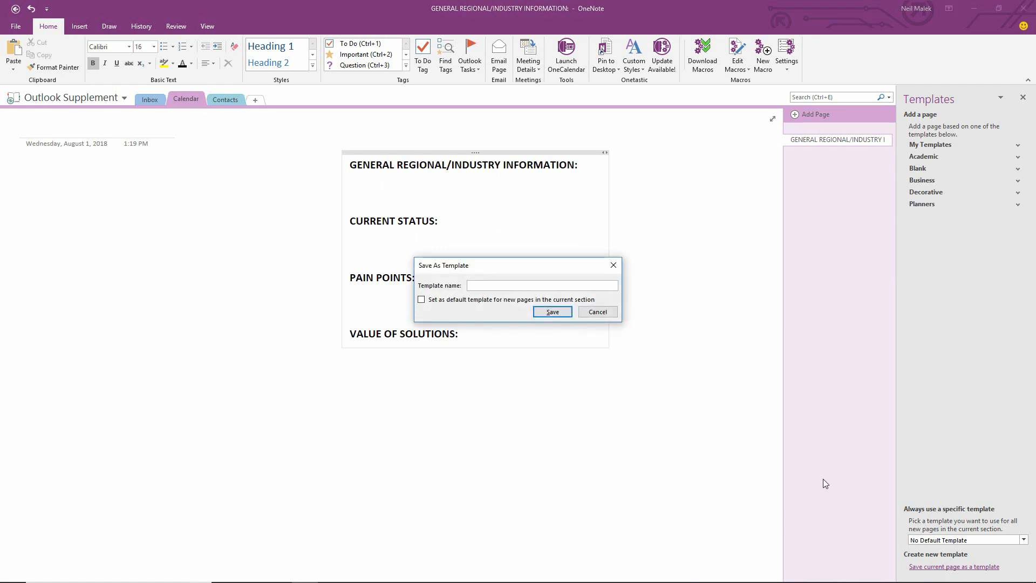
text(Meeting Template)
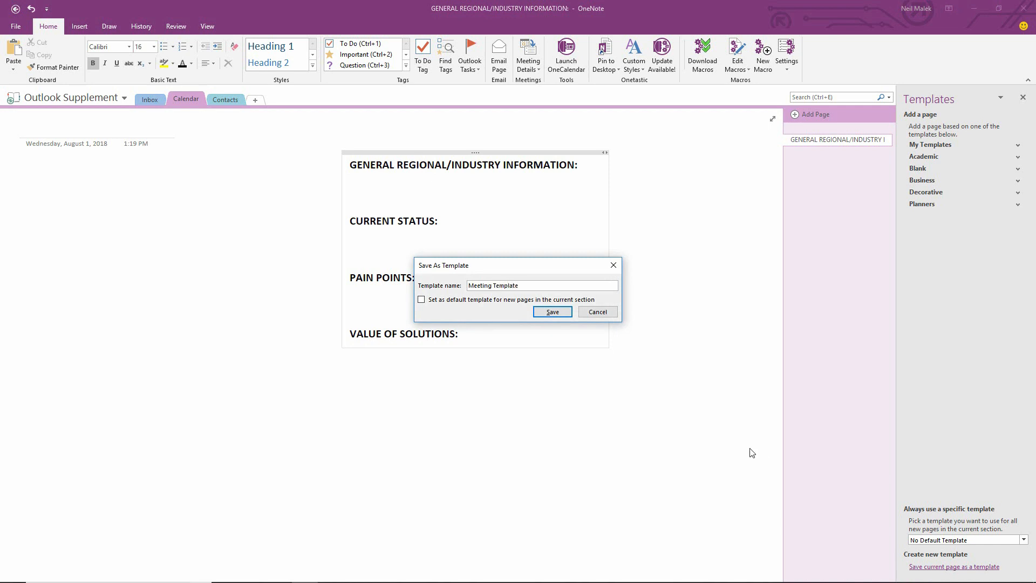
click(421, 299)
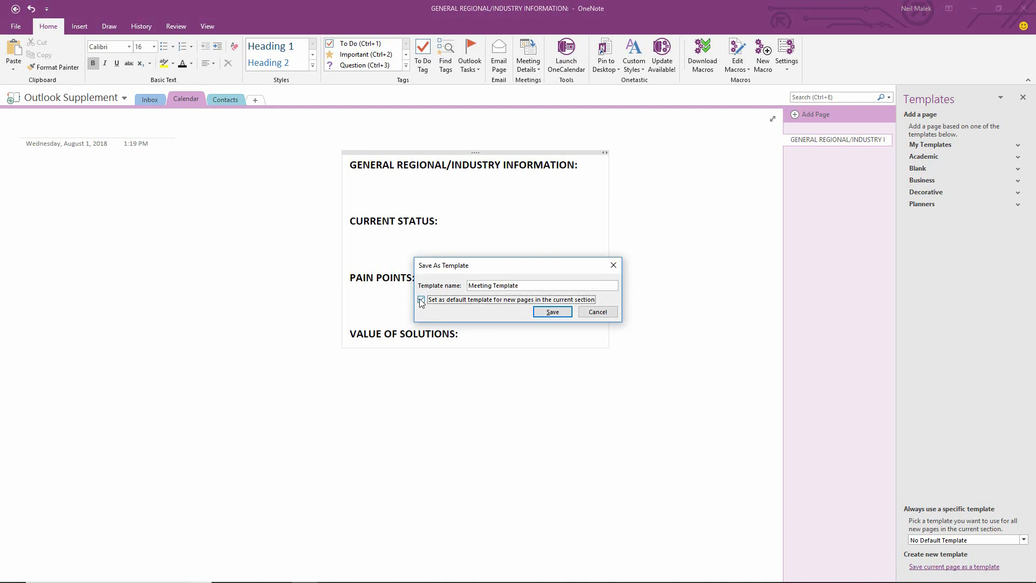
click(421, 299)
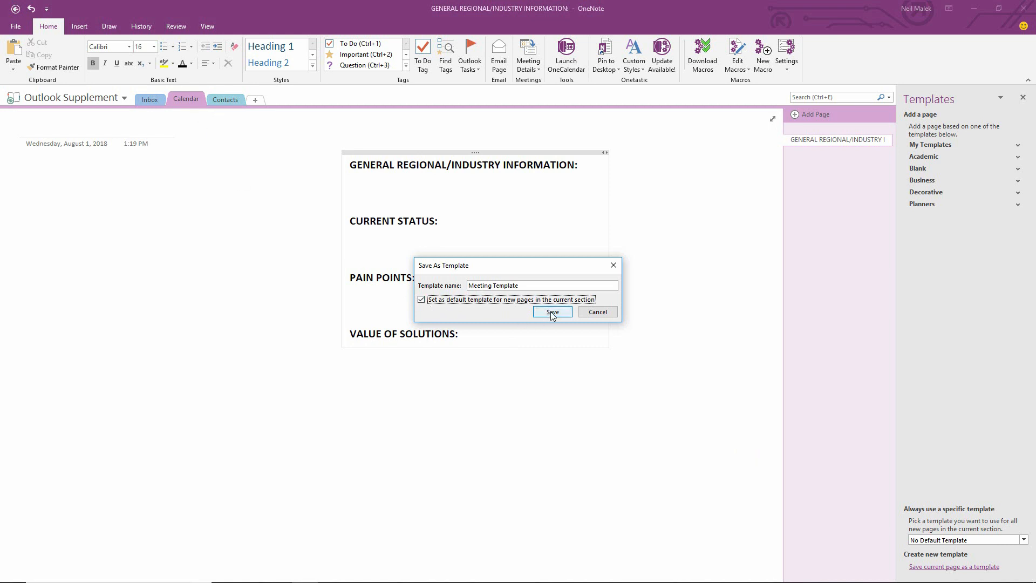
click(551, 311)
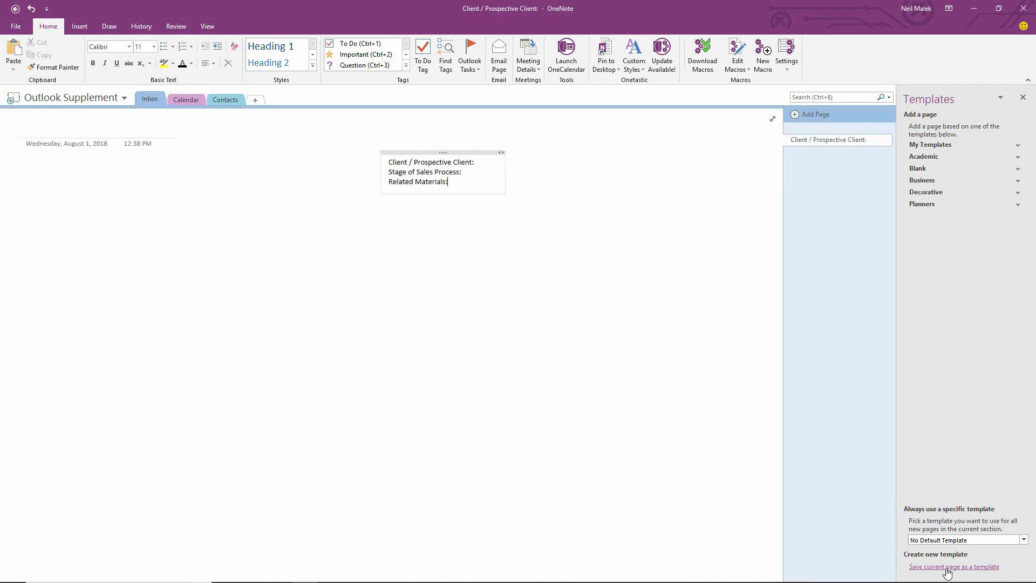
Save the Inbox page as template 'Email Template' with the default checkbox ticked
click(954, 566)
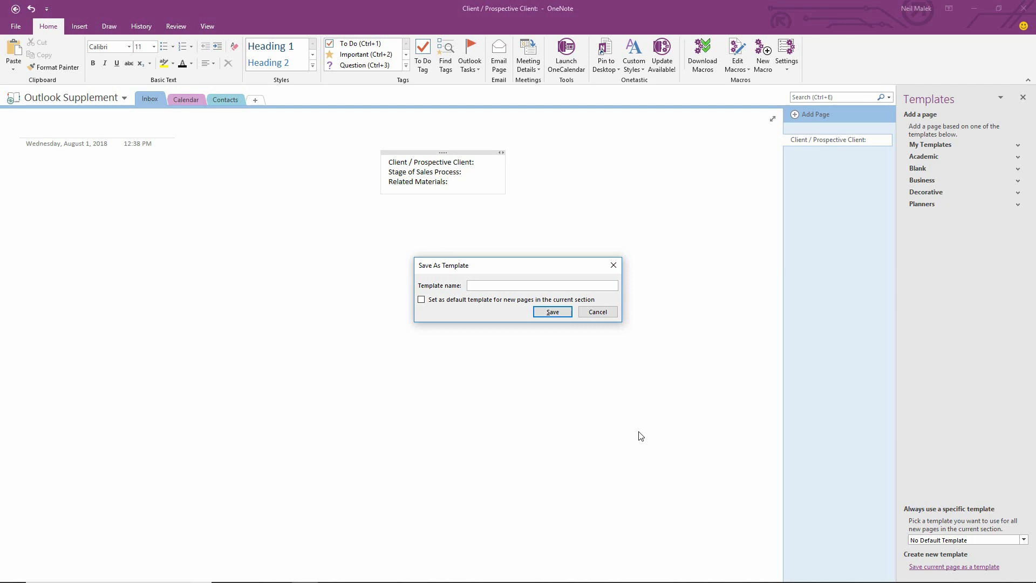
text(Email Template)
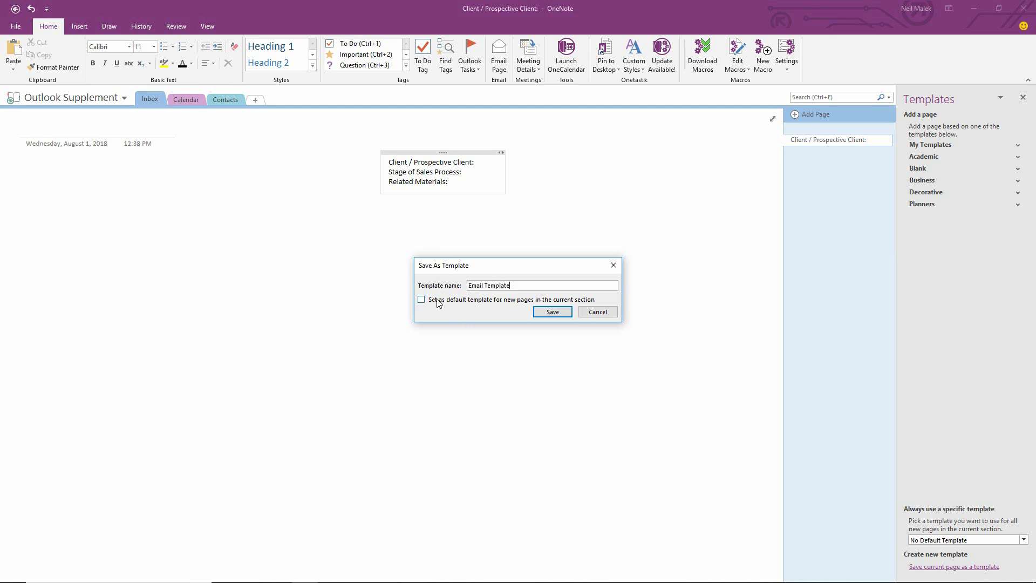
click(421, 300)
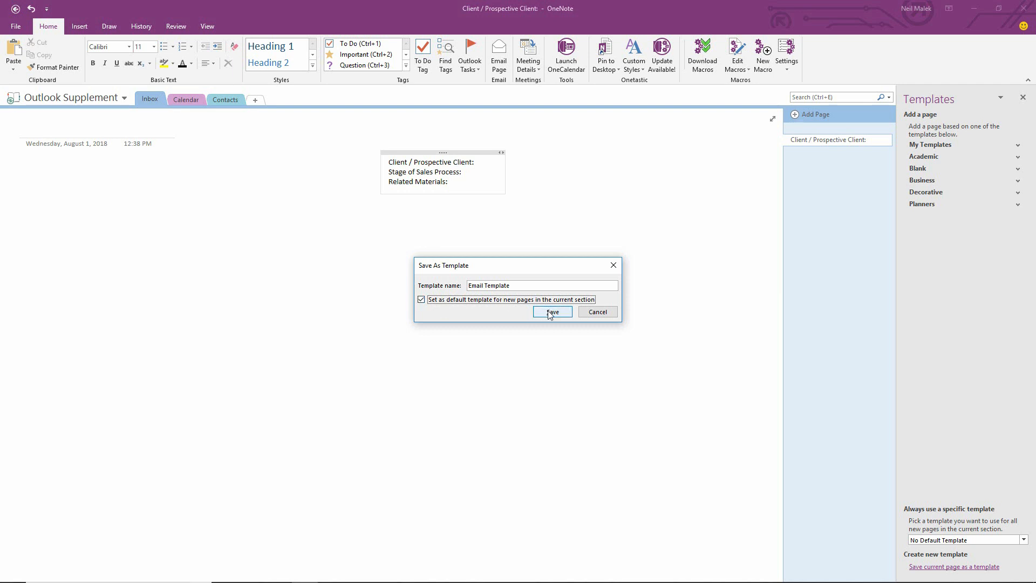
click(553, 311)
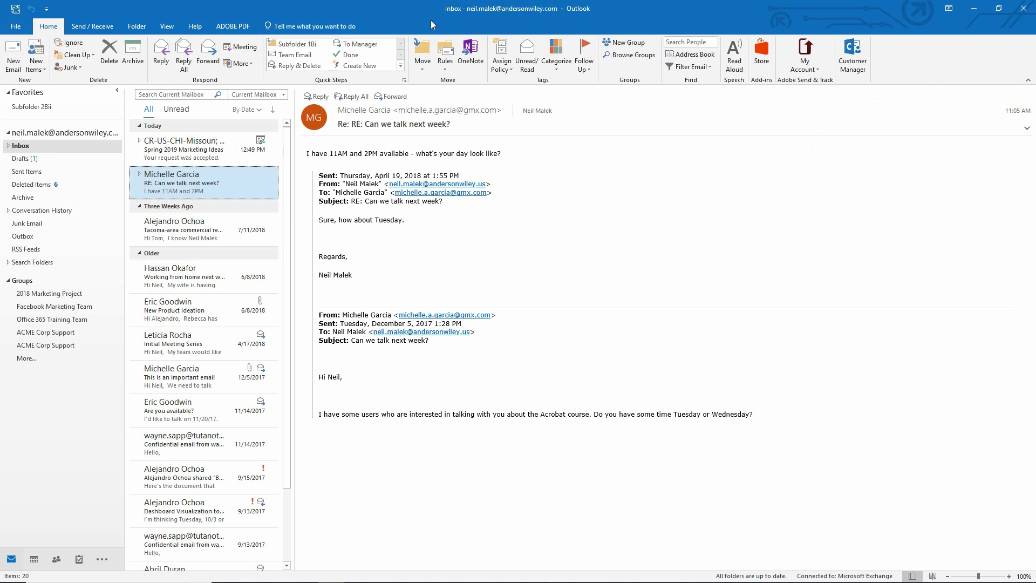
mouse_move(185, 310)
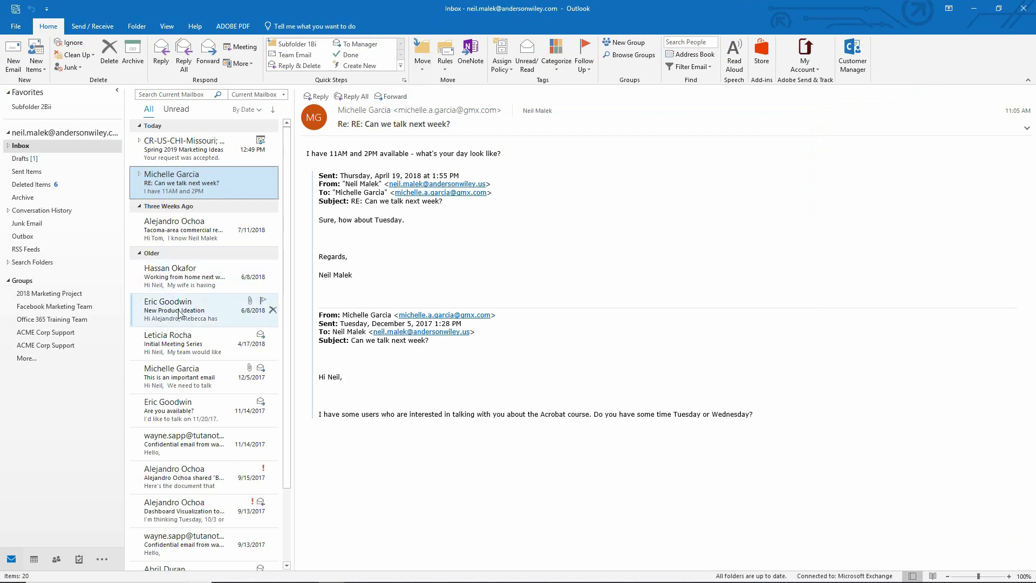
Open the New Product Ideation email, with its PDF attachment, in the reading pane
click(174, 310)
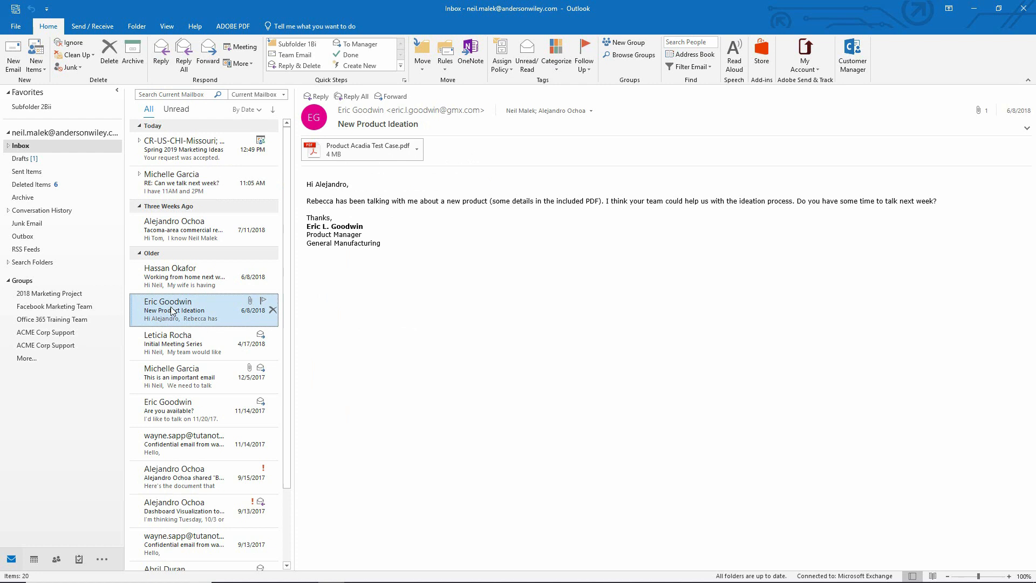
mouse_move(215, 310)
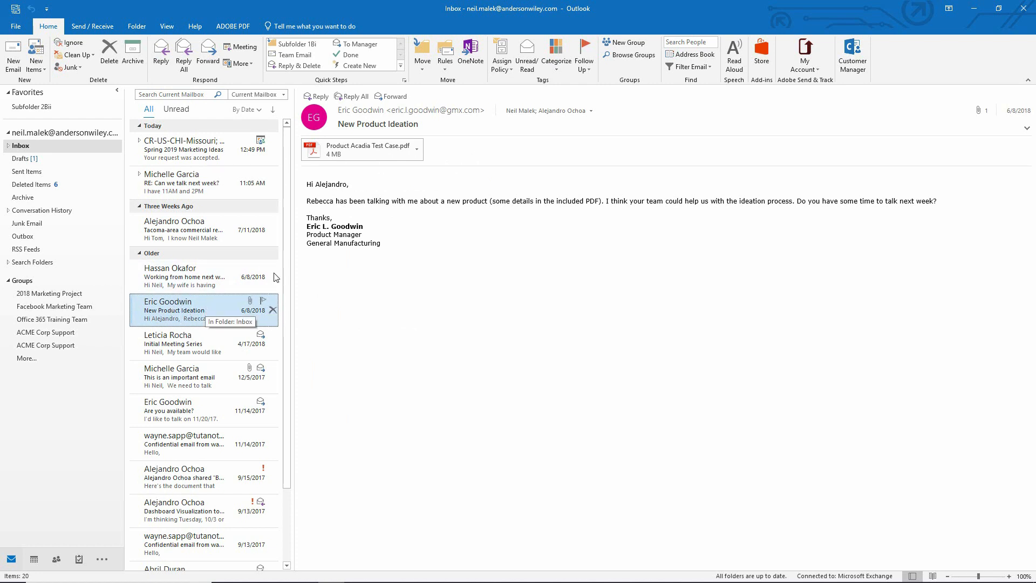
mouse_move(369, 149)
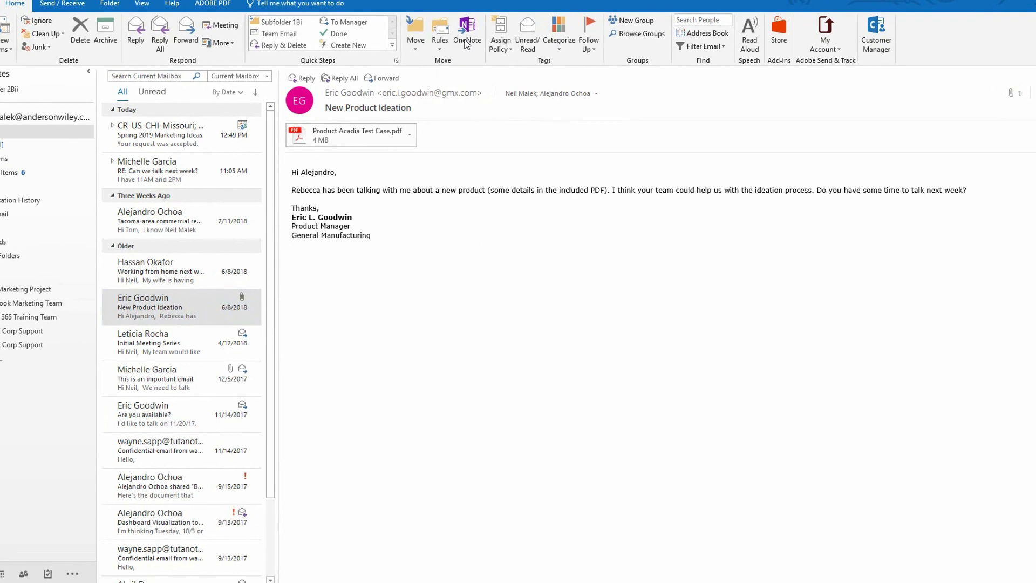
Send the email to Outlook Supplement's Inbox, set as the default email location
click(467, 30)
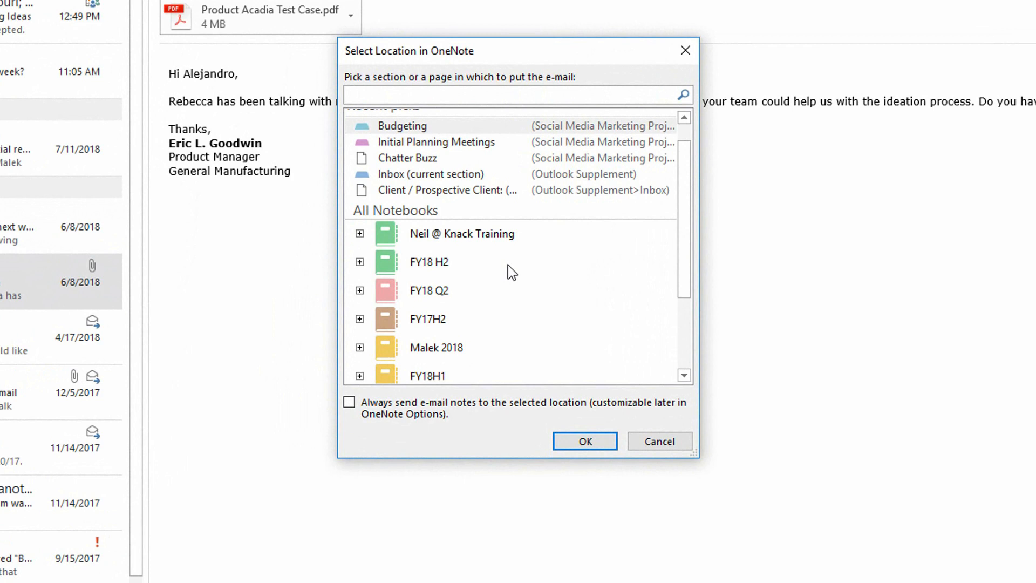
click(359, 321)
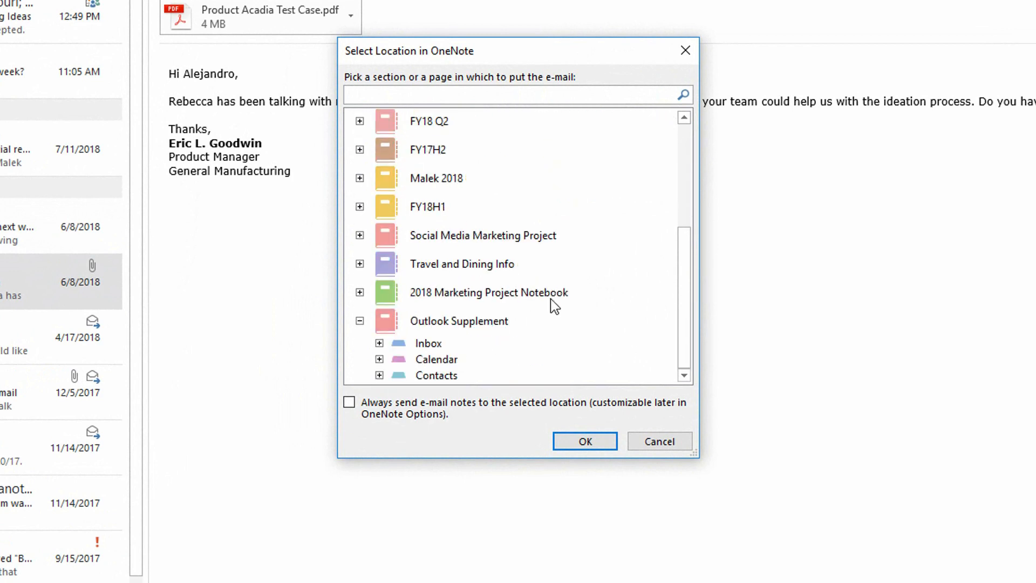
click(428, 343)
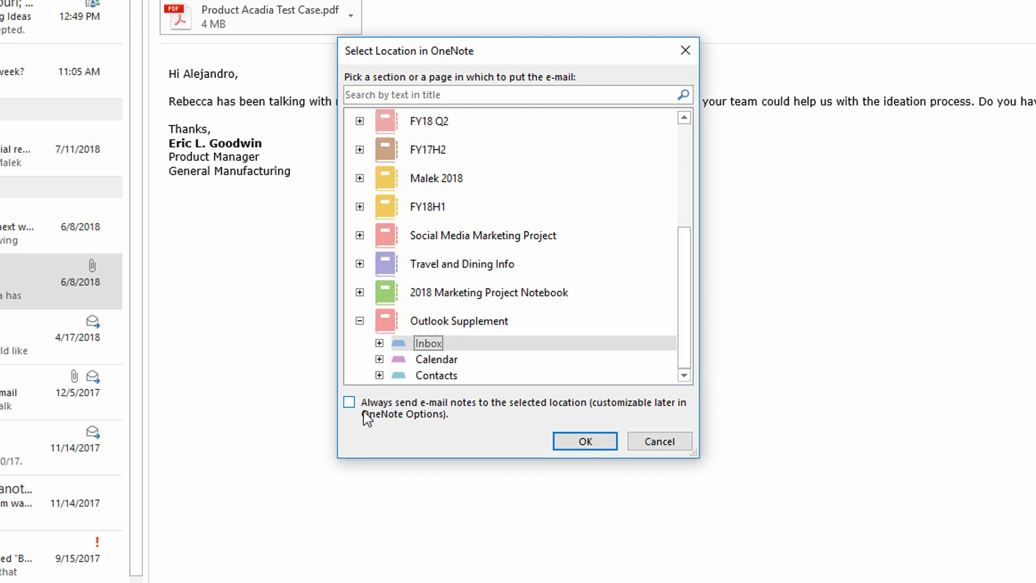
click(350, 403)
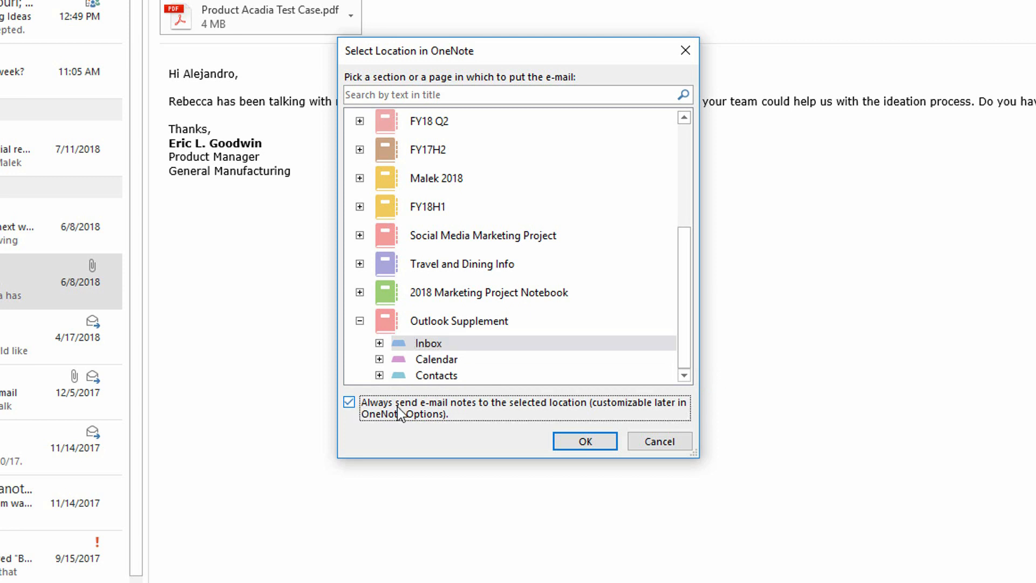
mouse_move(533, 408)
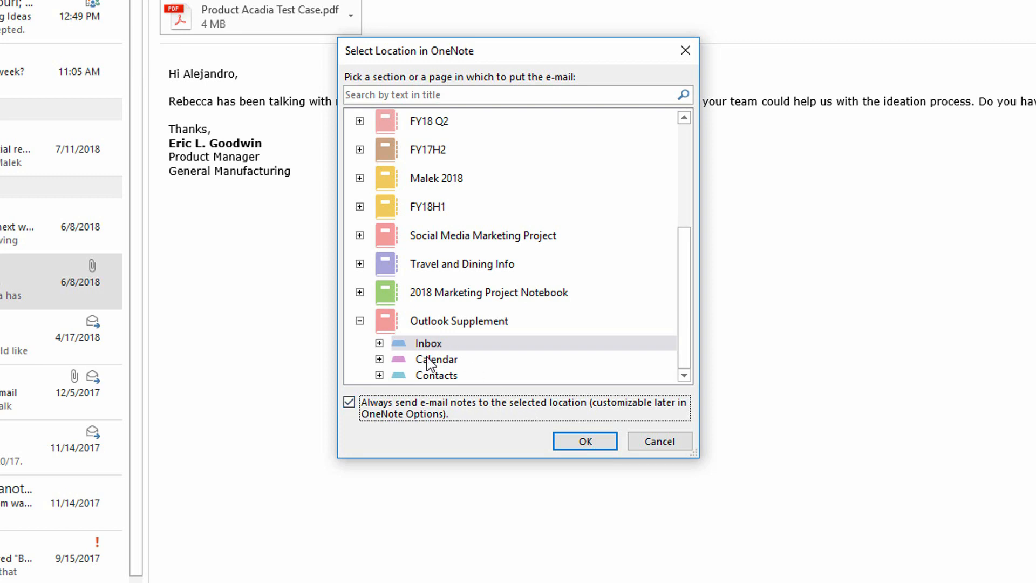
mouse_move(442, 355)
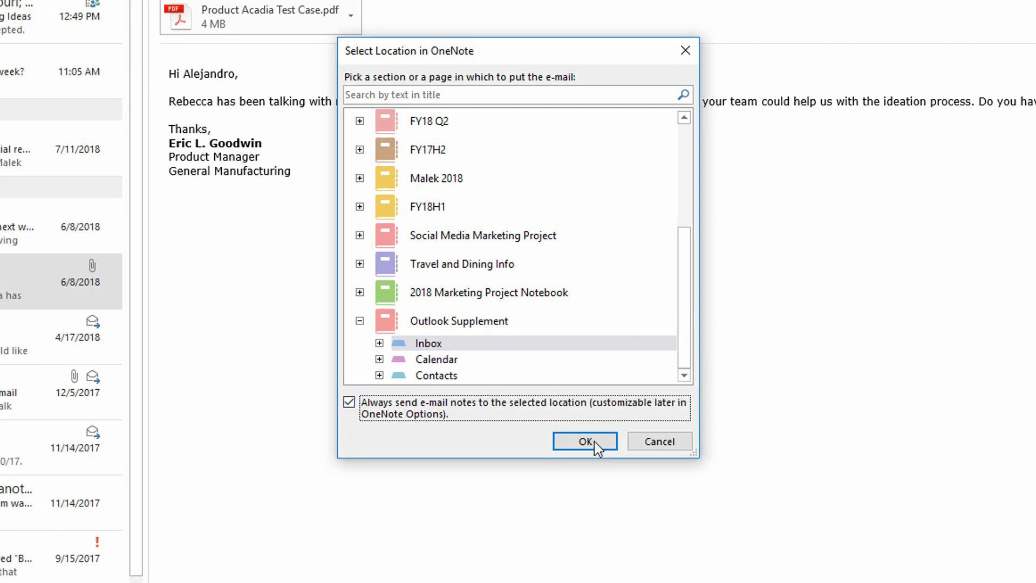
click(584, 441)
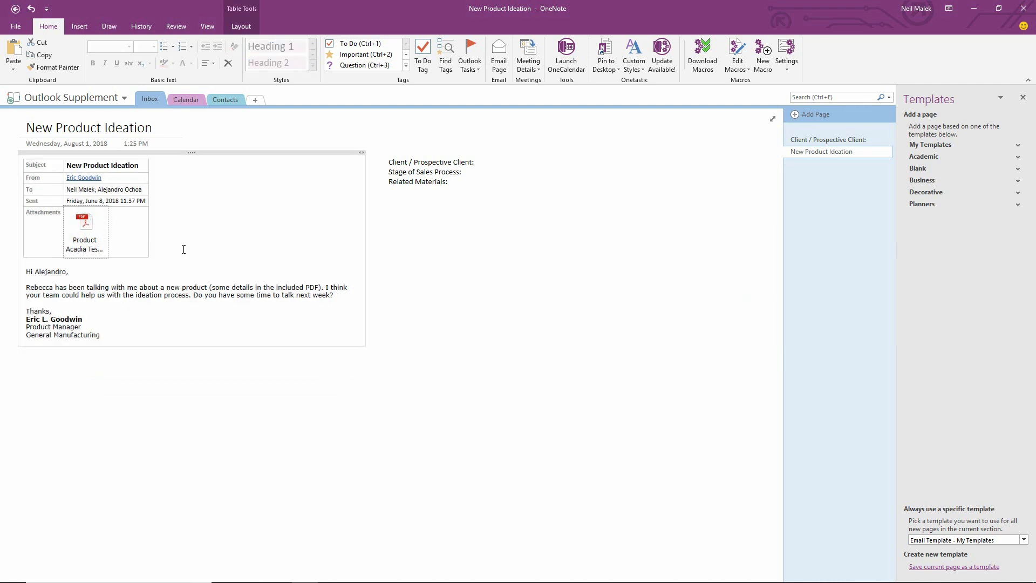
mouse_move(412, 201)
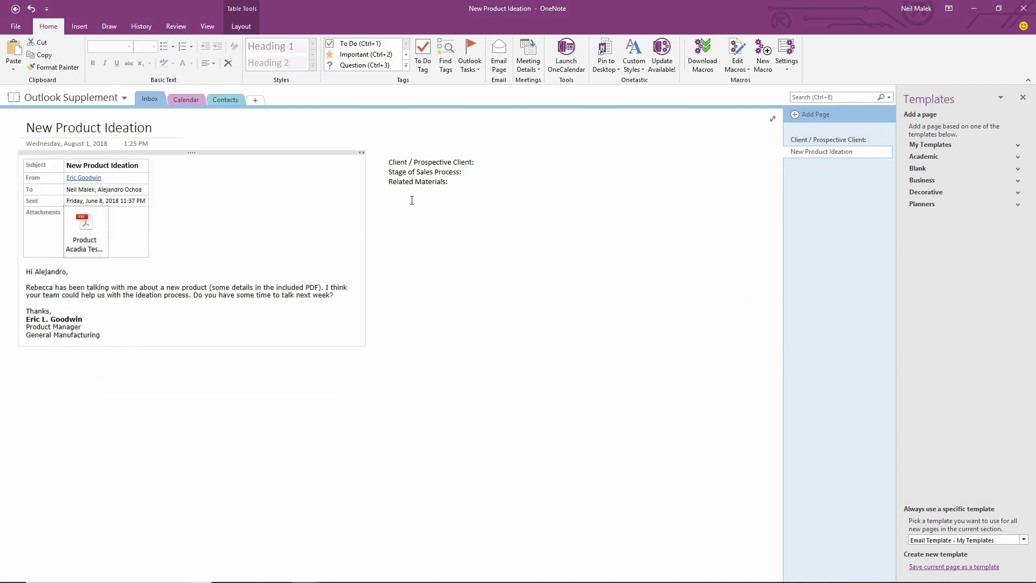
Enter client 'GMX Manufacturing' and sales stage 'Prospecting' on the email page
click(474, 162)
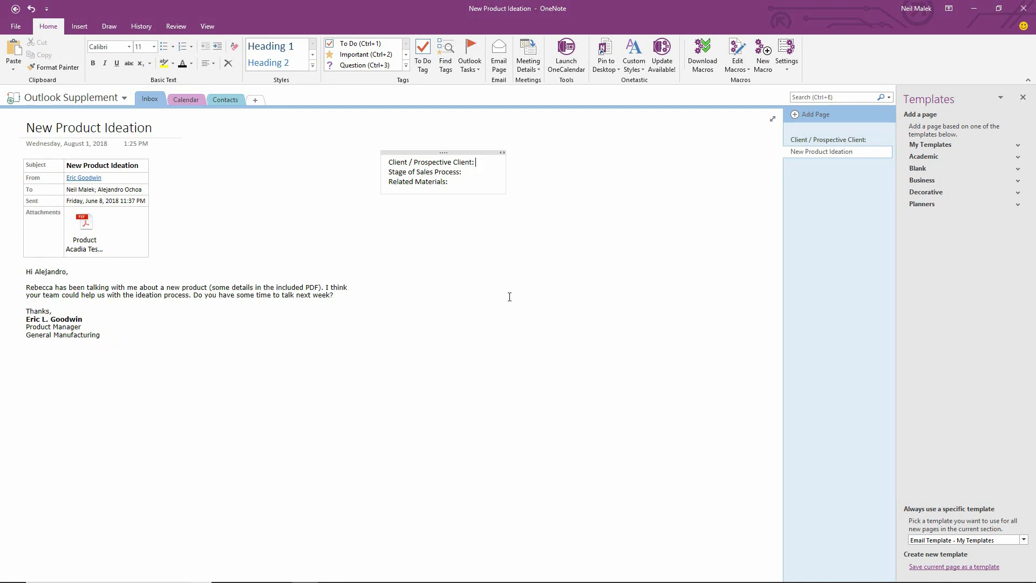
text(GMX)
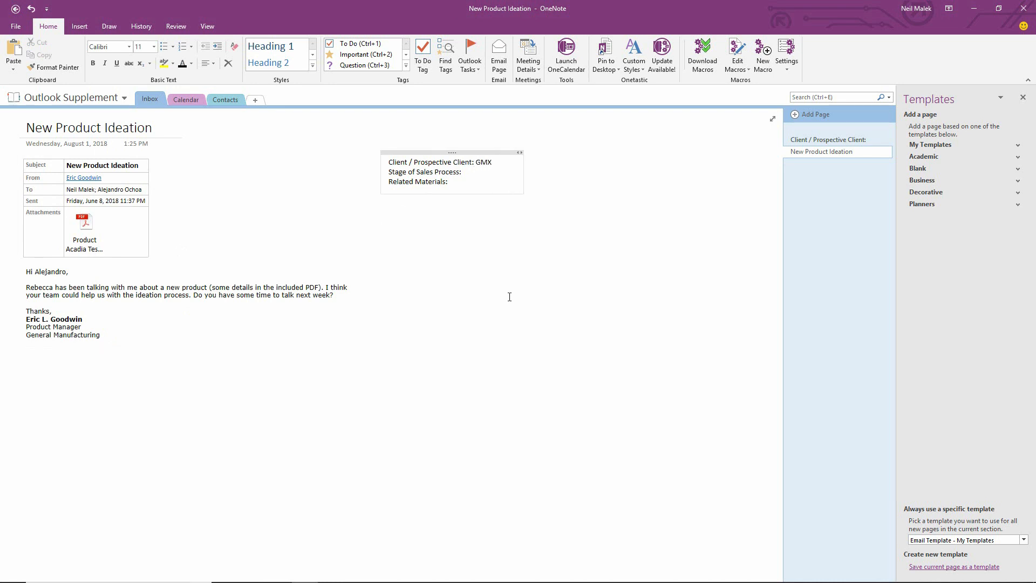
text(Manufactu)
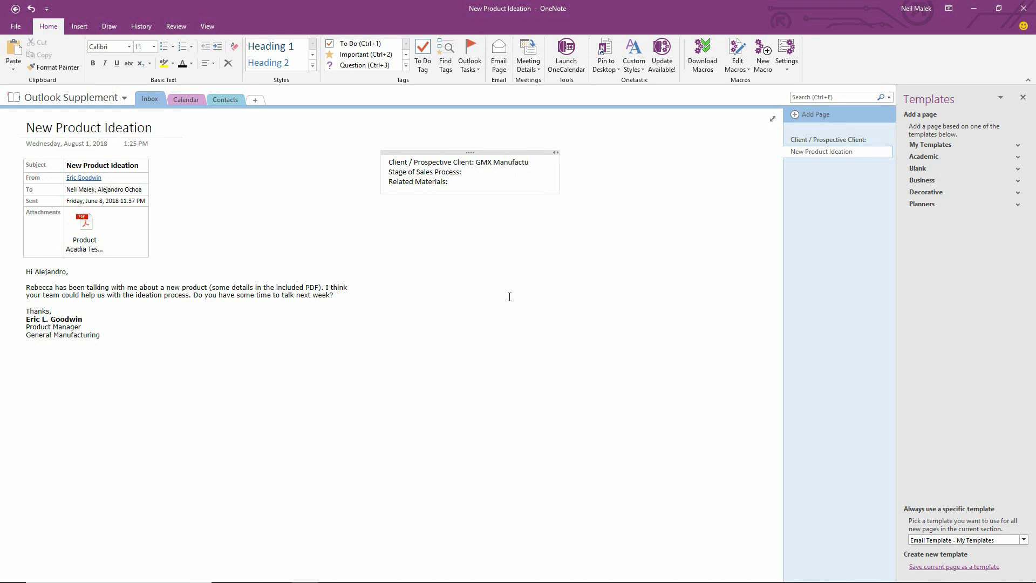
text(ring)
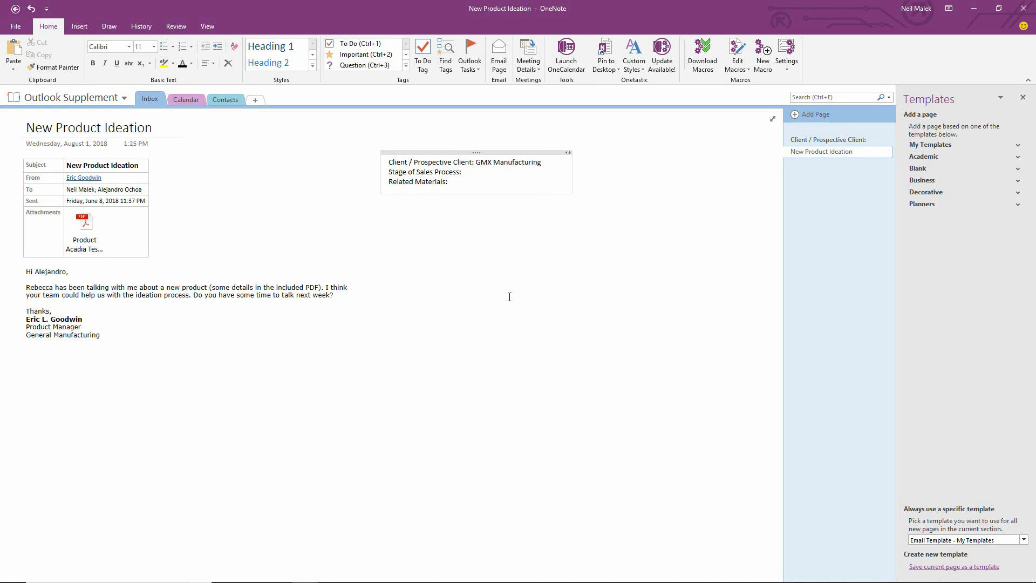
text(Prospecting)
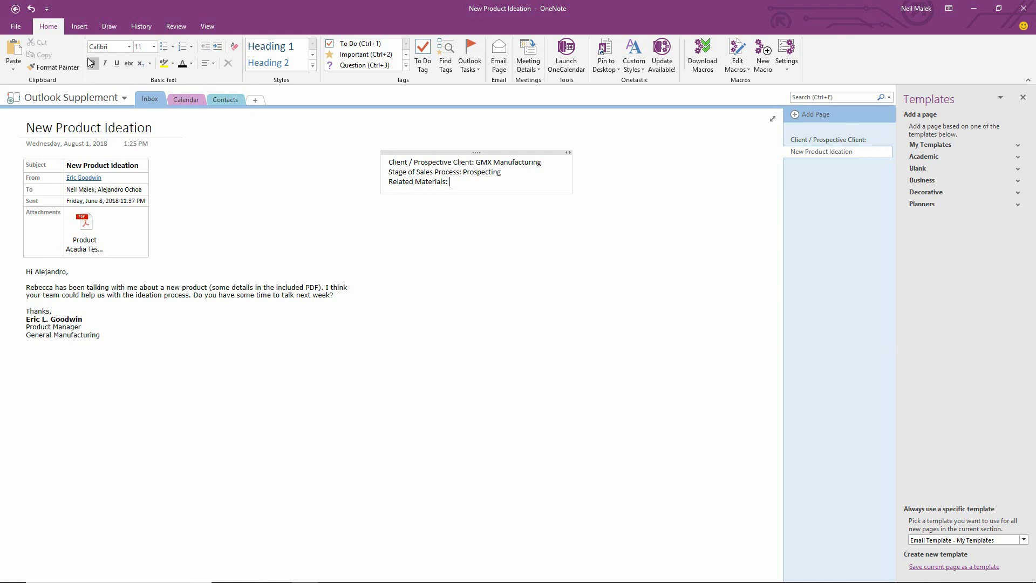
Attach the Organization Chart file under Related Materials
click(79, 26)
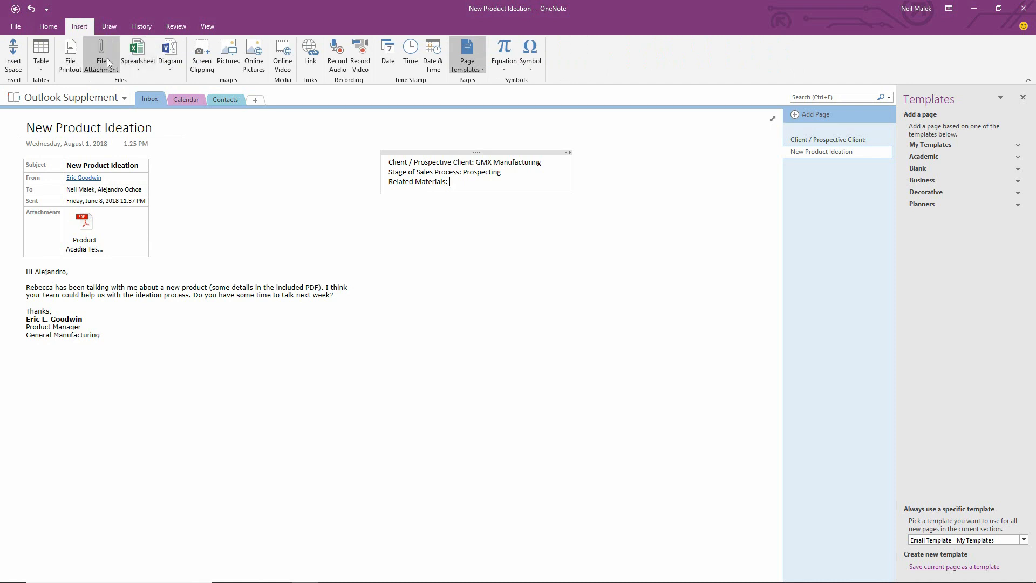
click(100, 54)
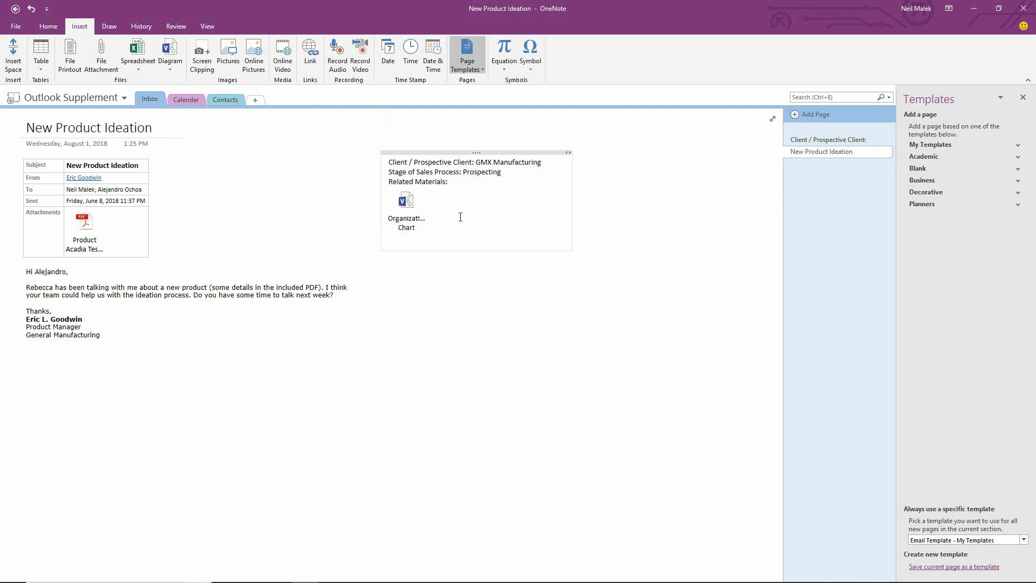
click(1023, 98)
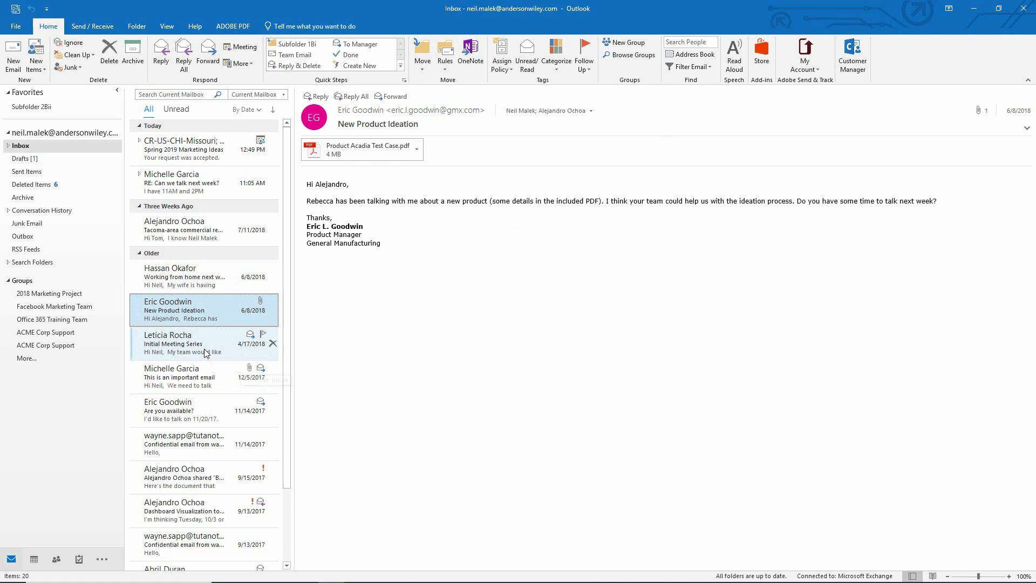
click(175, 343)
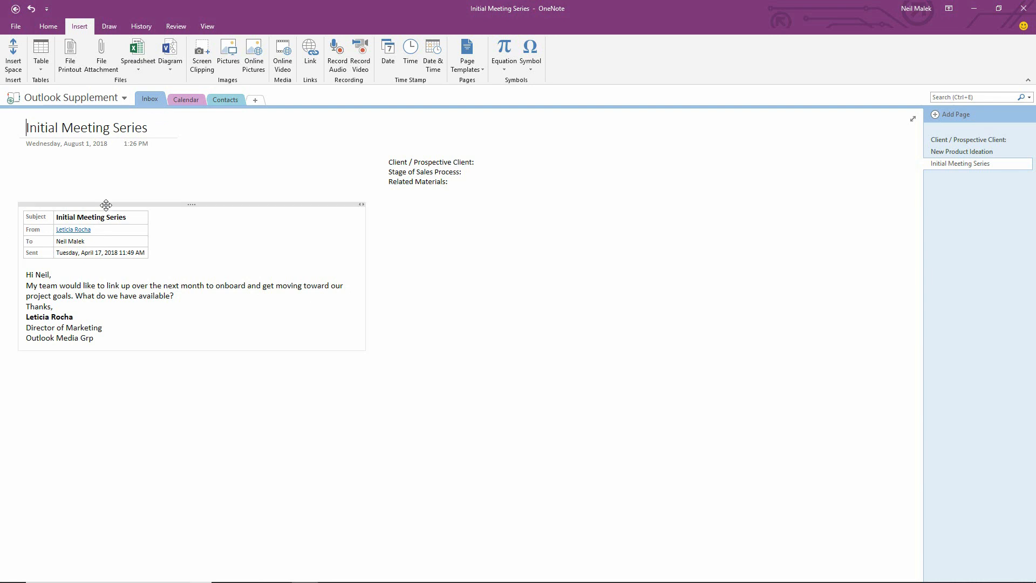
Move the email details container to the top left beside the blank template fields
click(191, 159)
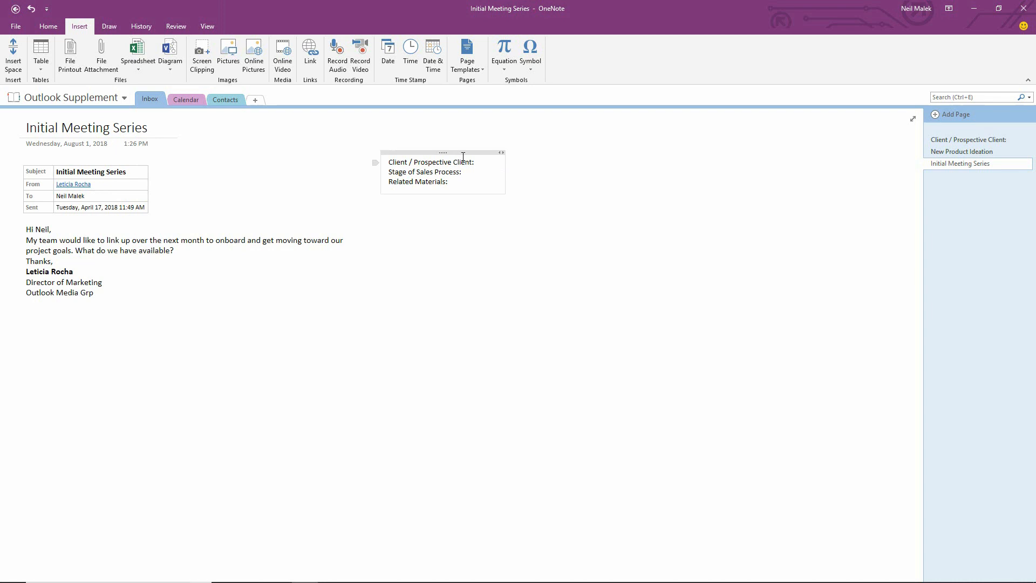
mouse_move(500, 172)
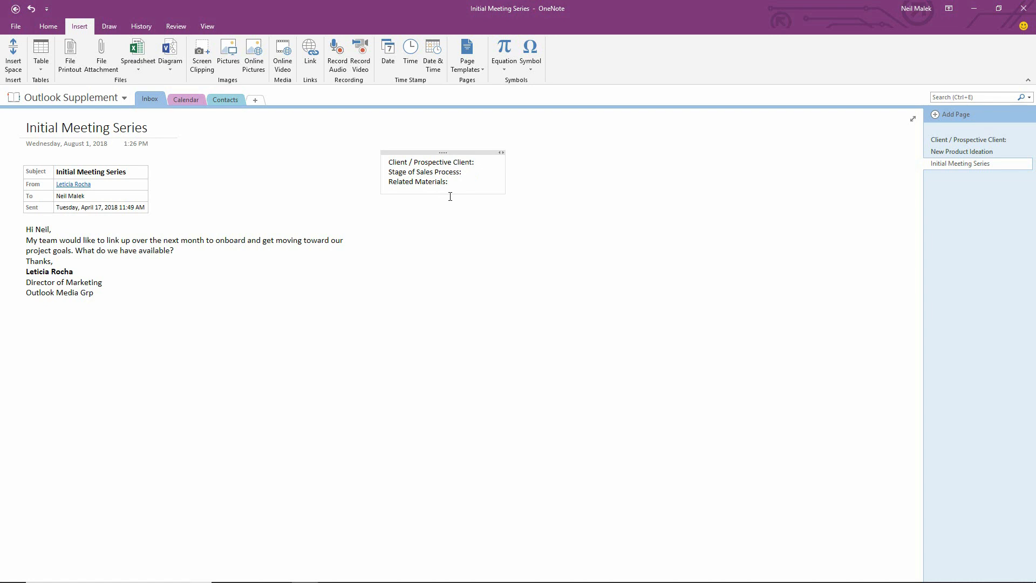
click(332, 572)
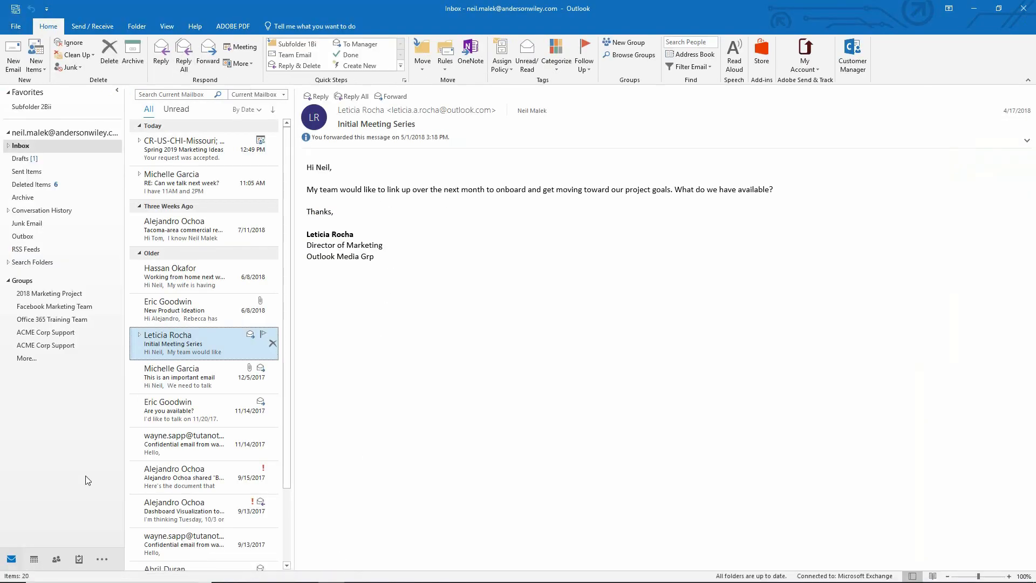
Advance the calendar two weeks to August 12–18 and open Spring 2019 Marketing Ideas
click(33, 560)
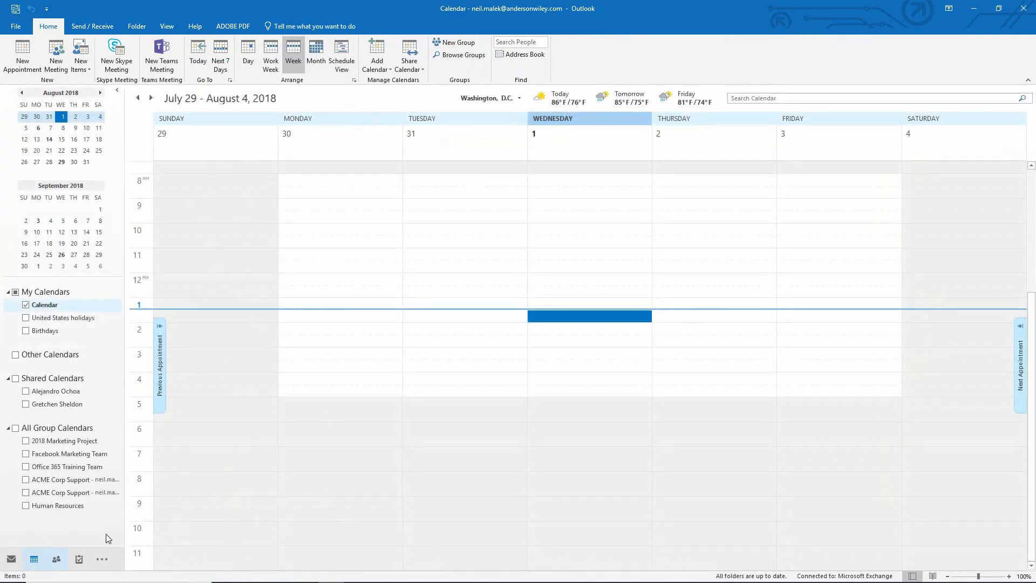
click(150, 98)
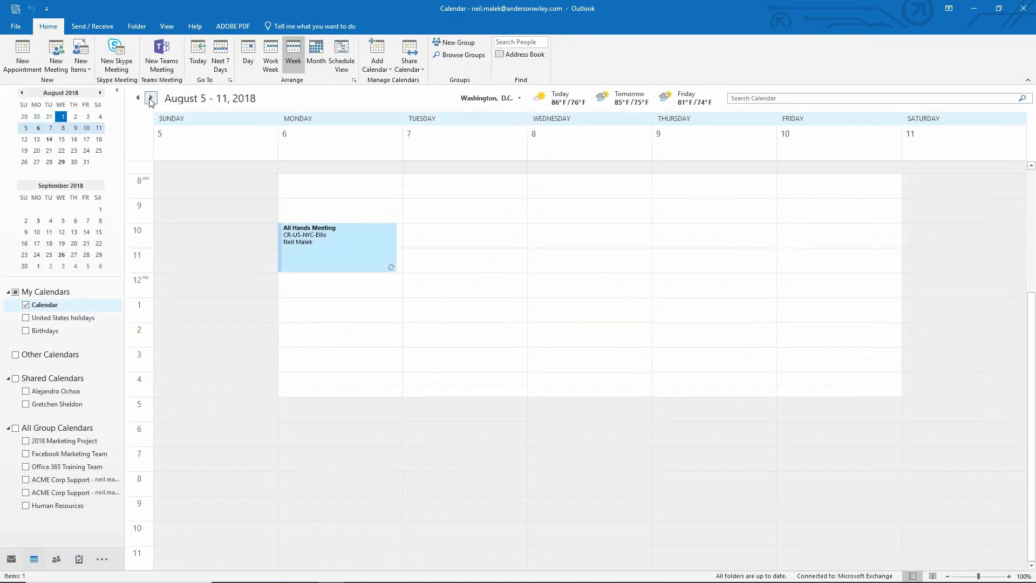
click(150, 98)
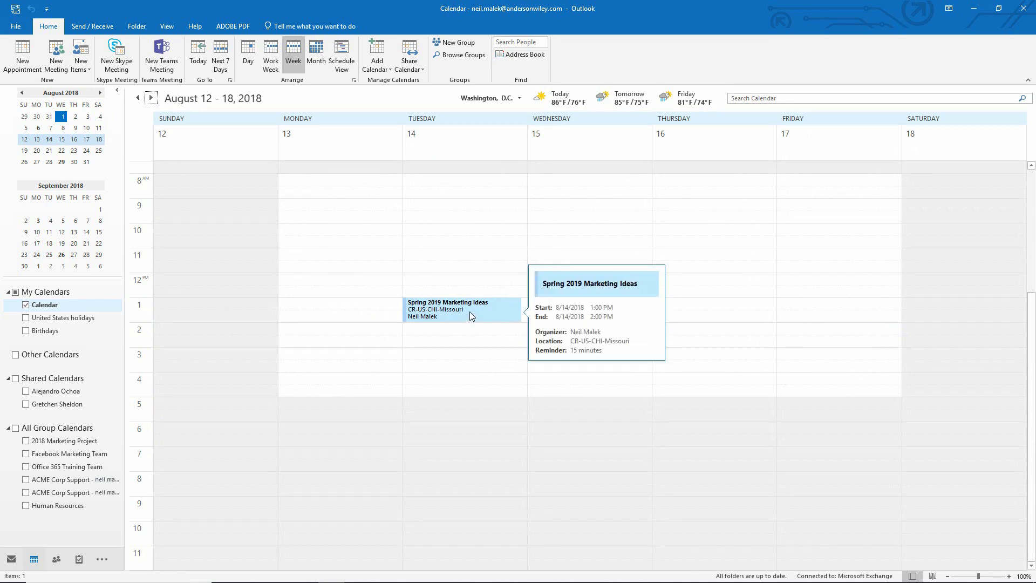
double_click(447, 306)
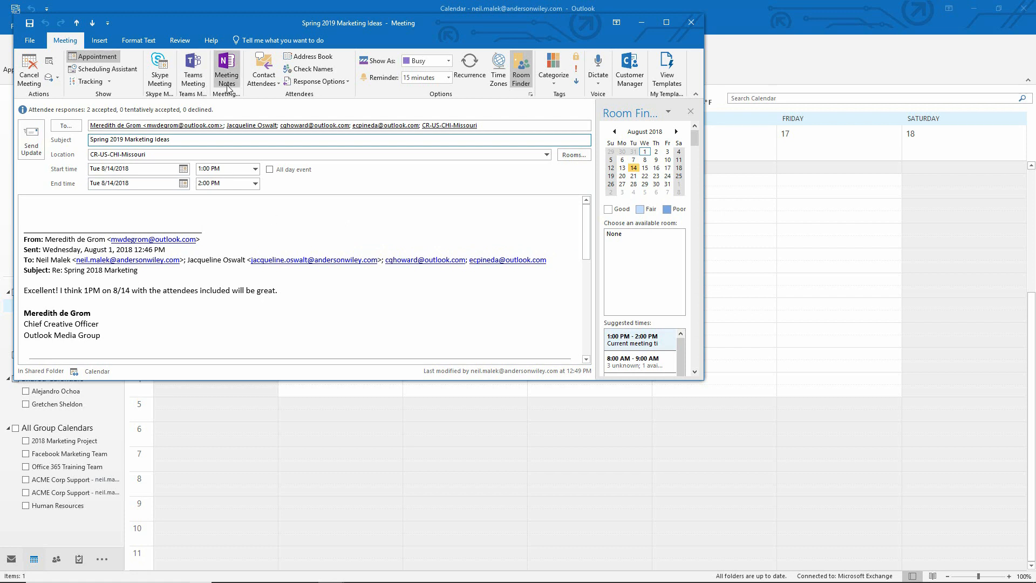
Send meeting notes to Outlook Supplement's Calendar section, set as the default location
click(226, 68)
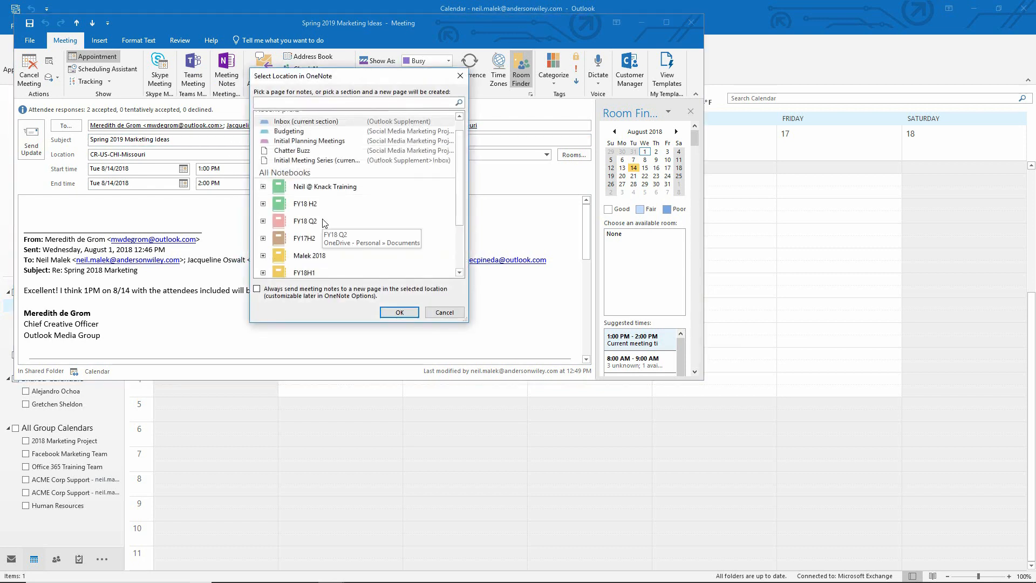
scroll(down, 3)
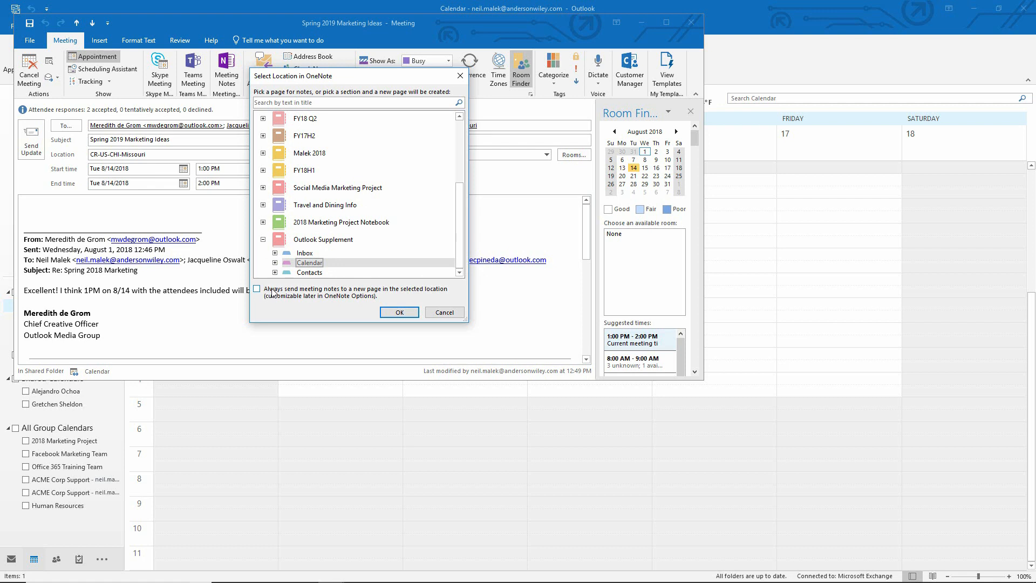
click(257, 290)
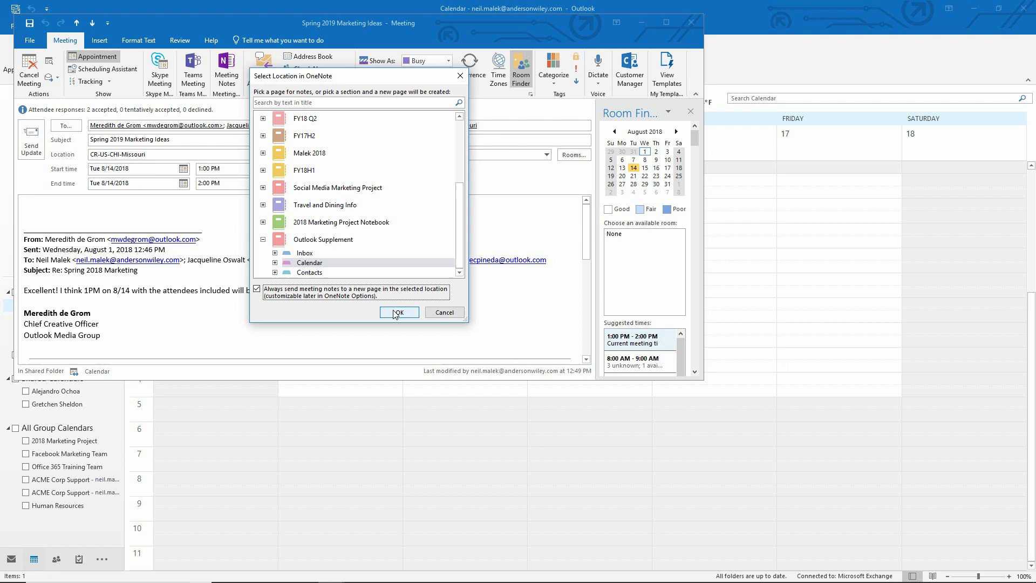
click(398, 312)
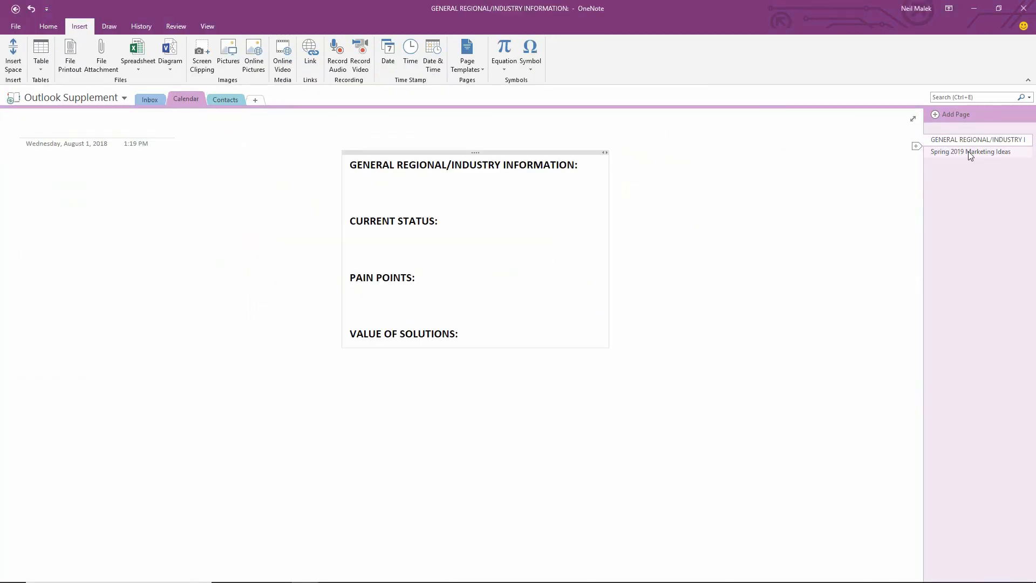
click(970, 151)
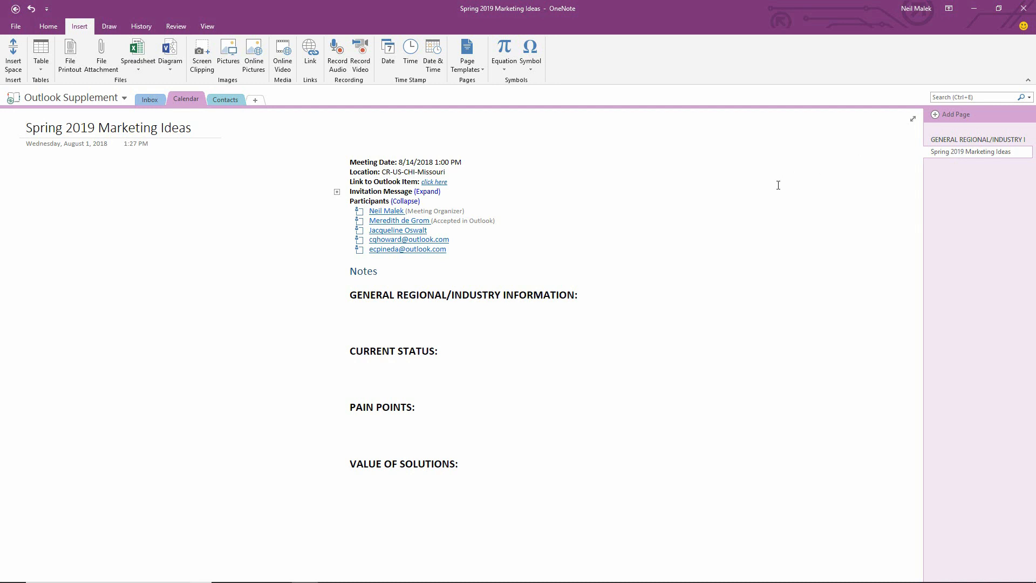
click(406, 168)
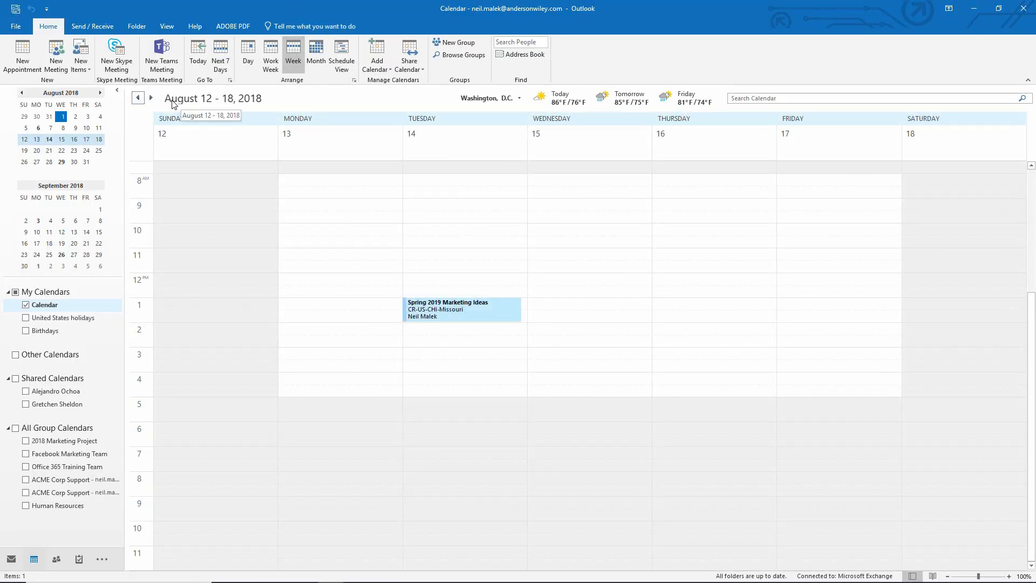
Take private OneNote notes for the August 29 Sales Meeting occurrence
click(151, 98)
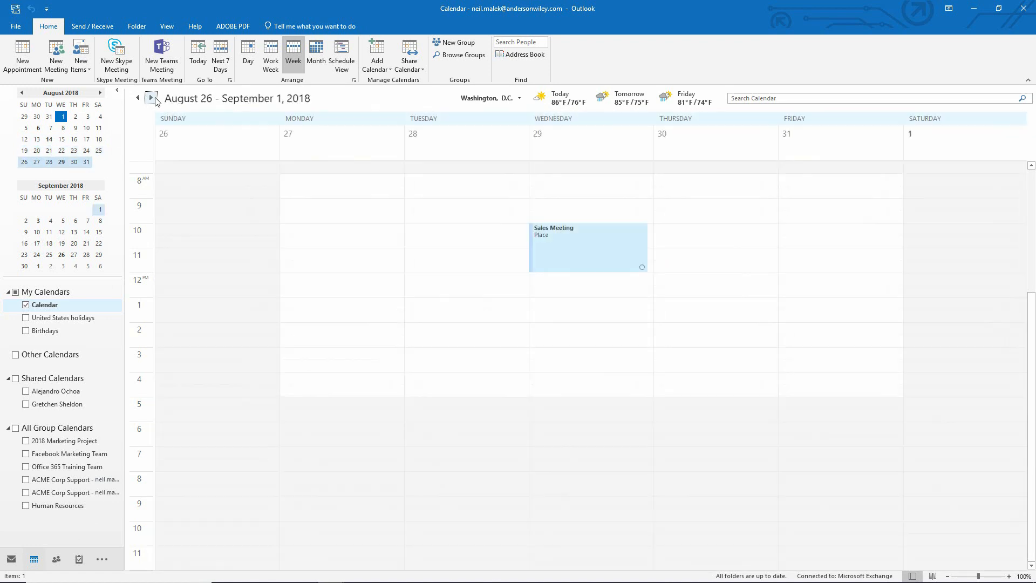
mouse_move(562, 235)
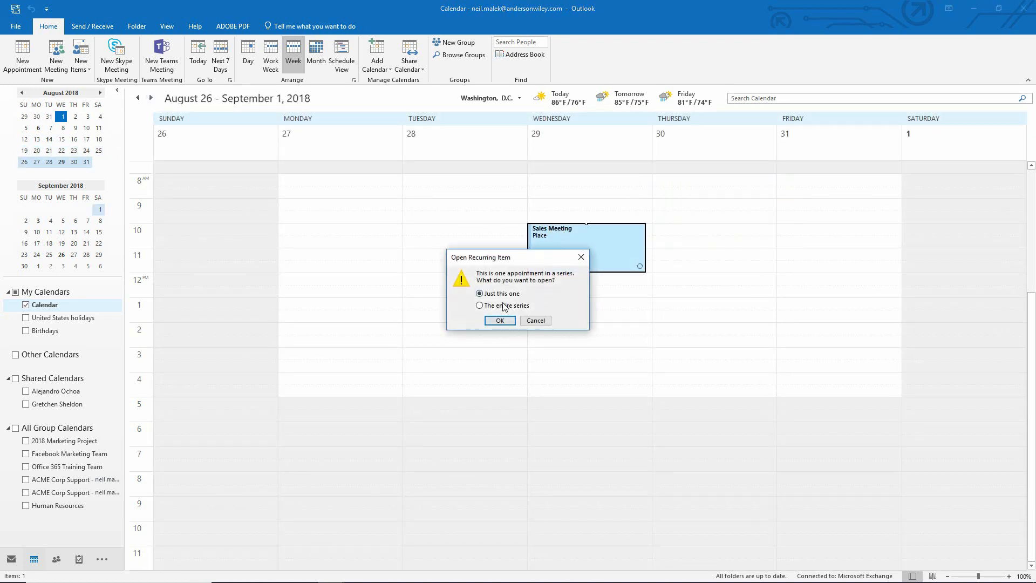
click(499, 320)
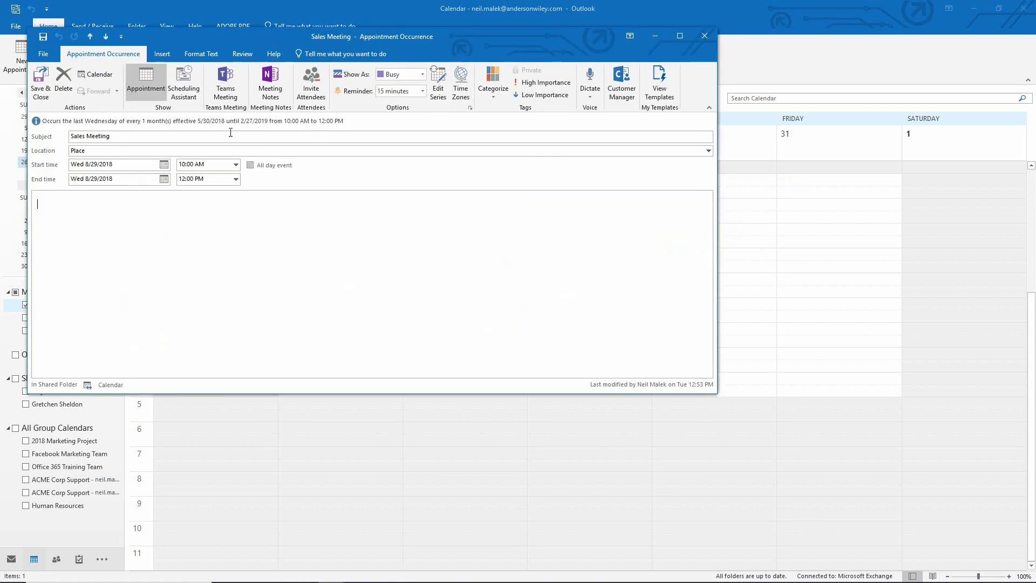
mouse_move(270, 82)
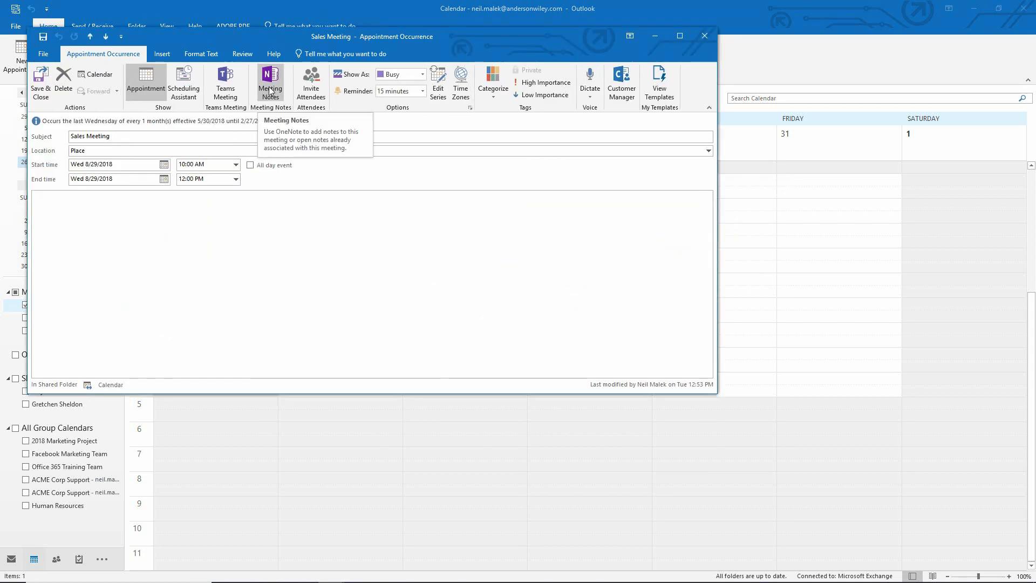
click(269, 82)
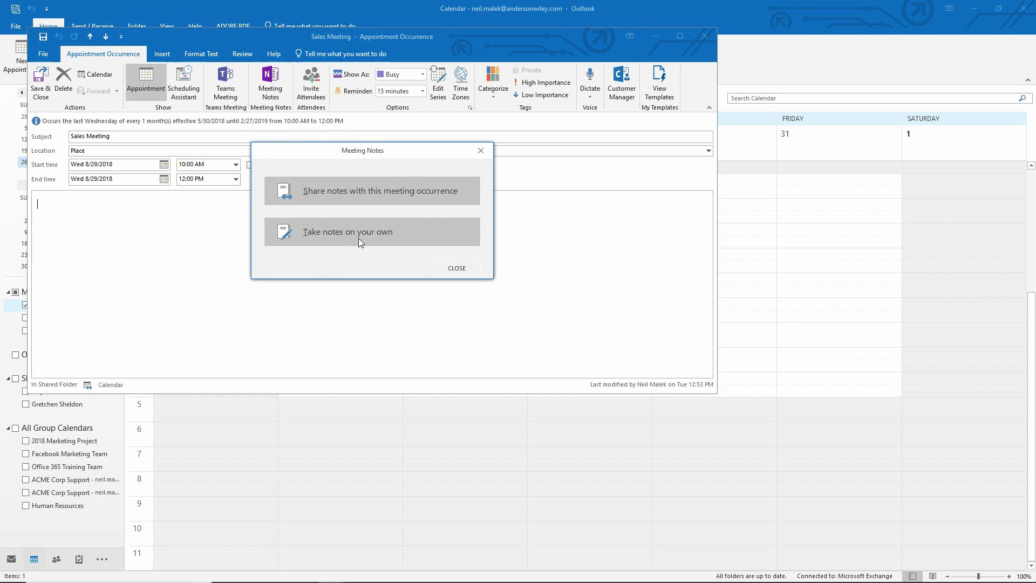
click(348, 232)
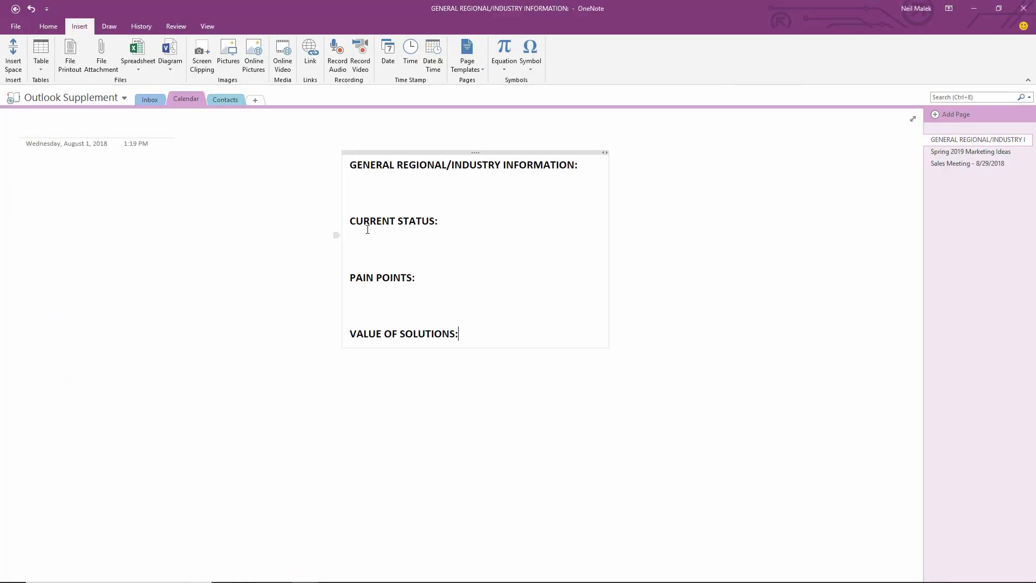
Close the Sales Meeting appointment window in Outlook and show the contacts list
click(968, 163)
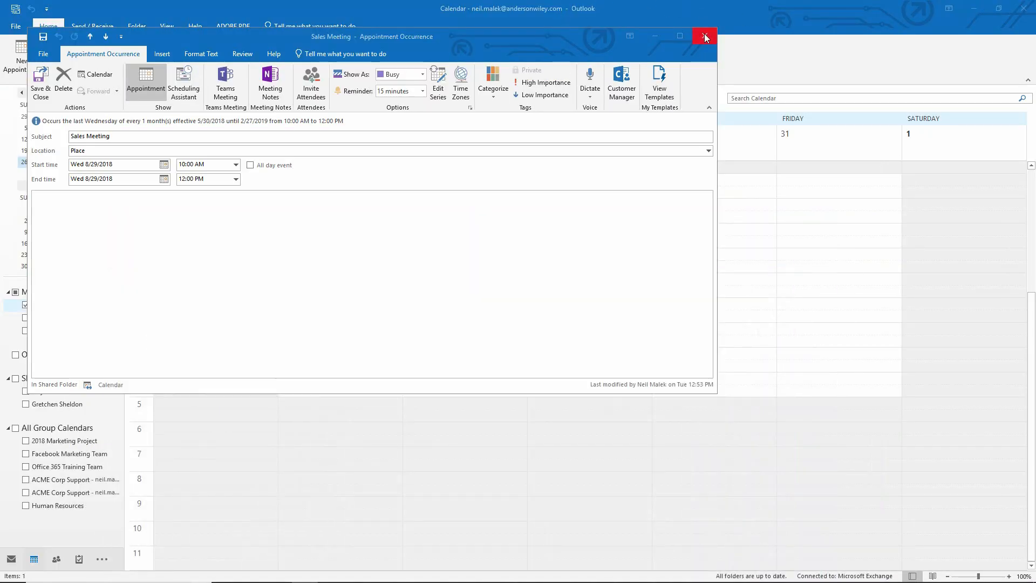
click(704, 36)
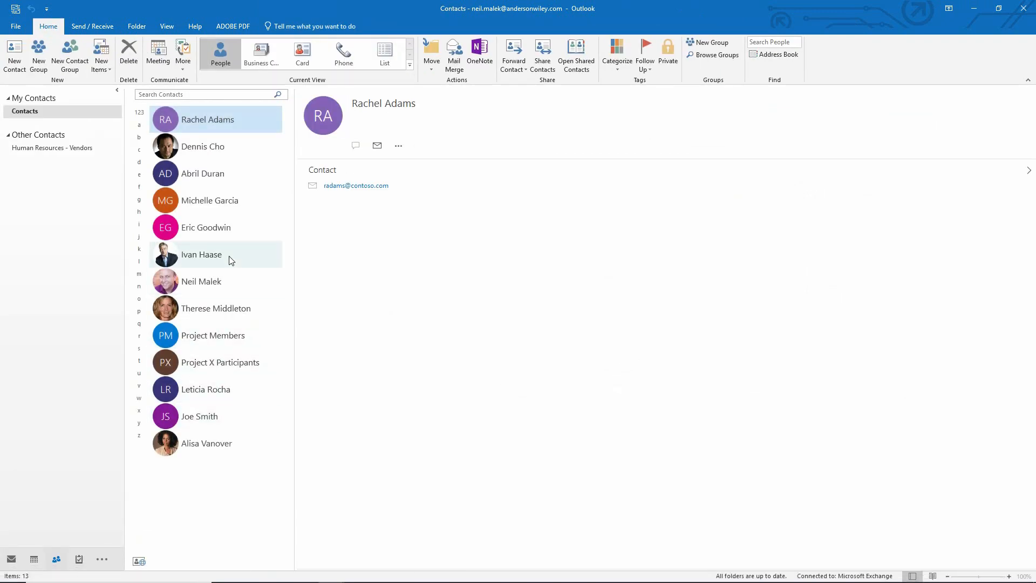
click(206, 227)
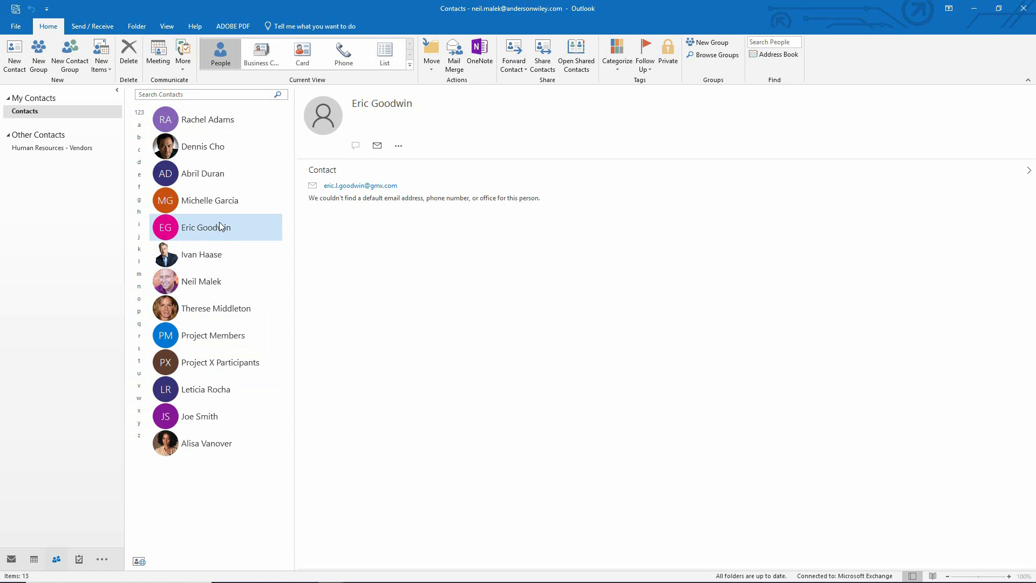
mouse_move(479, 53)
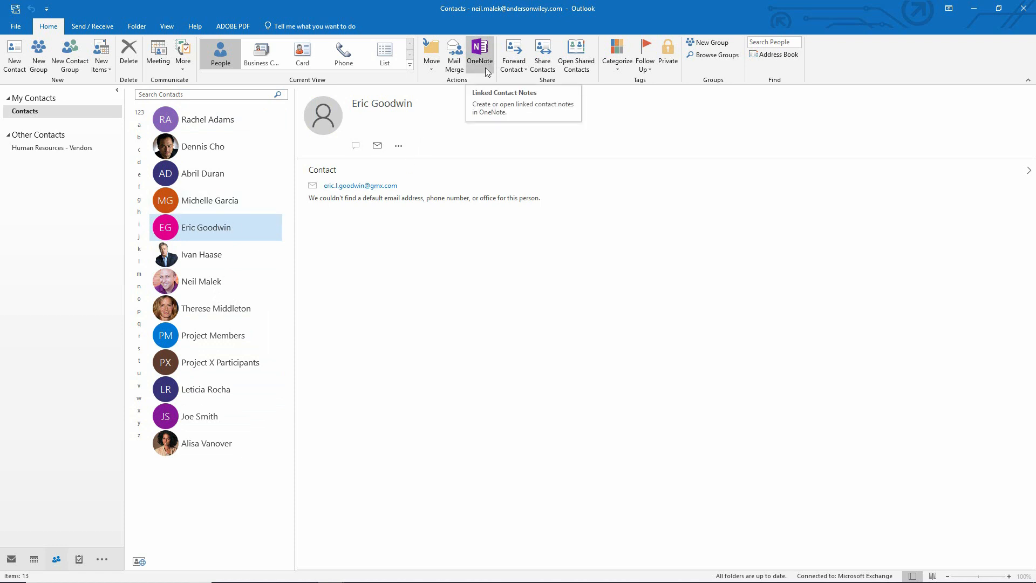
click(479, 54)
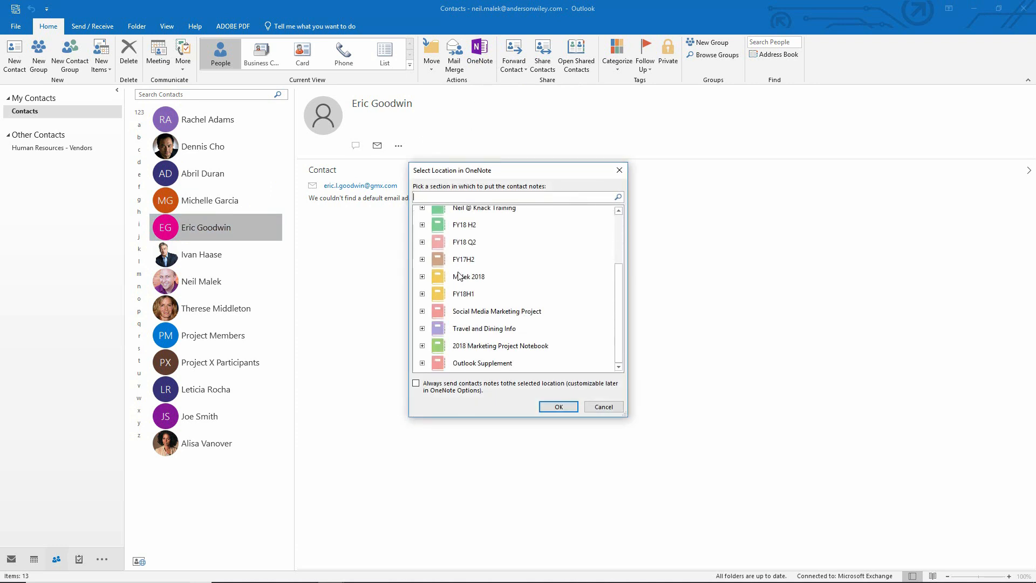
click(421, 345)
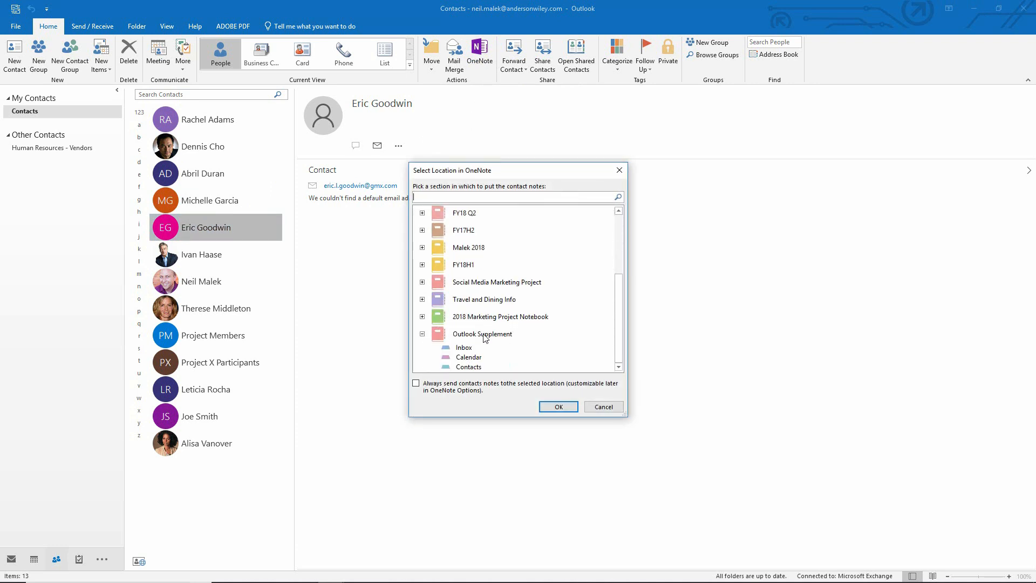
click(468, 367)
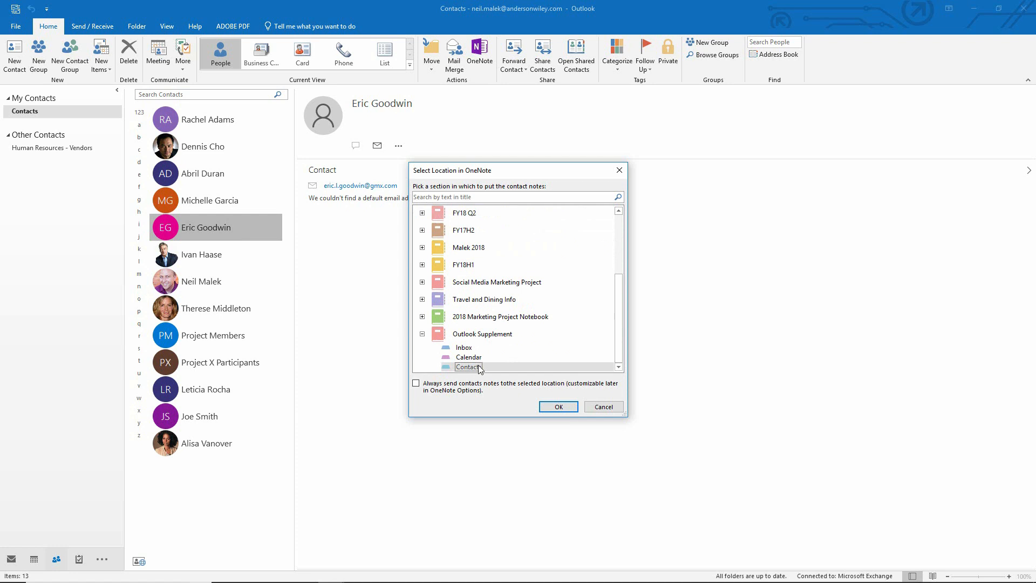
click(416, 384)
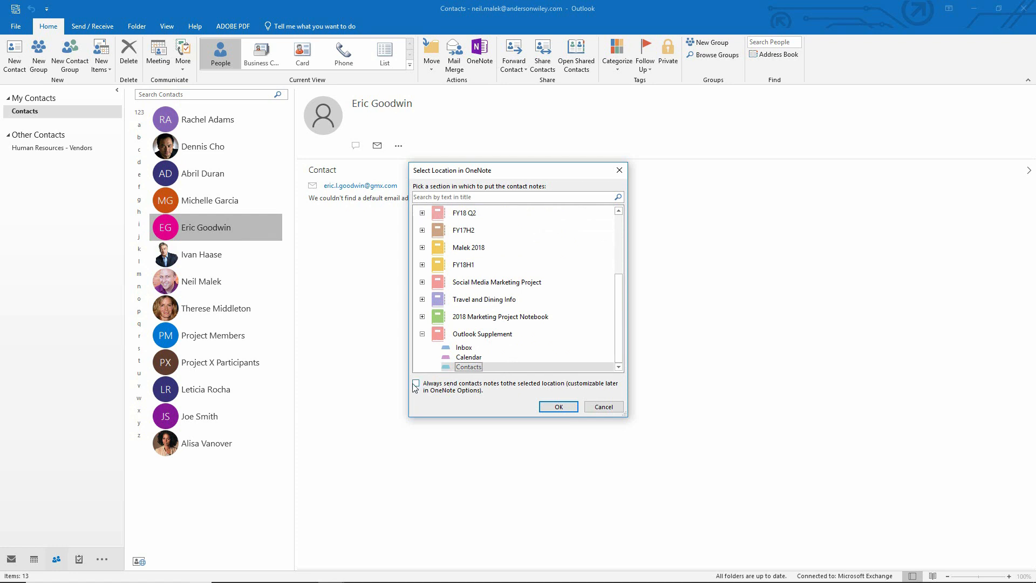
click(416, 383)
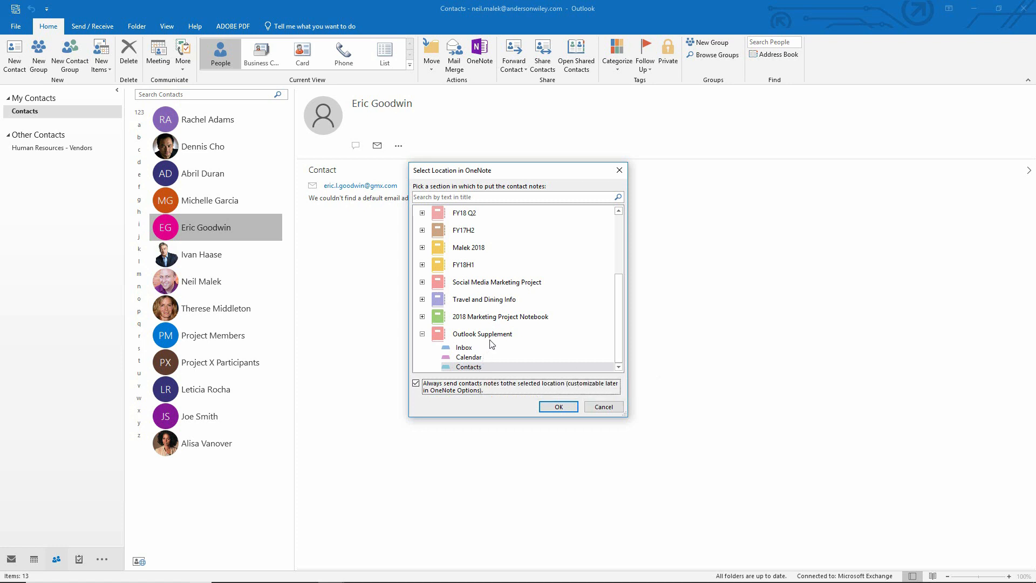
mouse_move(482, 334)
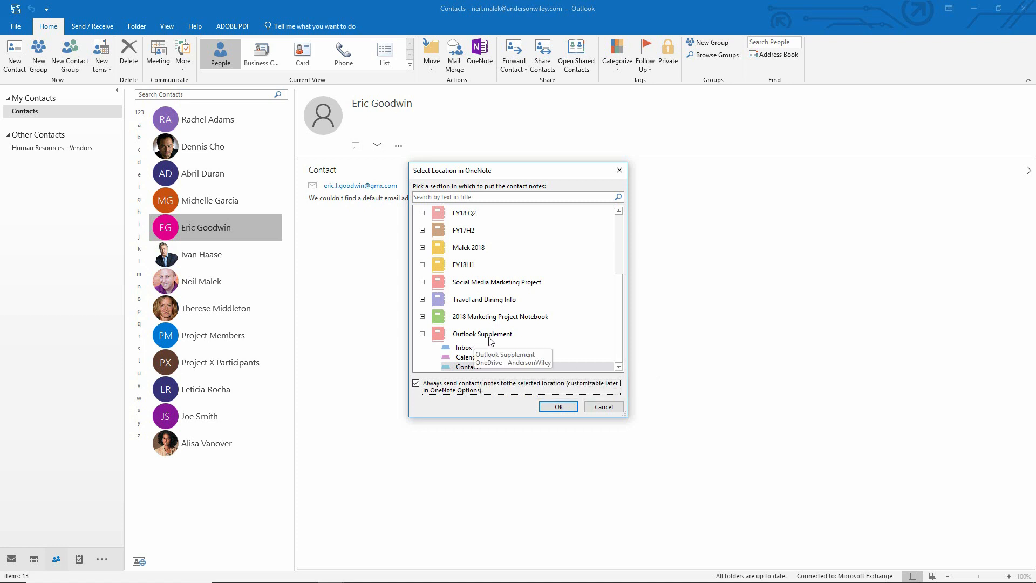
click(558, 406)
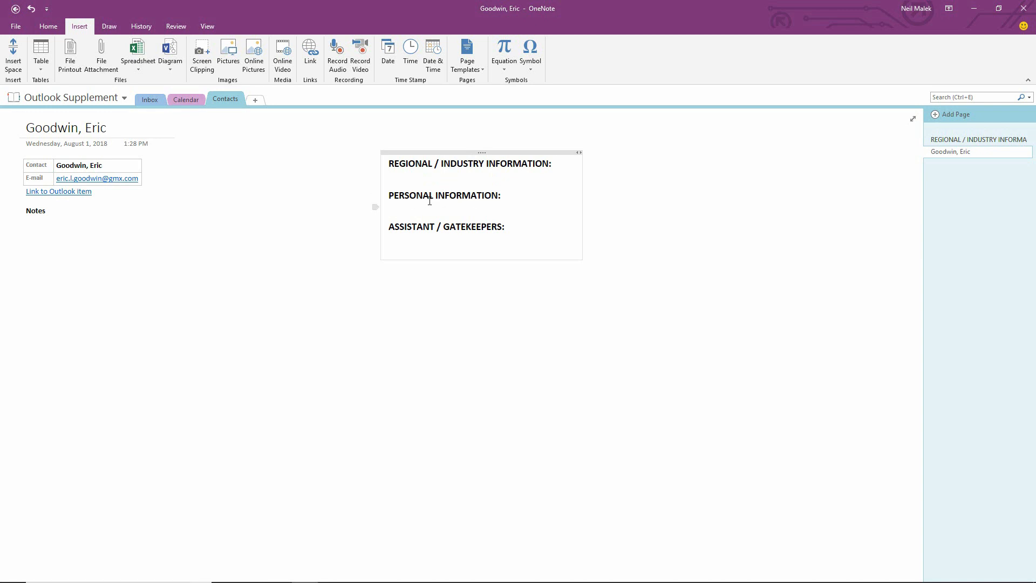
mouse_move(433, 218)
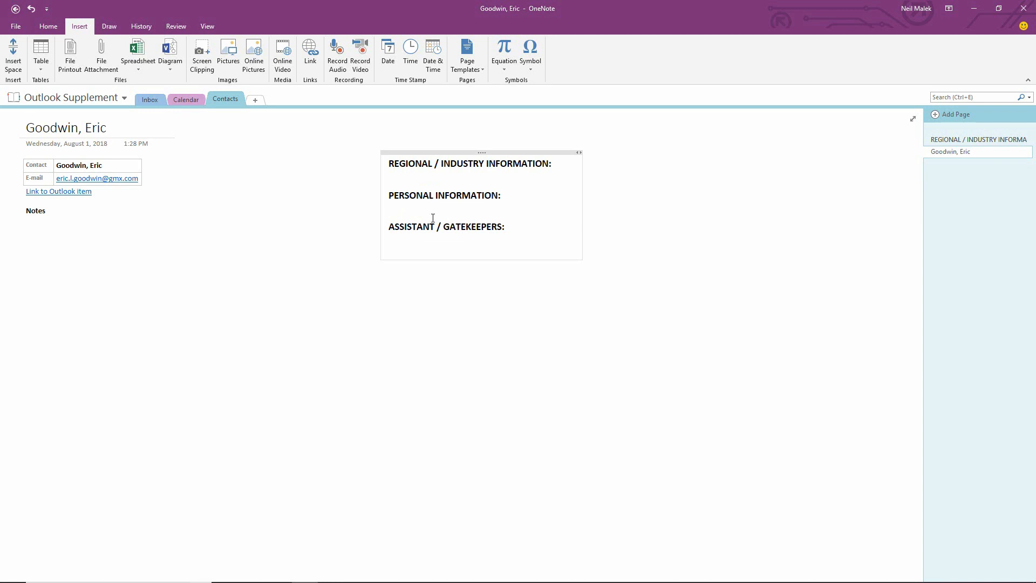
click(389, 238)
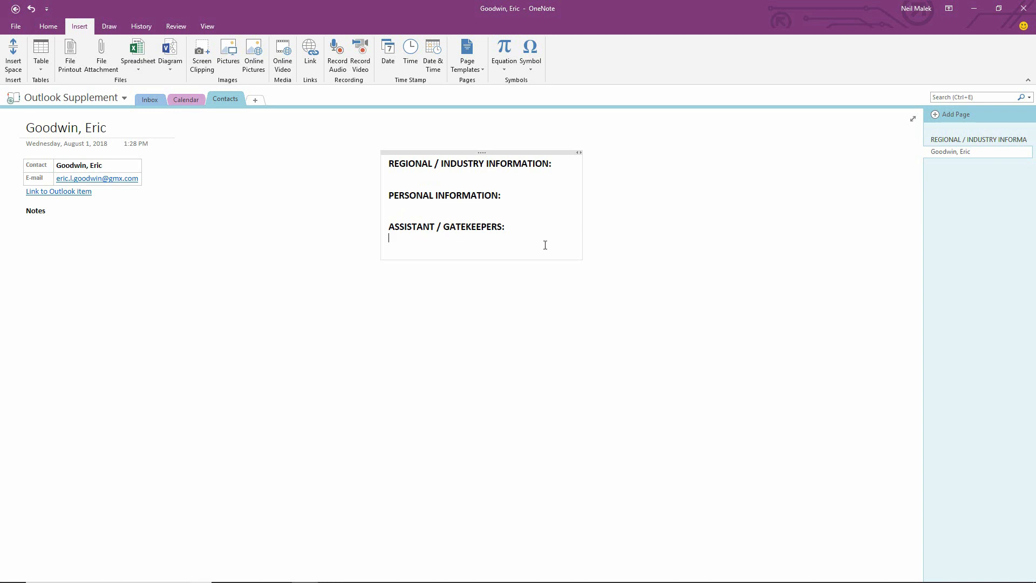
mouse_move(608, 244)
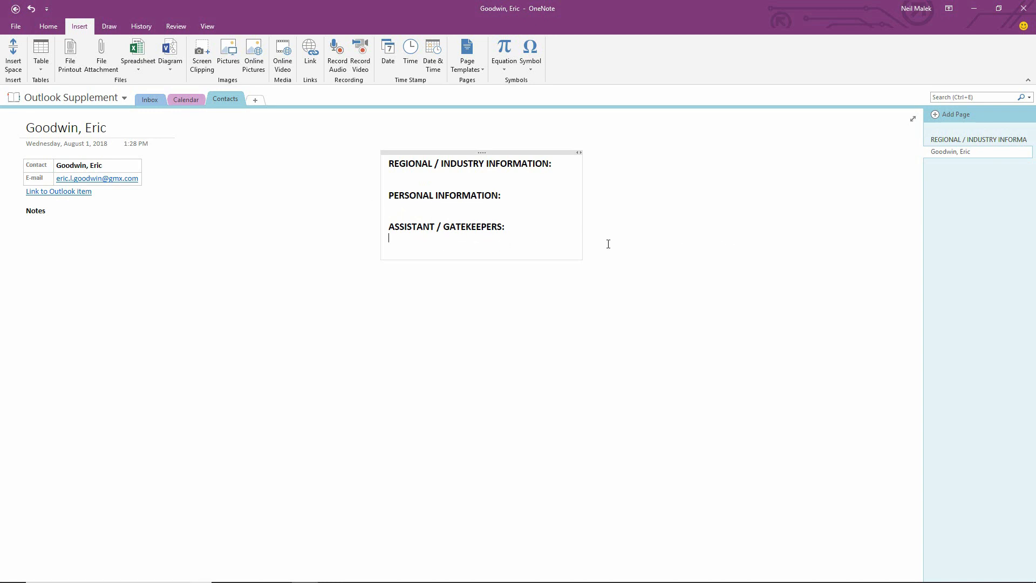
mouse_move(581, 242)
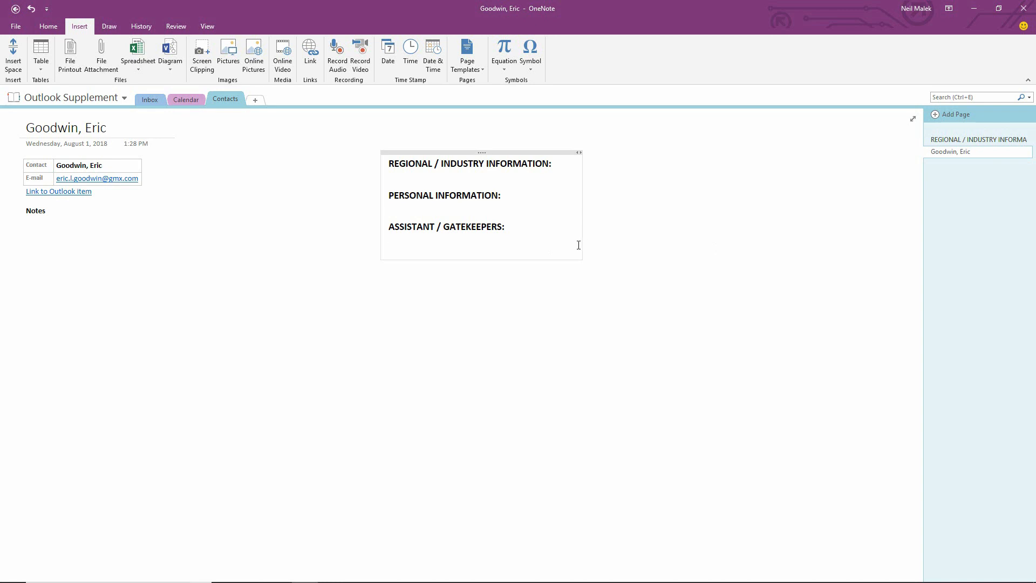
mouse_move(84, 128)
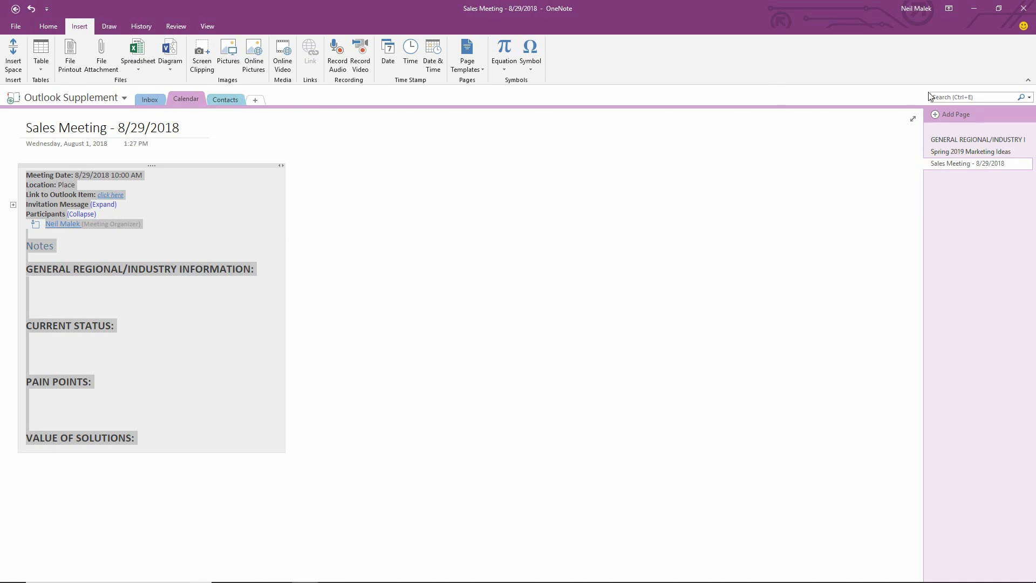
click(971, 96)
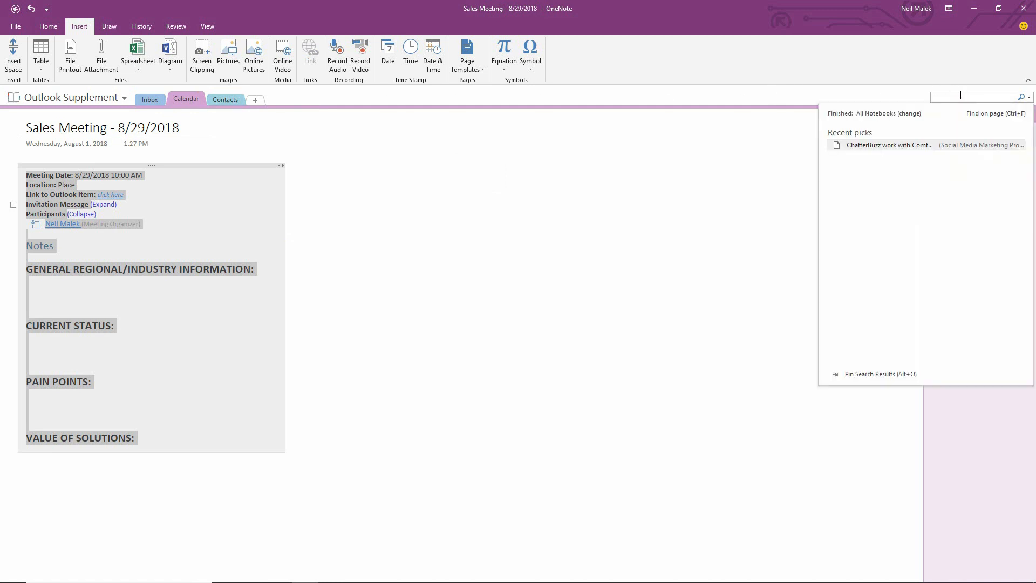
text(eric)
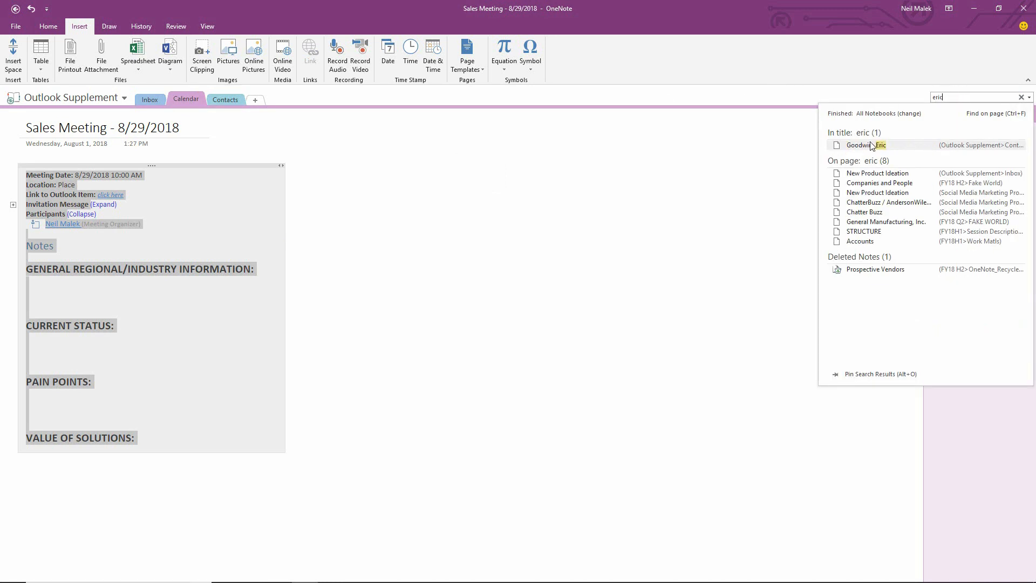
click(865, 144)
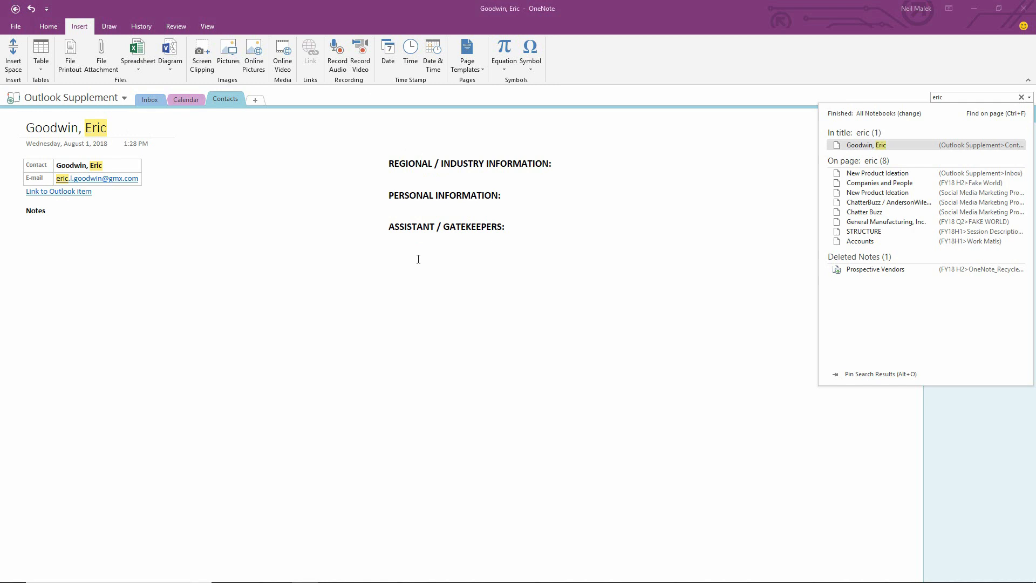
click(879, 173)
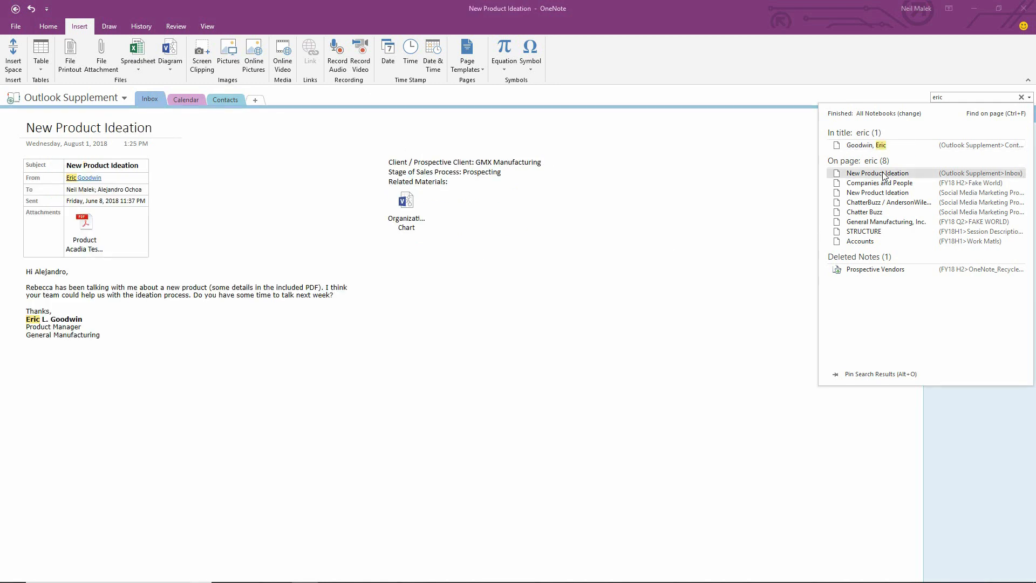
mouse_move(320, 182)
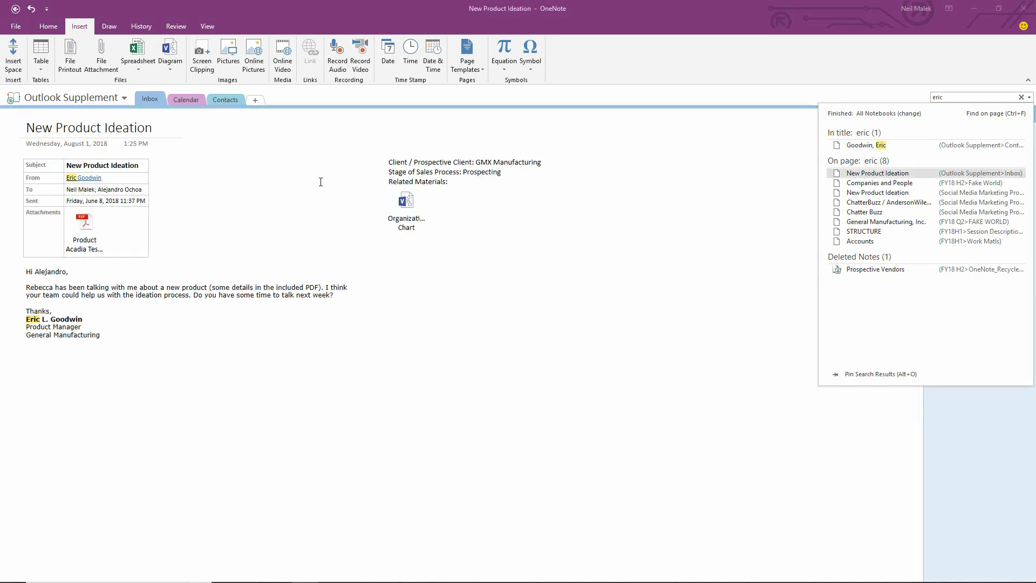